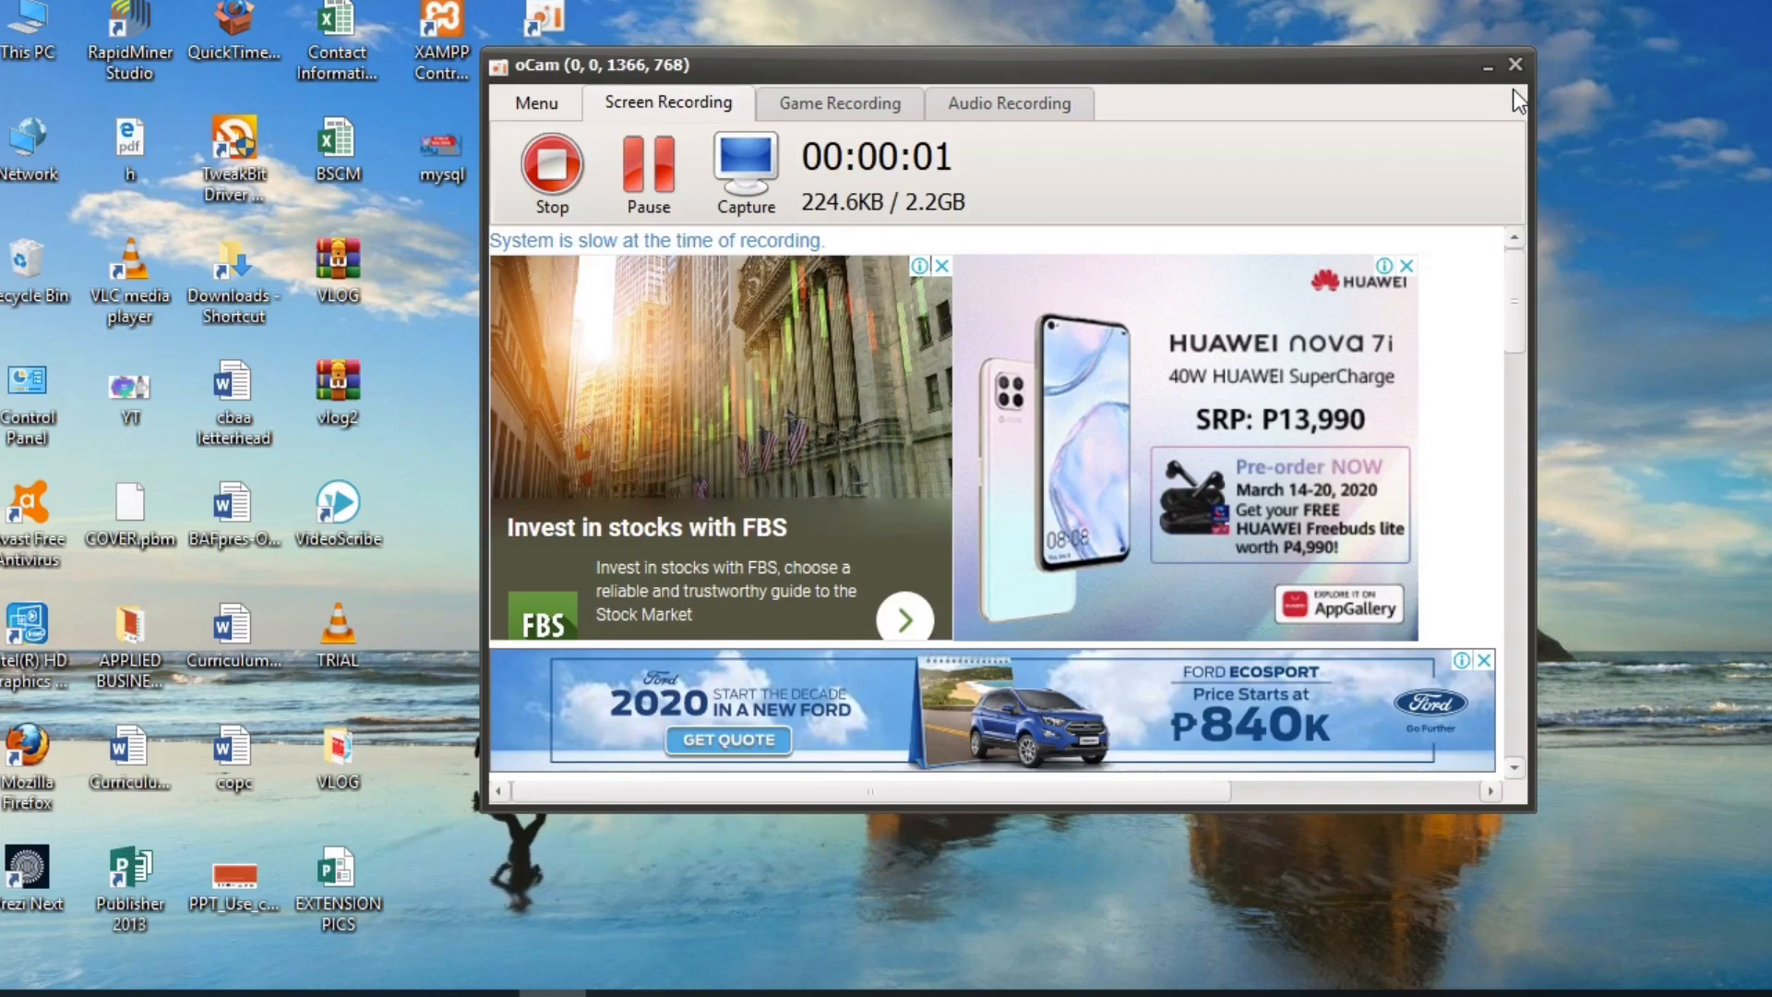
Step: Enter =AVERAGE(B2:B13) beside the Mean label, giving 209,588
{"action": "left_click", "coordinate": [1513, 64]}
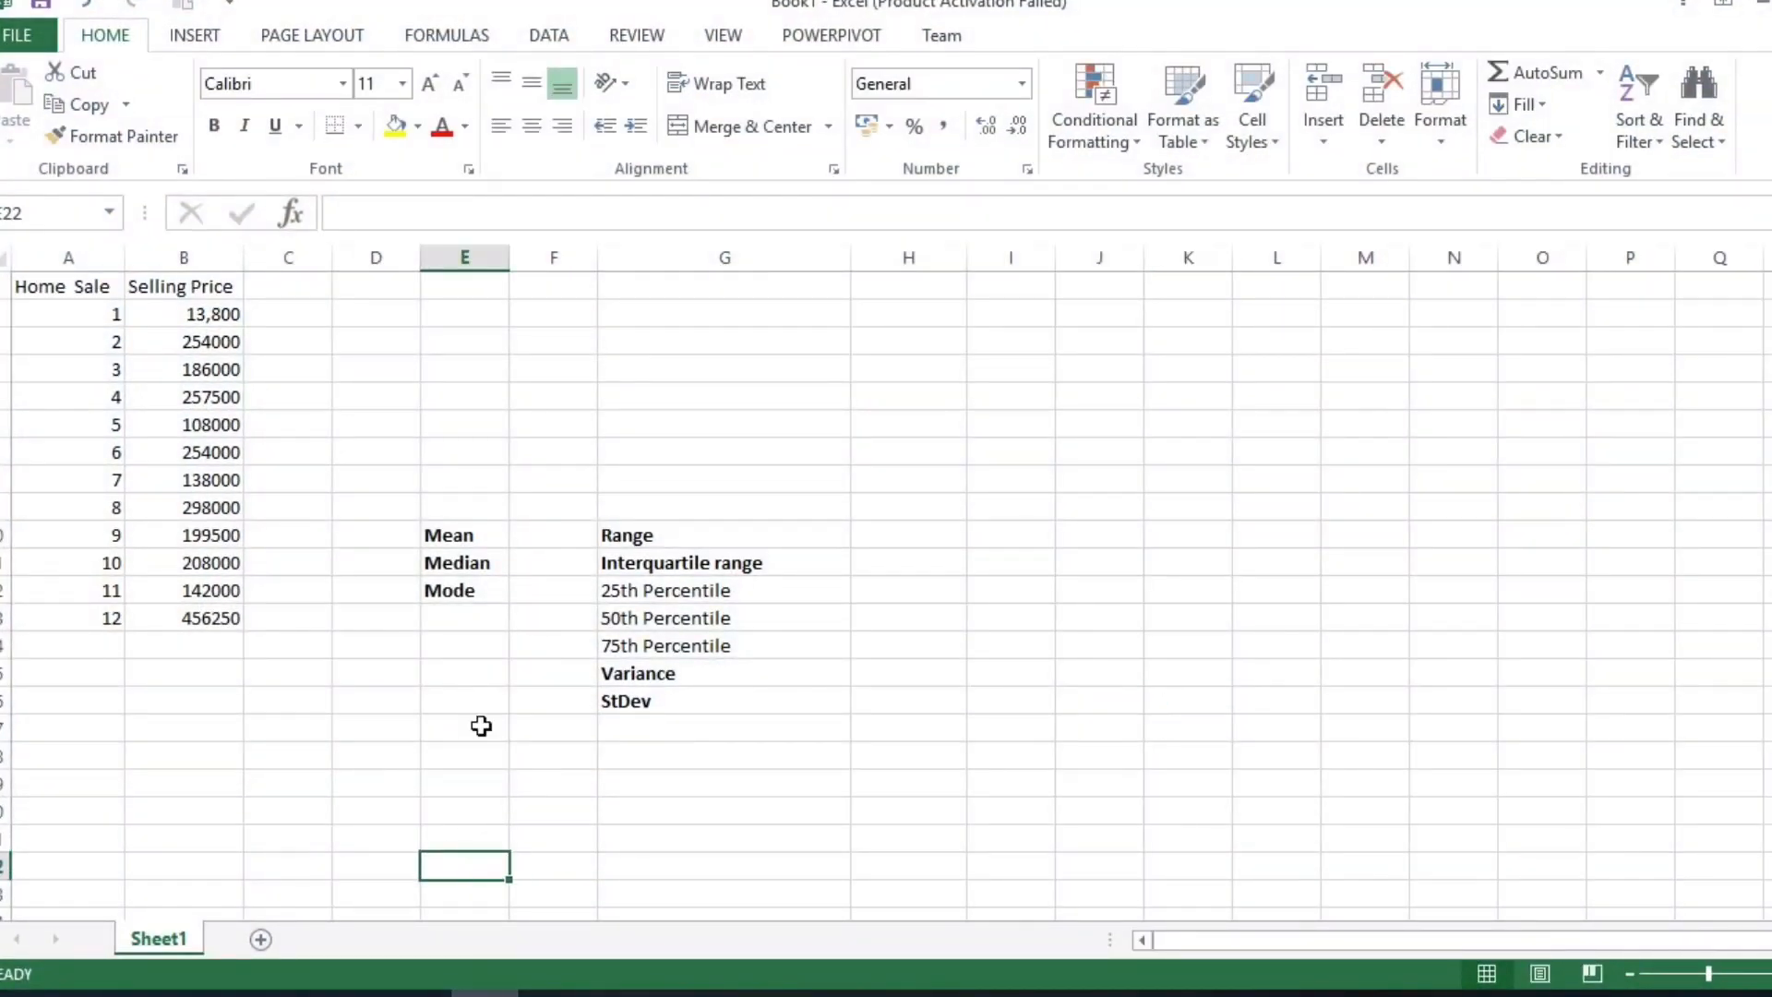
{"action": "left_click", "coordinate": [463, 562]}
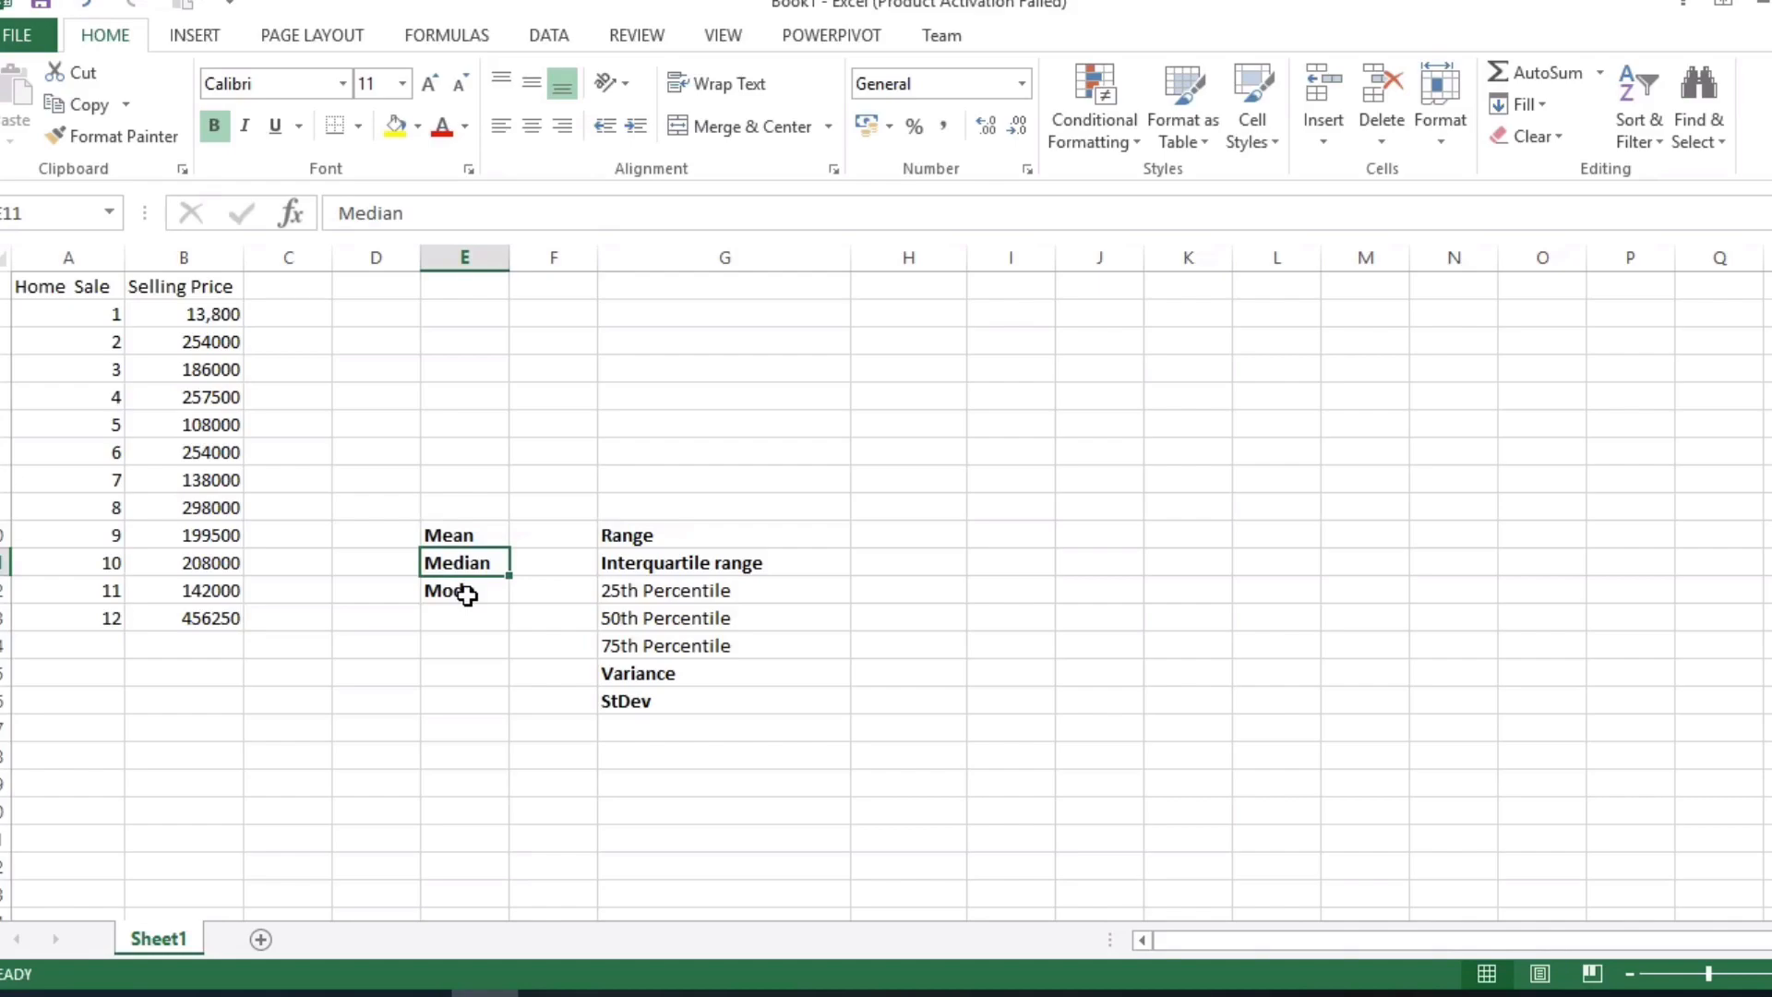
{"action": "left_click", "coordinate": [723, 562]}
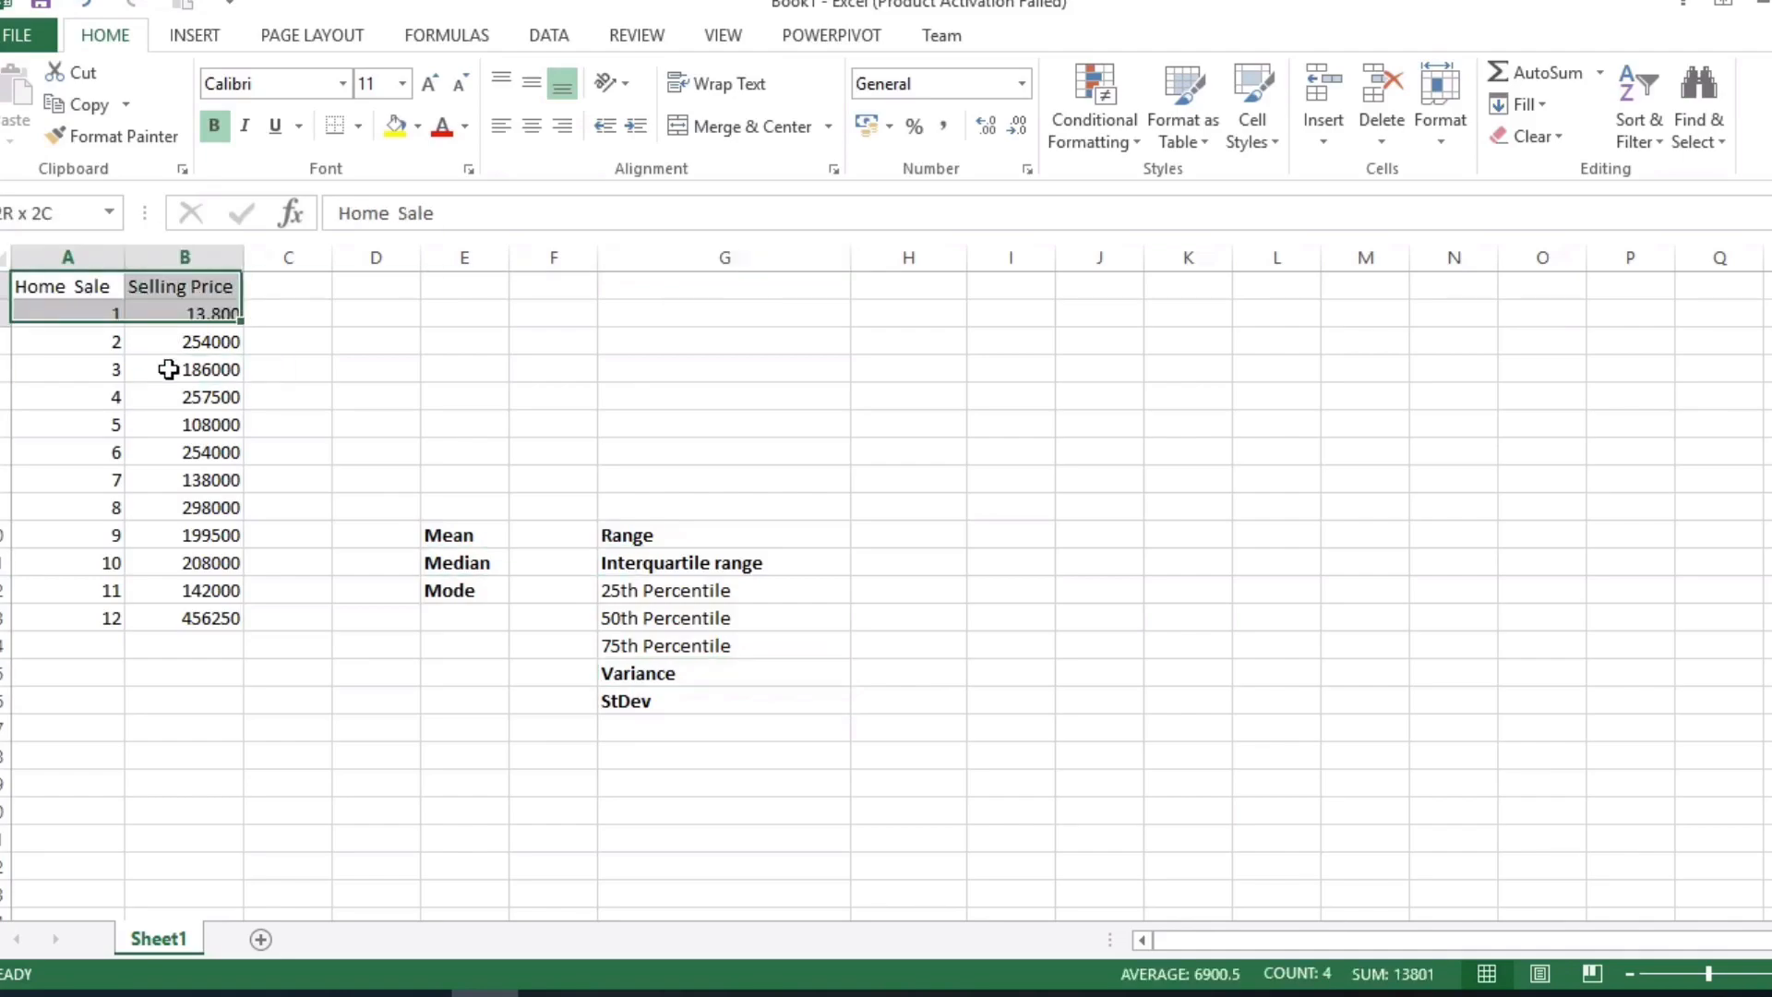
{"action": "left_click", "coordinate": [553, 535]}
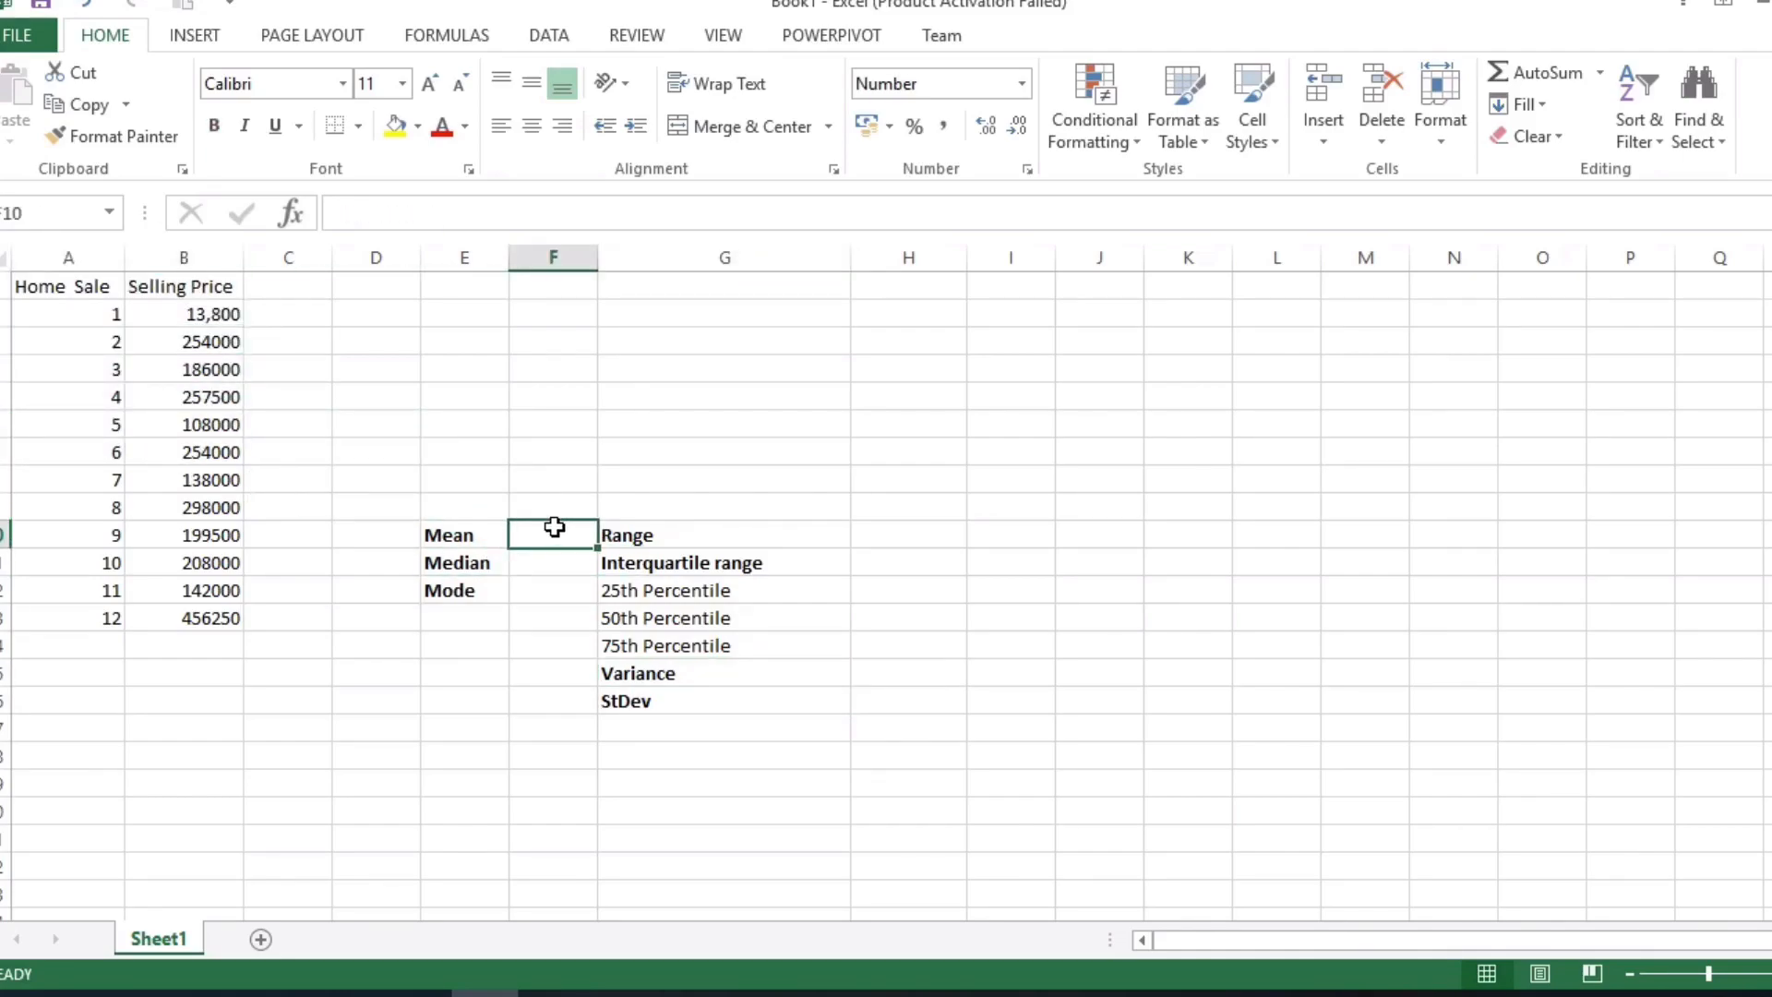
{"action": "type", "text": "=a"}
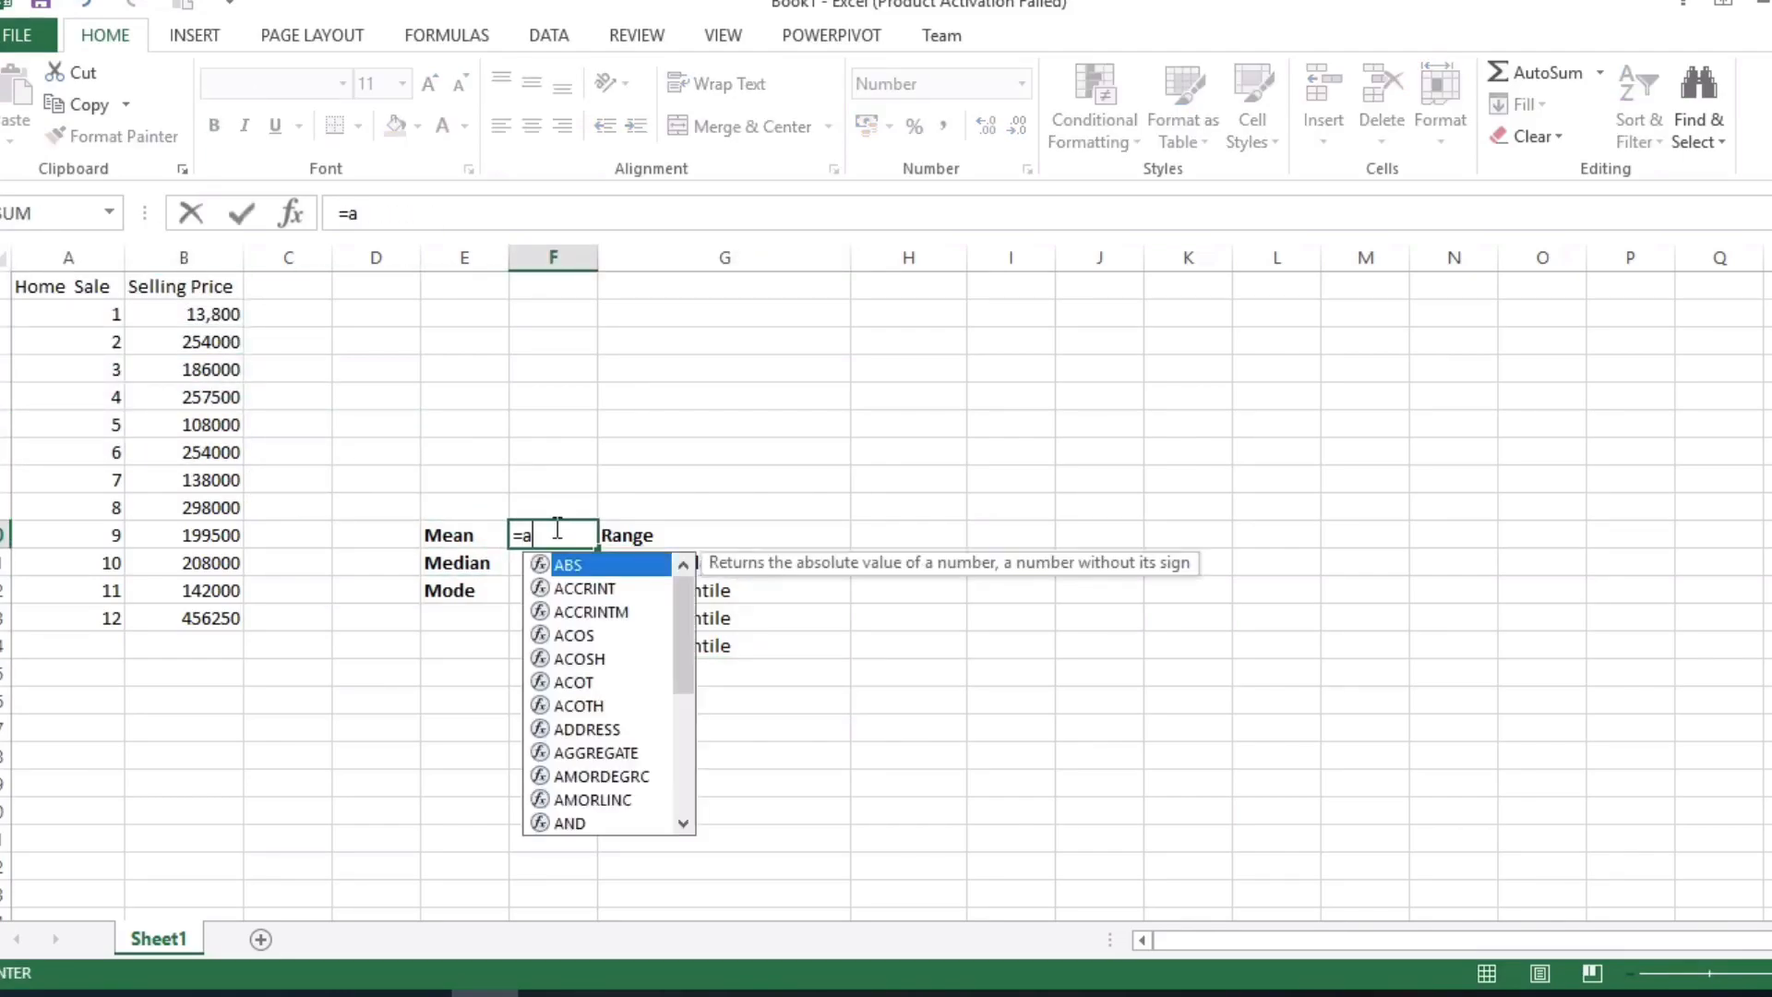
{"action": "type", "text": "verage"}
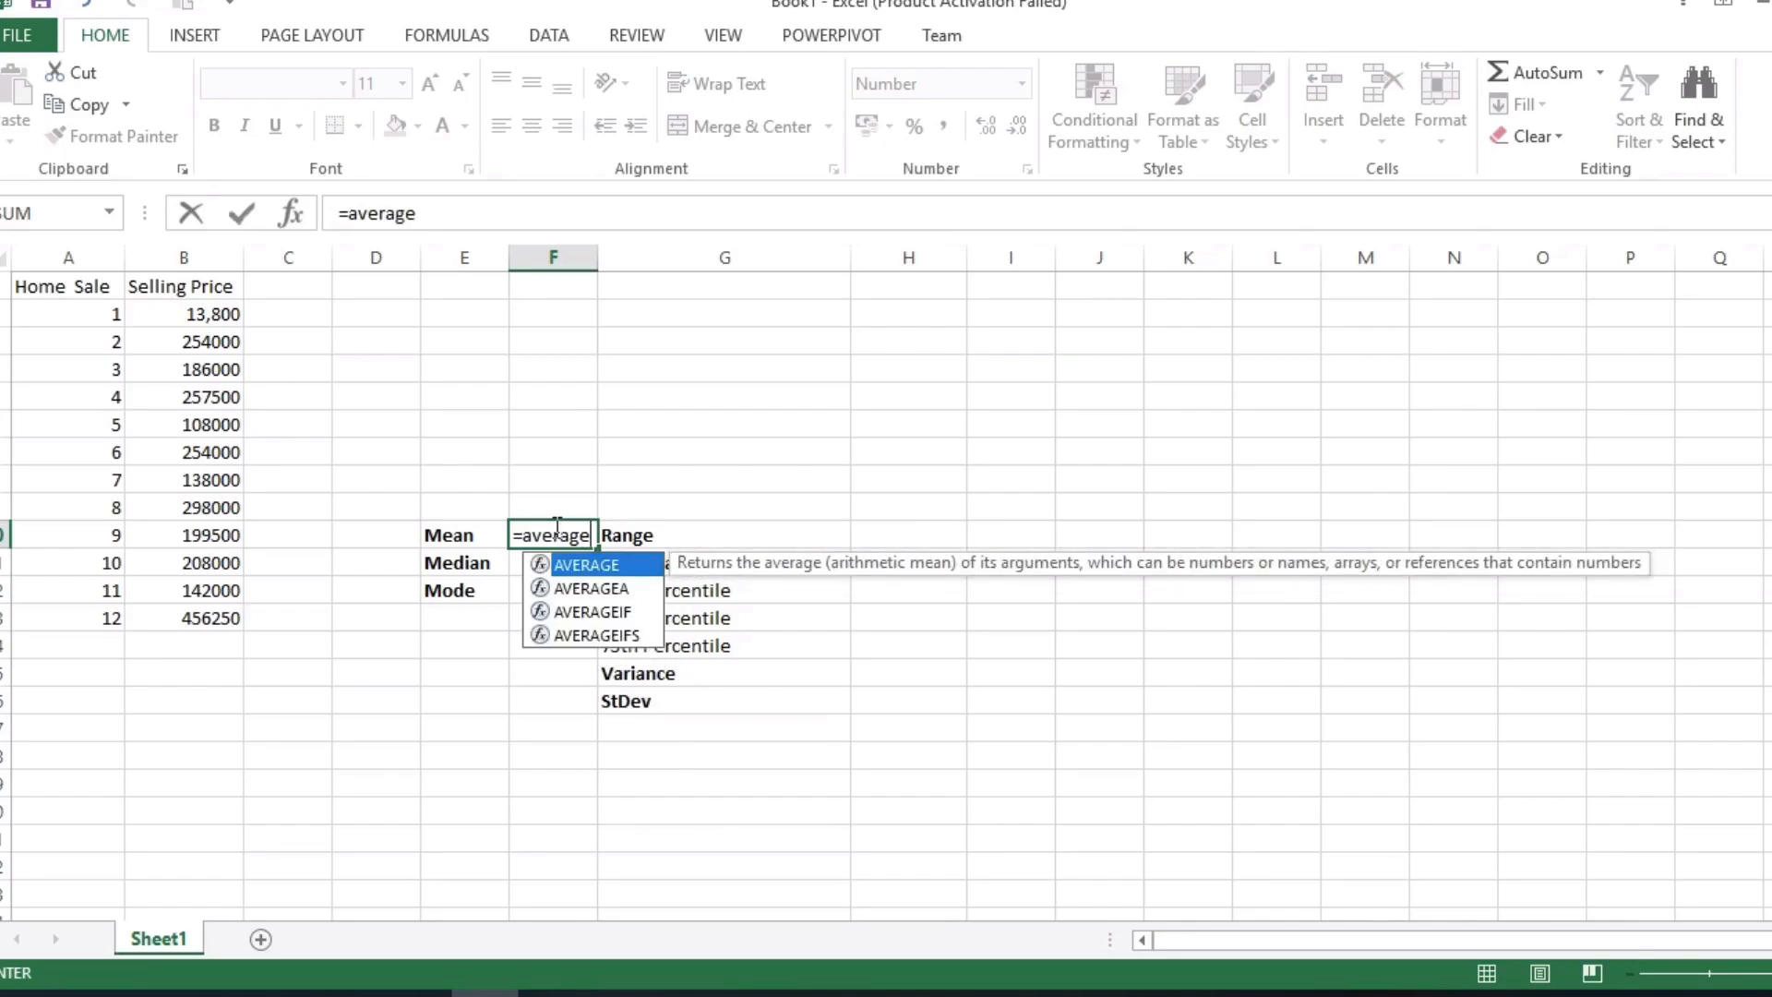
{"action": "type", "text": "("}
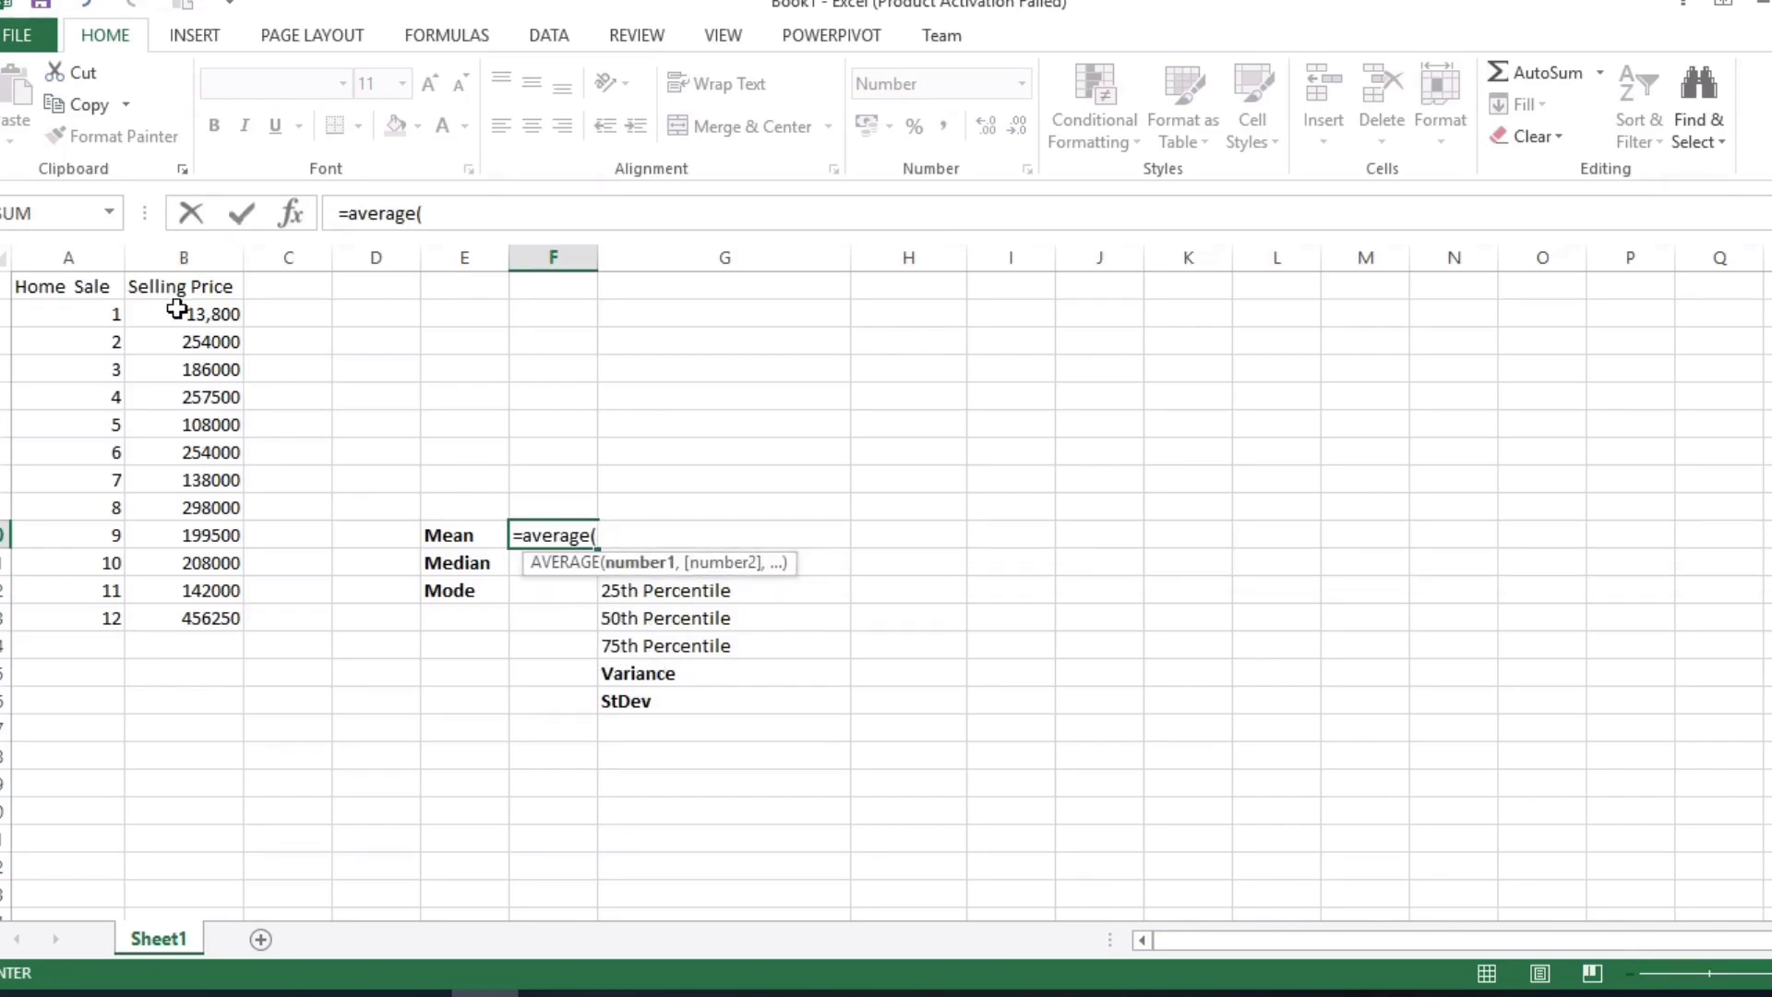
{"action": "left_click_drag", "start_coordinate": [183, 313], "coordinate": [183, 619]}
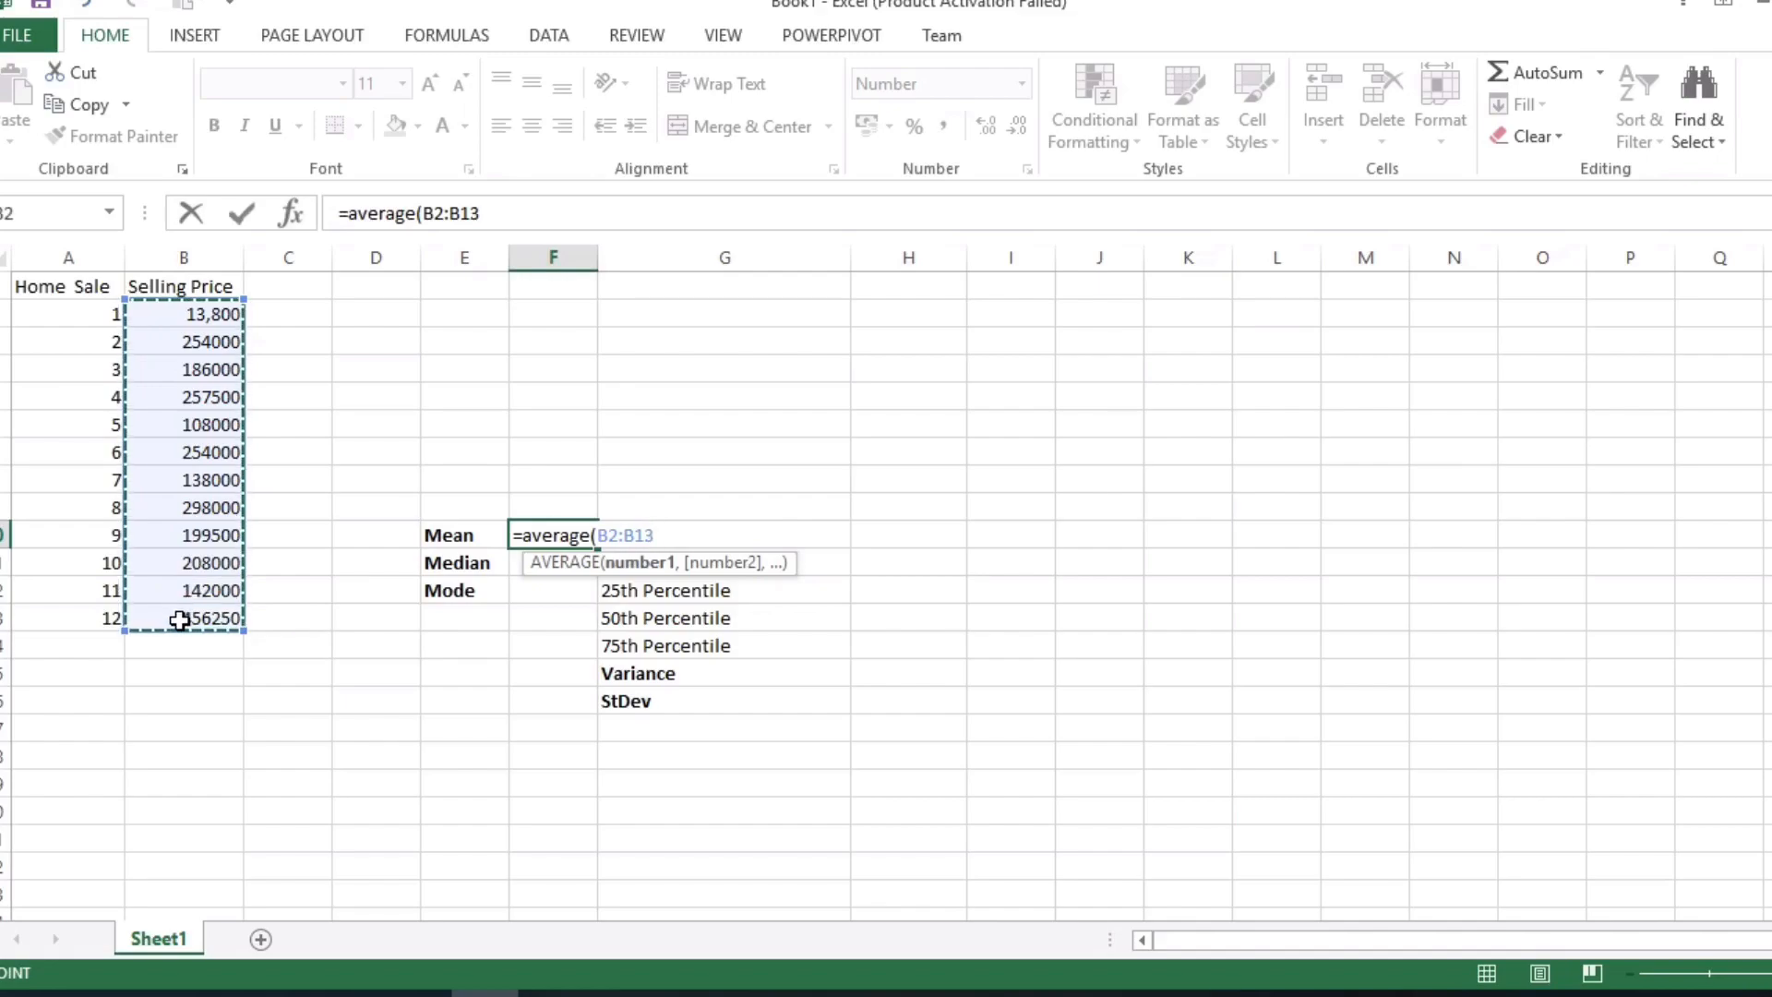
{"action": "key", "text": "Enter"}
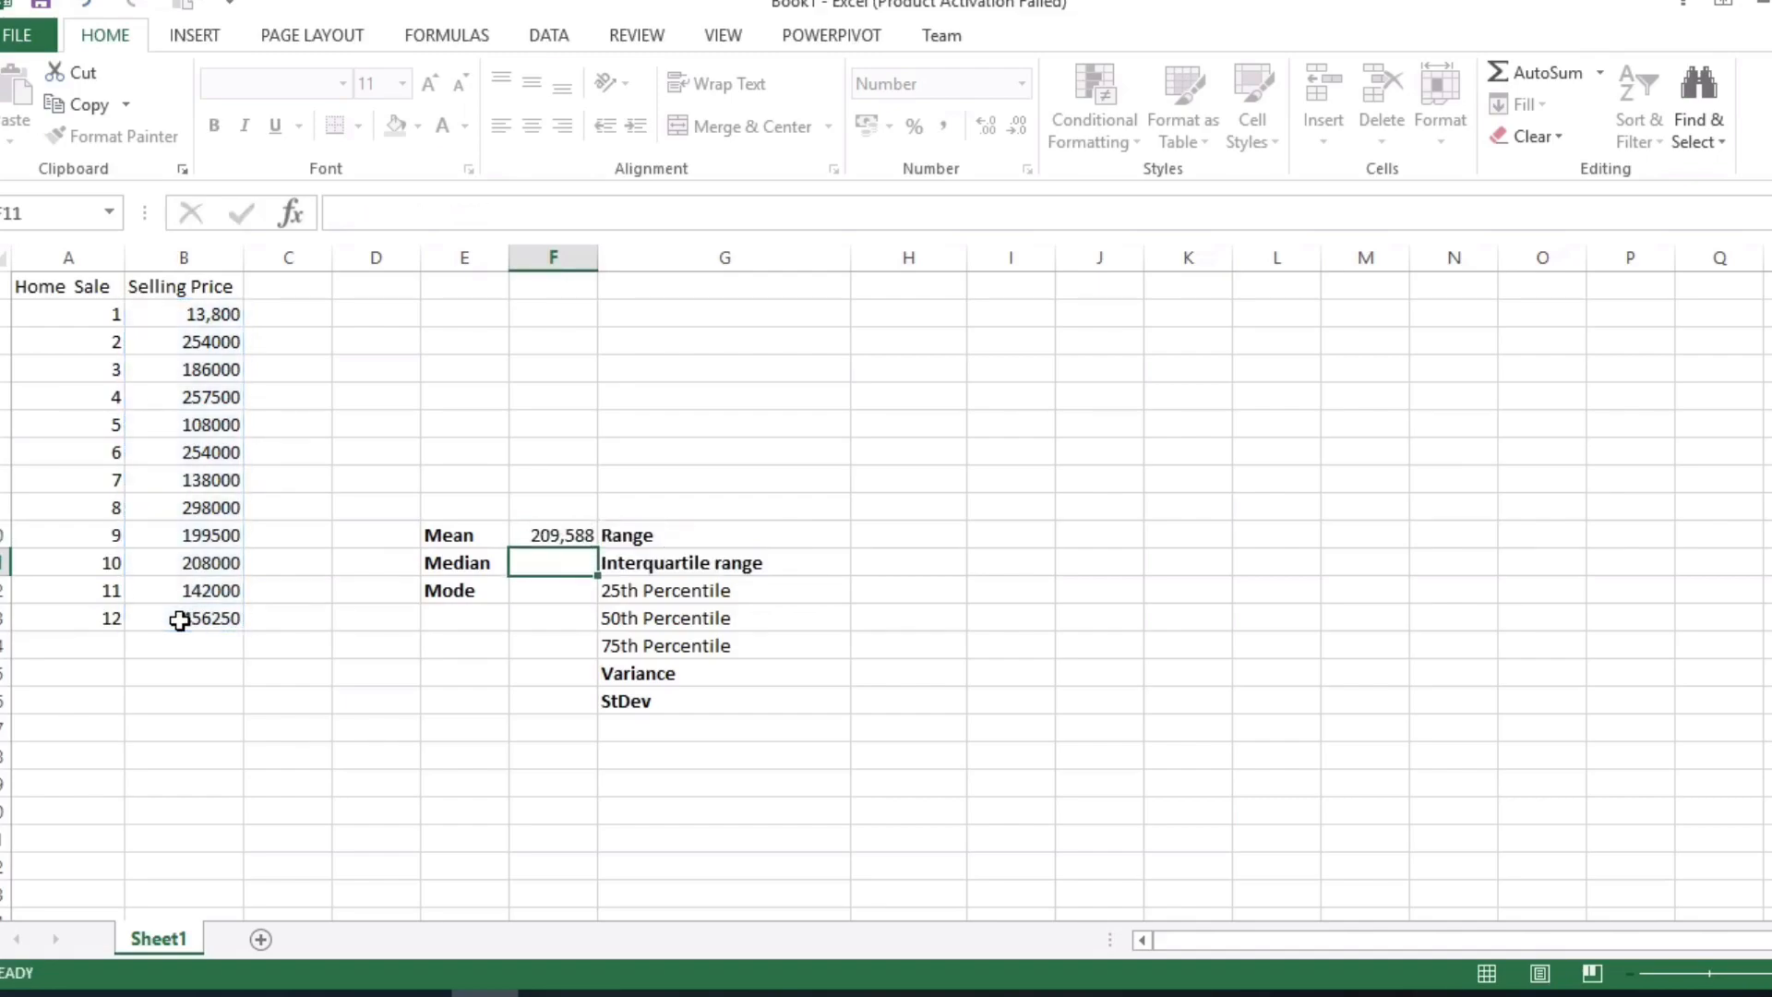
Step: Enter =MEDIAN(B2:B13) beside the Median label, giving 203,750
{"action": "type", "text": "="}
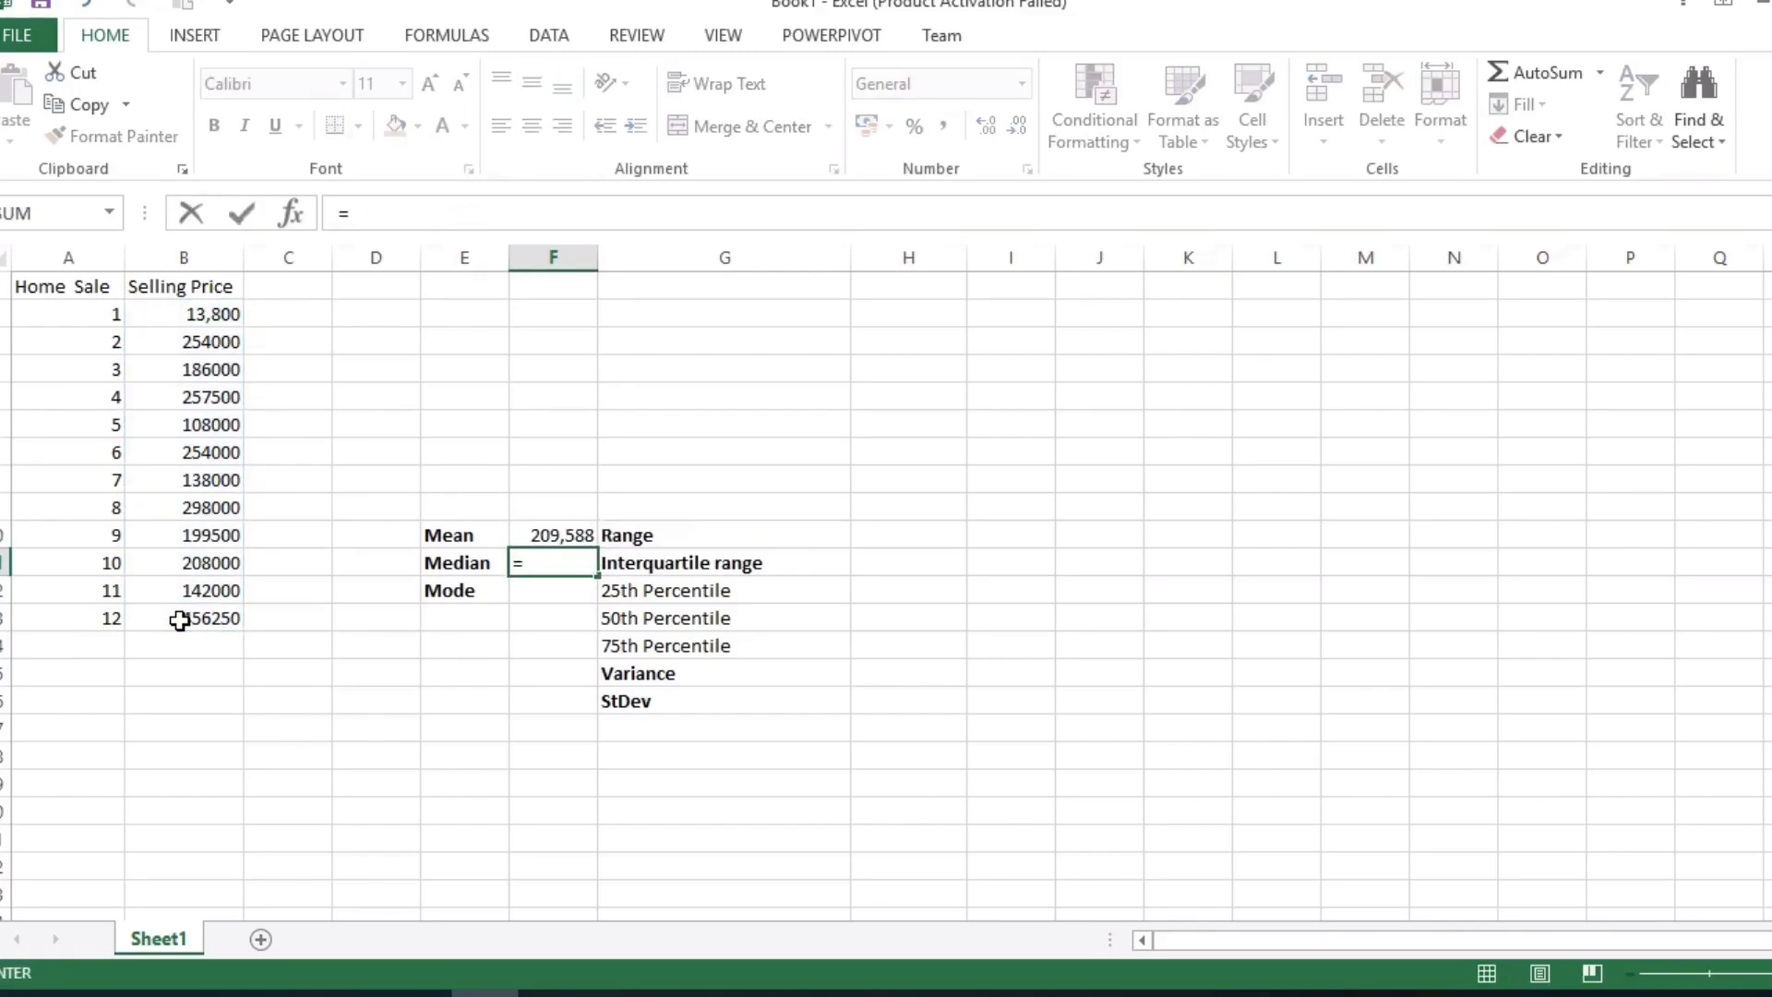
{"action": "type", "text": "median("}
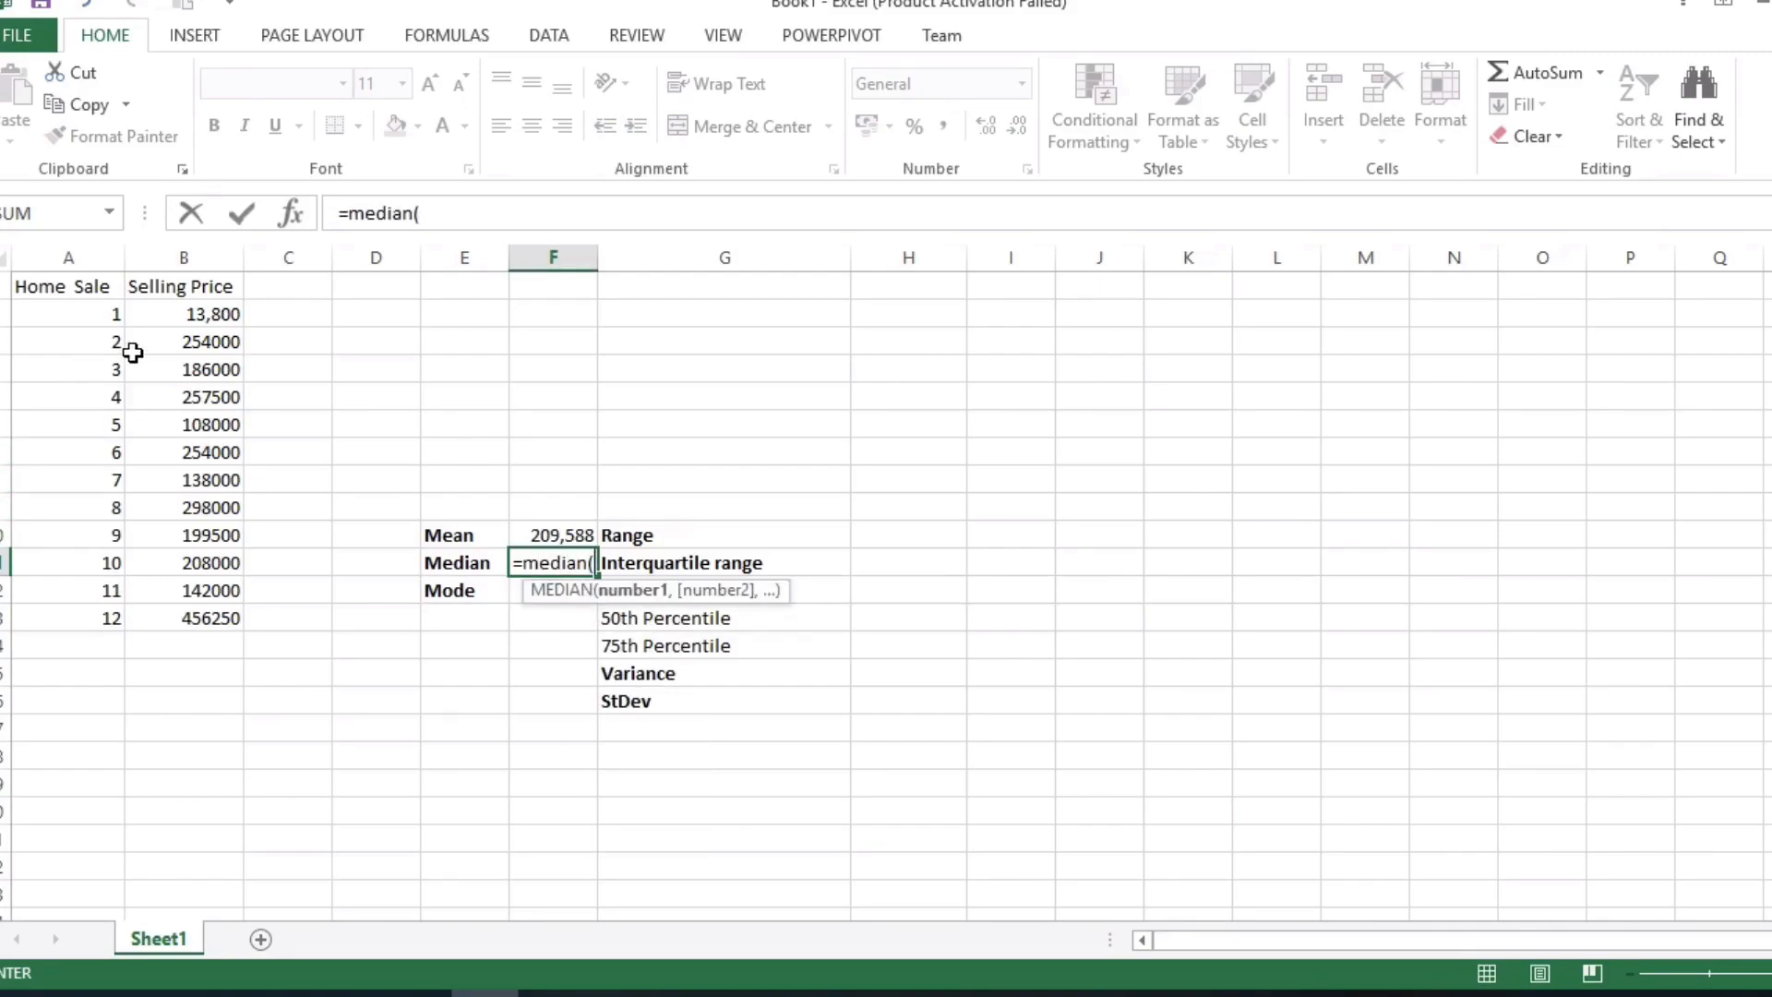
{"action": "left_click_drag", "start_coordinate": [183, 313], "coordinate": [182, 619]}
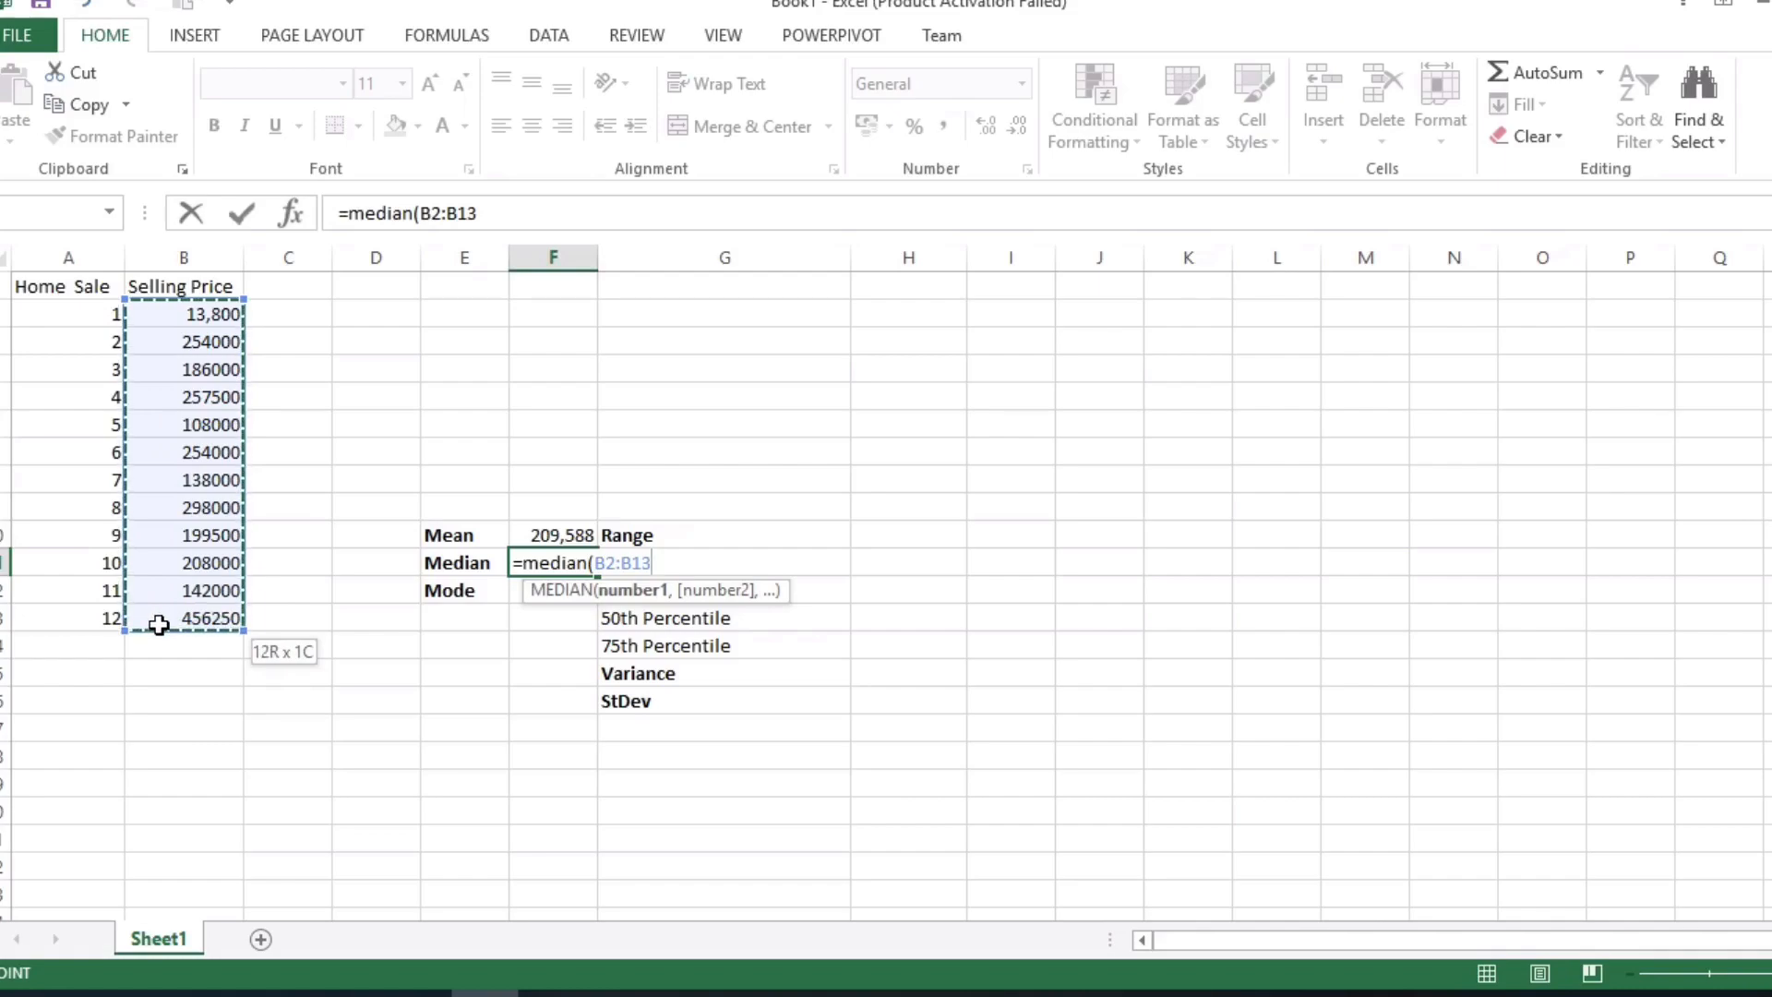
{"action": "key", "text": "Enter"}
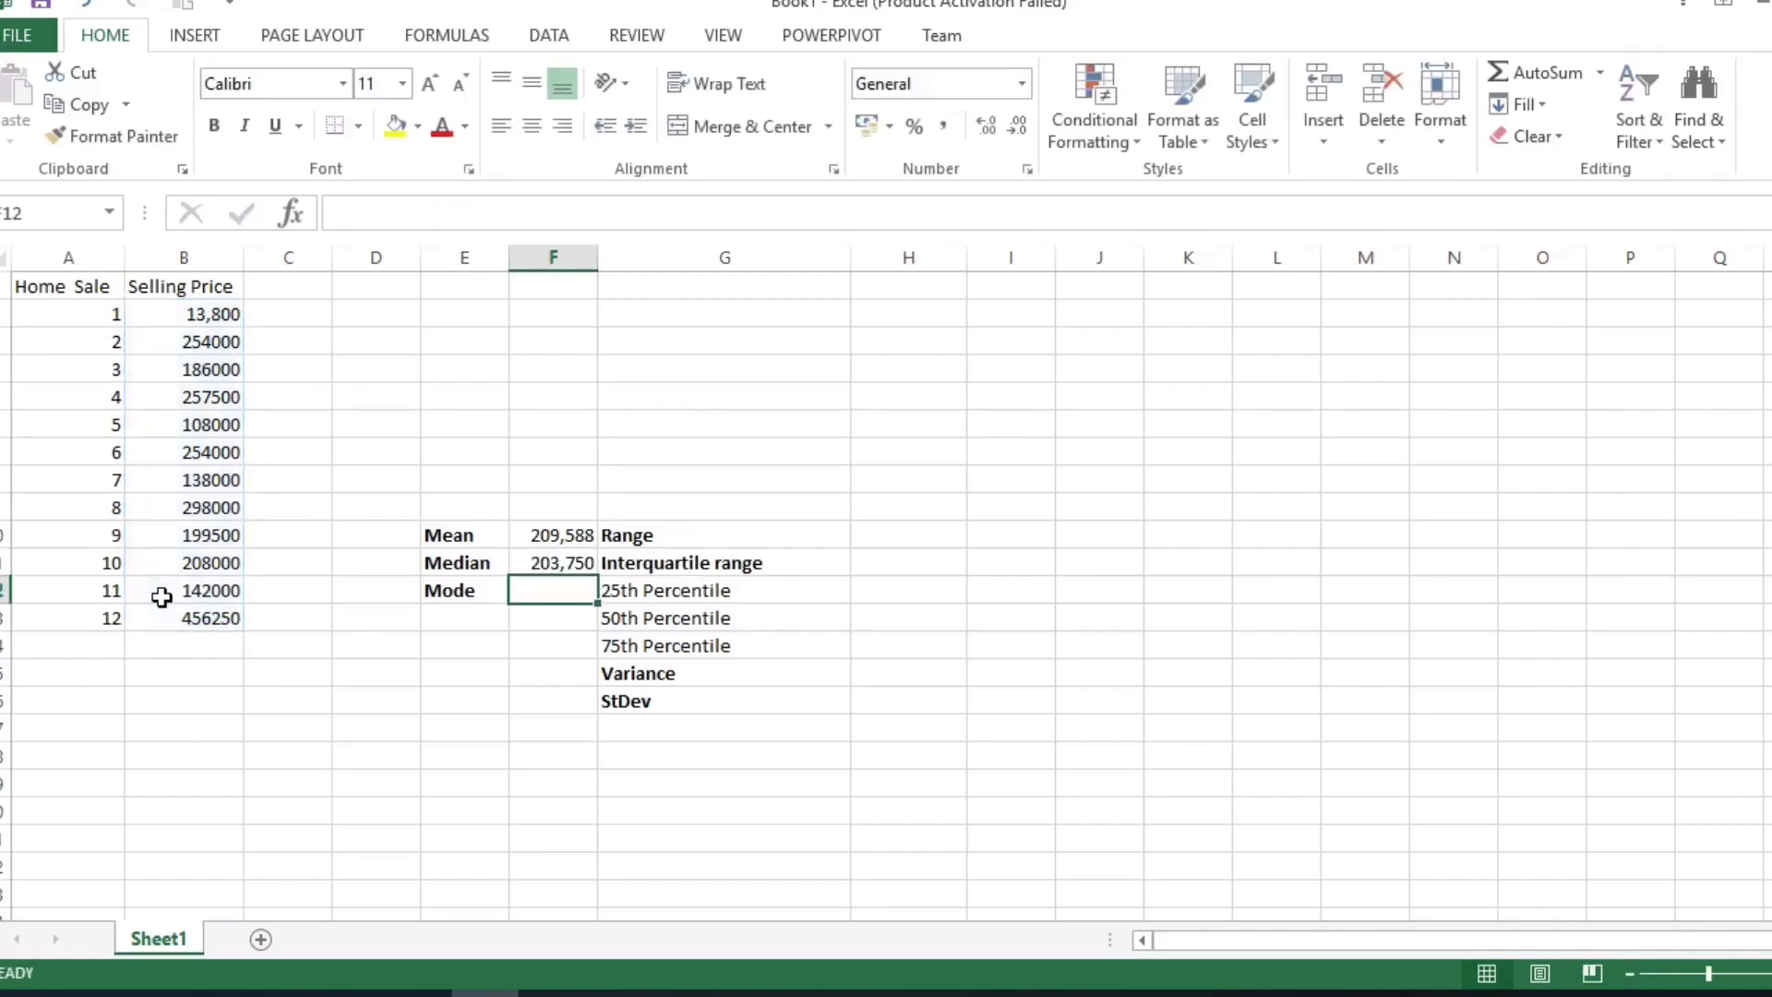
Step: Enter a mode formula over B2:B13 in the Mode cell and re-enter it, still showing #NAME?
{"action": "type", "text": "="}
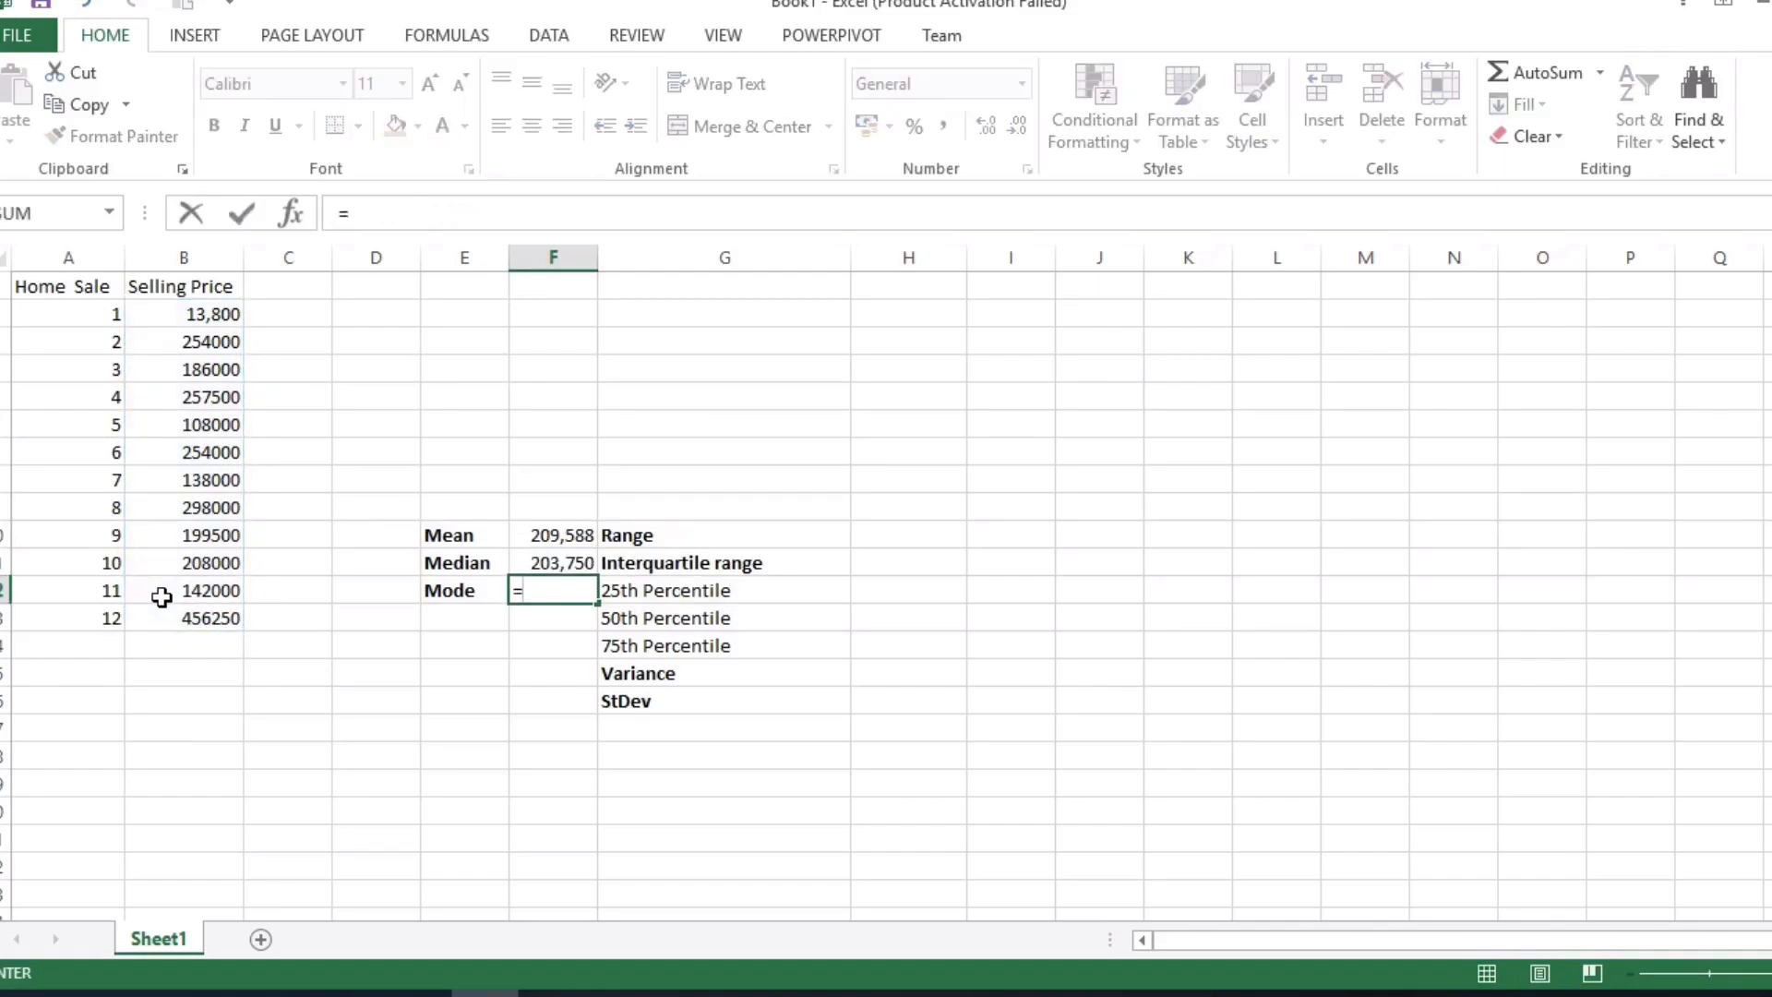
{"action": "type", "text": "mod.mult"}
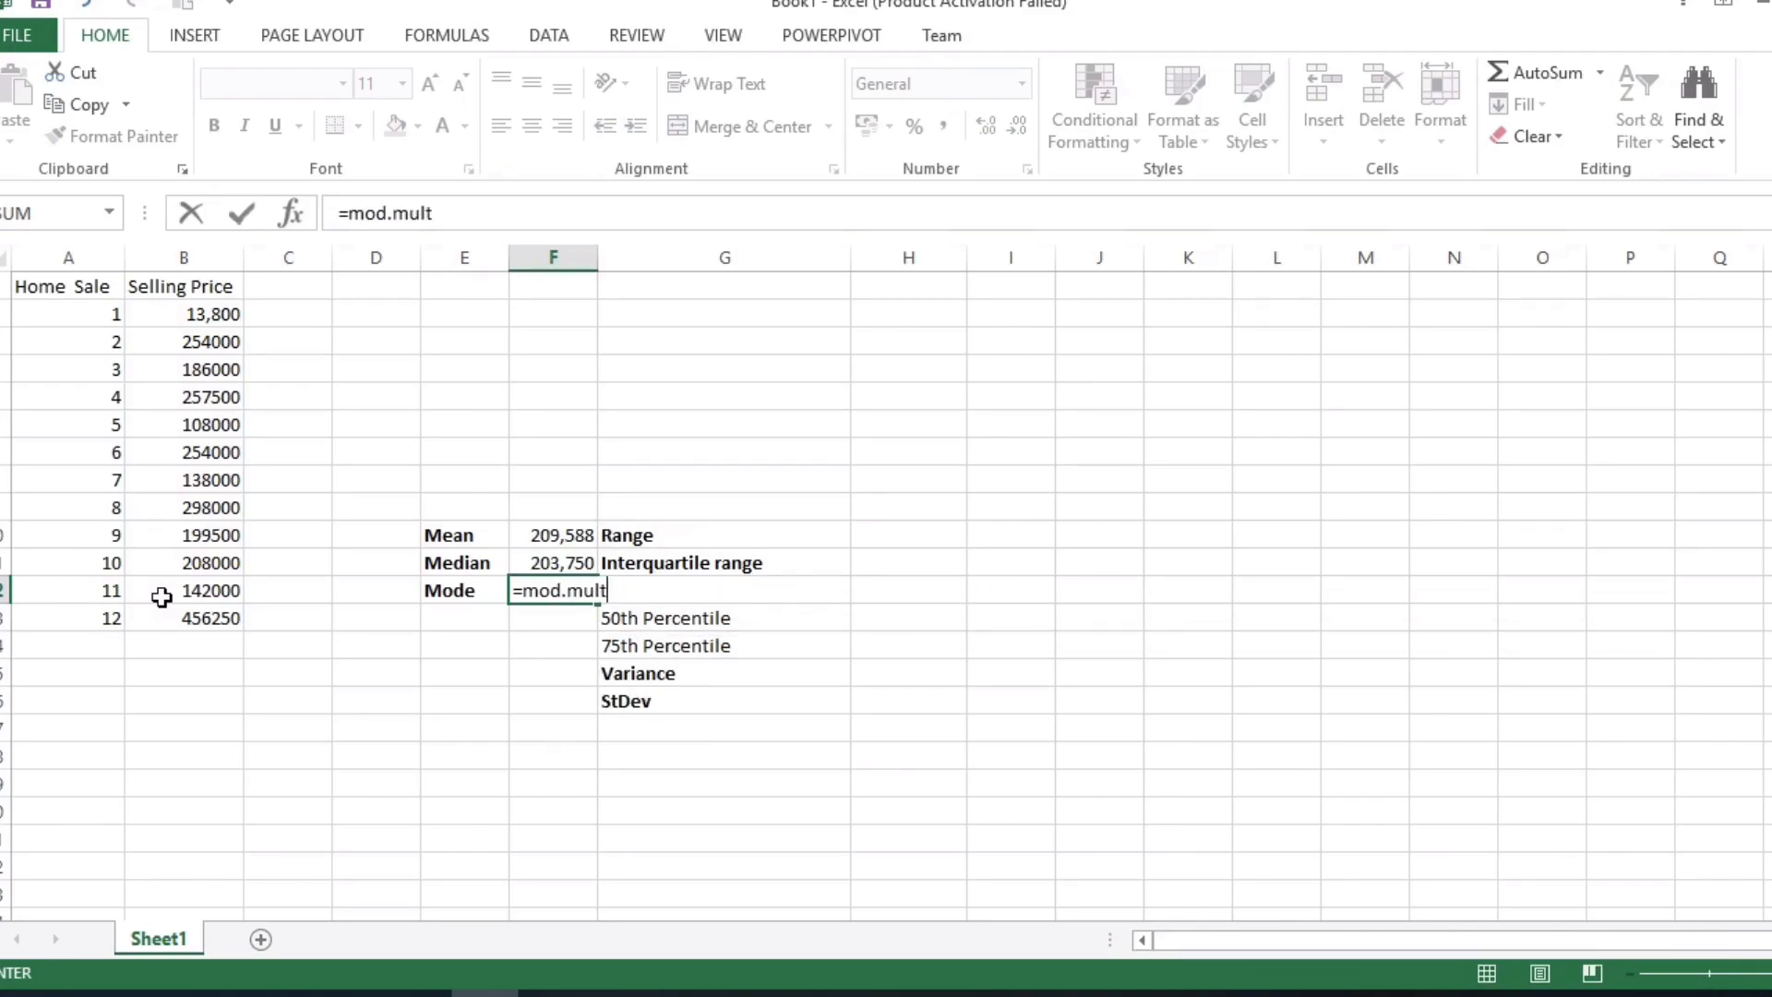
{"action": "type", "text": "("}
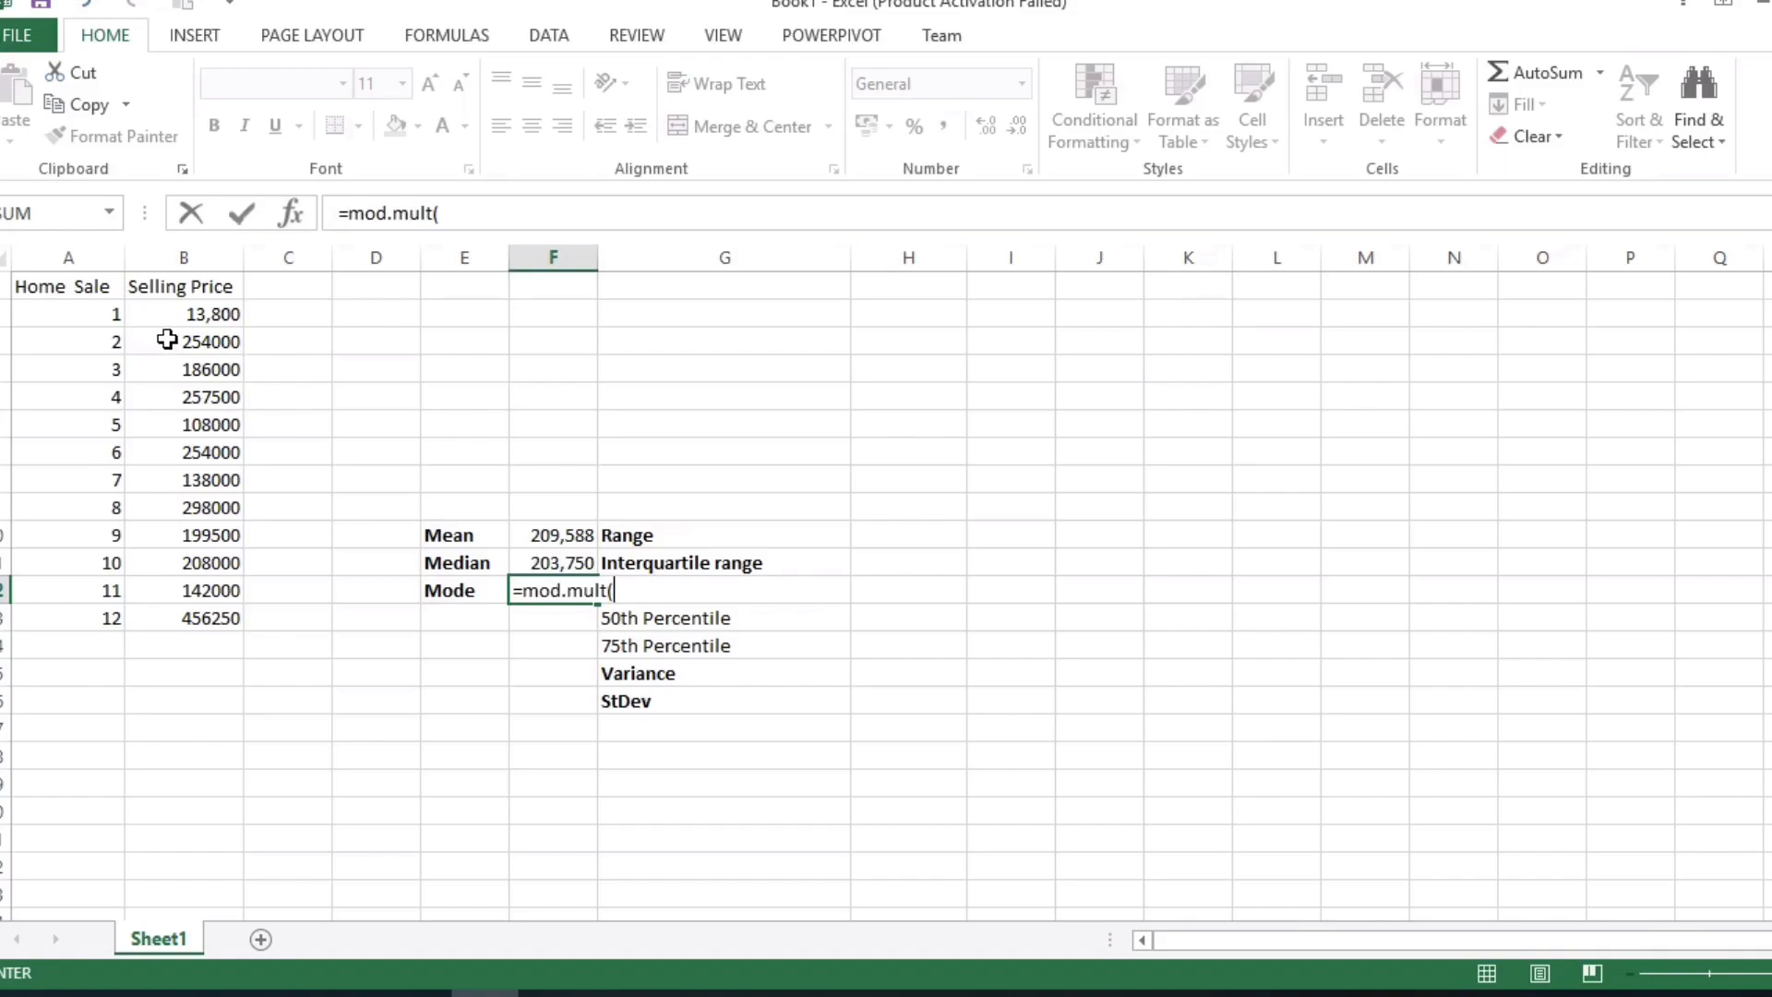
{"action": "left_click_drag", "start_coordinate": [184, 342], "coordinate": [185, 619]}
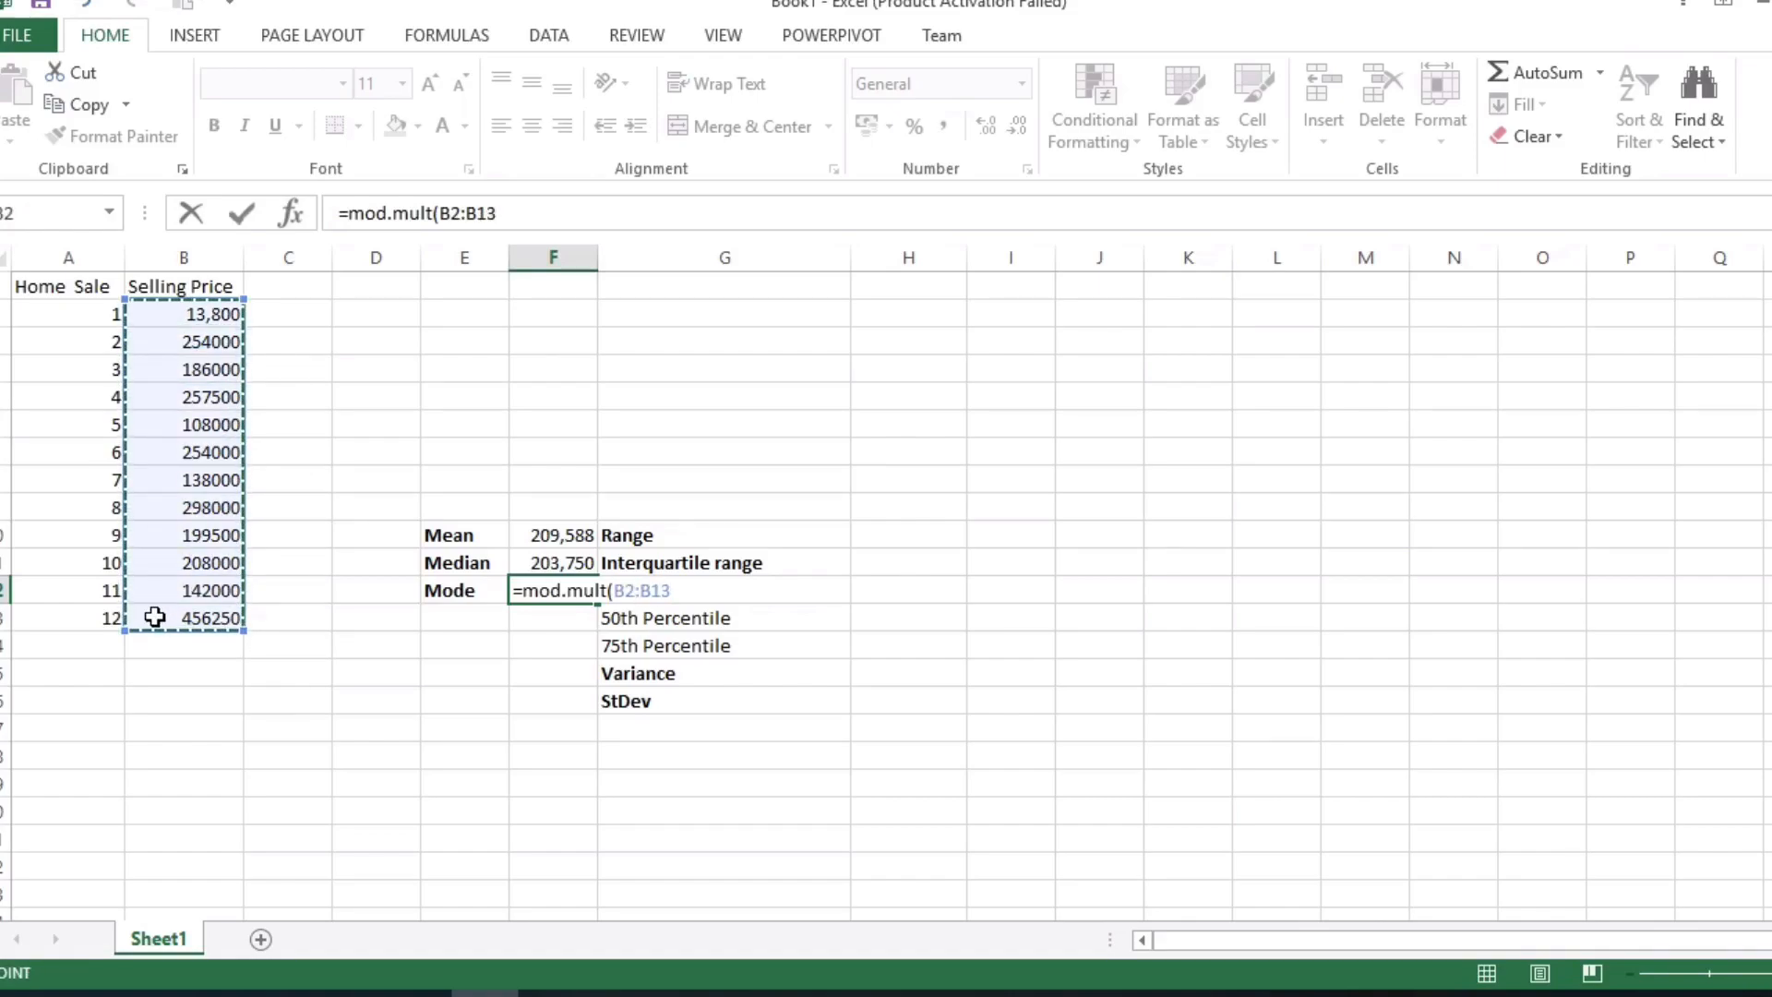
{"action": "key", "text": "Enter"}
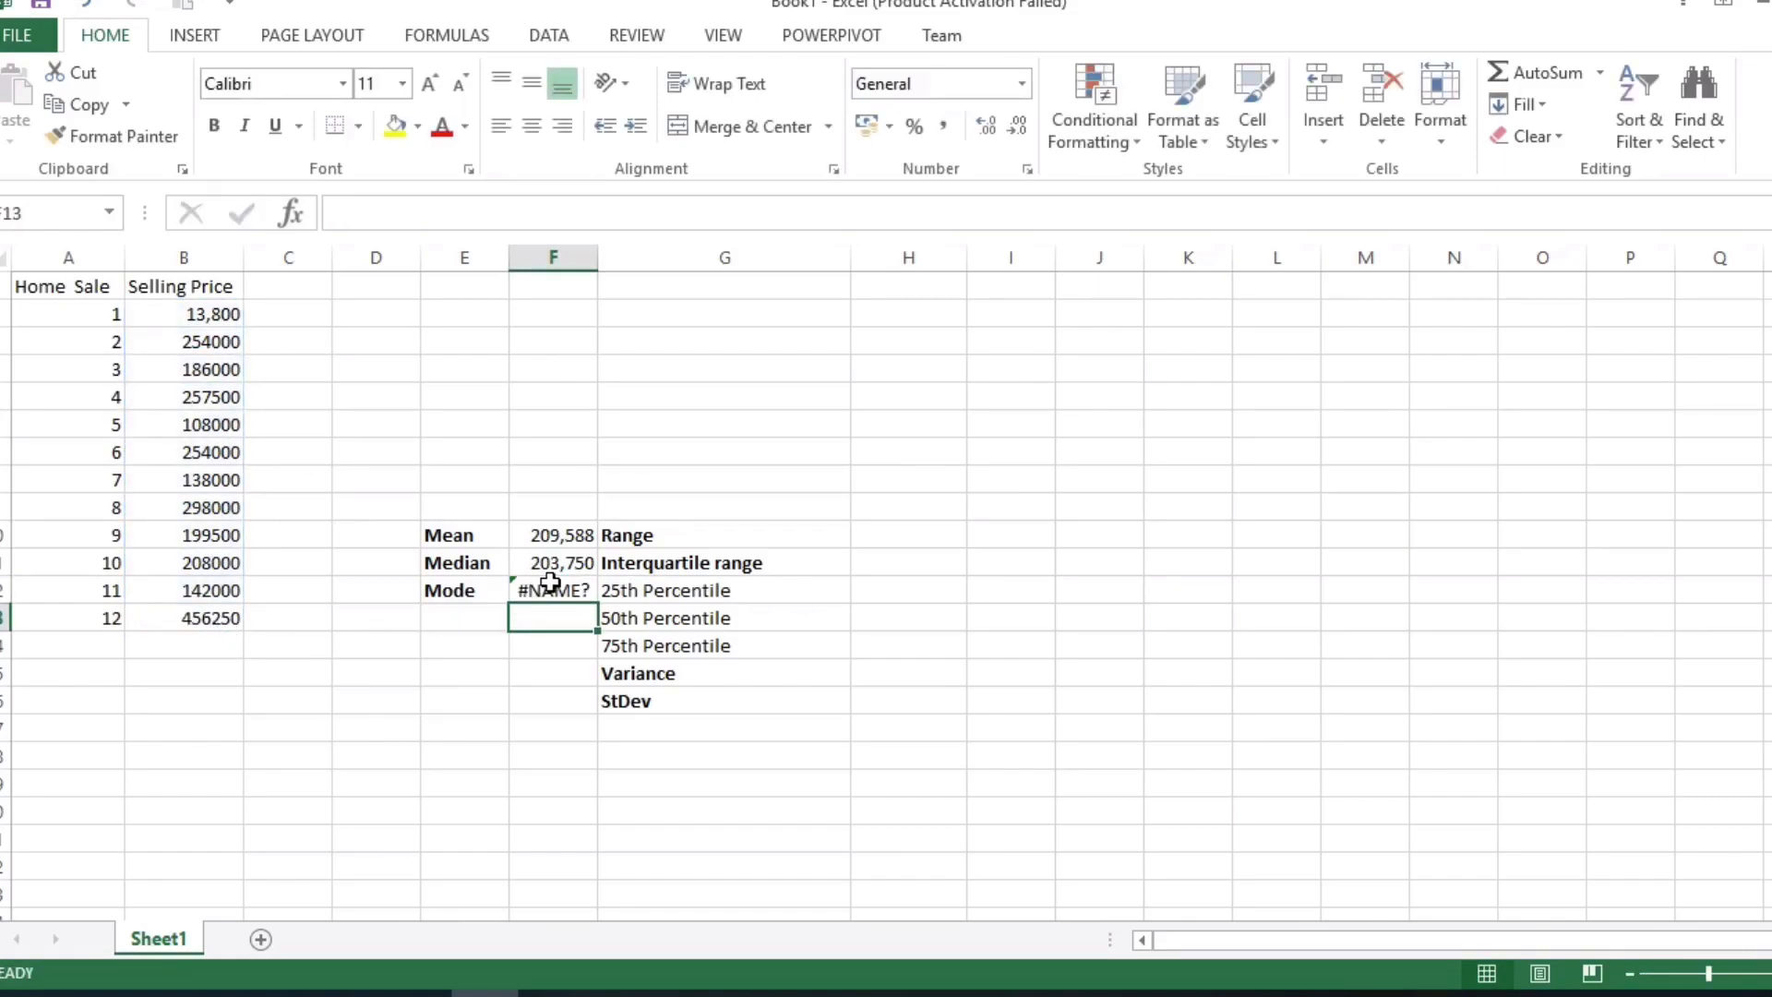
{"action": "left_click", "coordinate": [550, 590]}
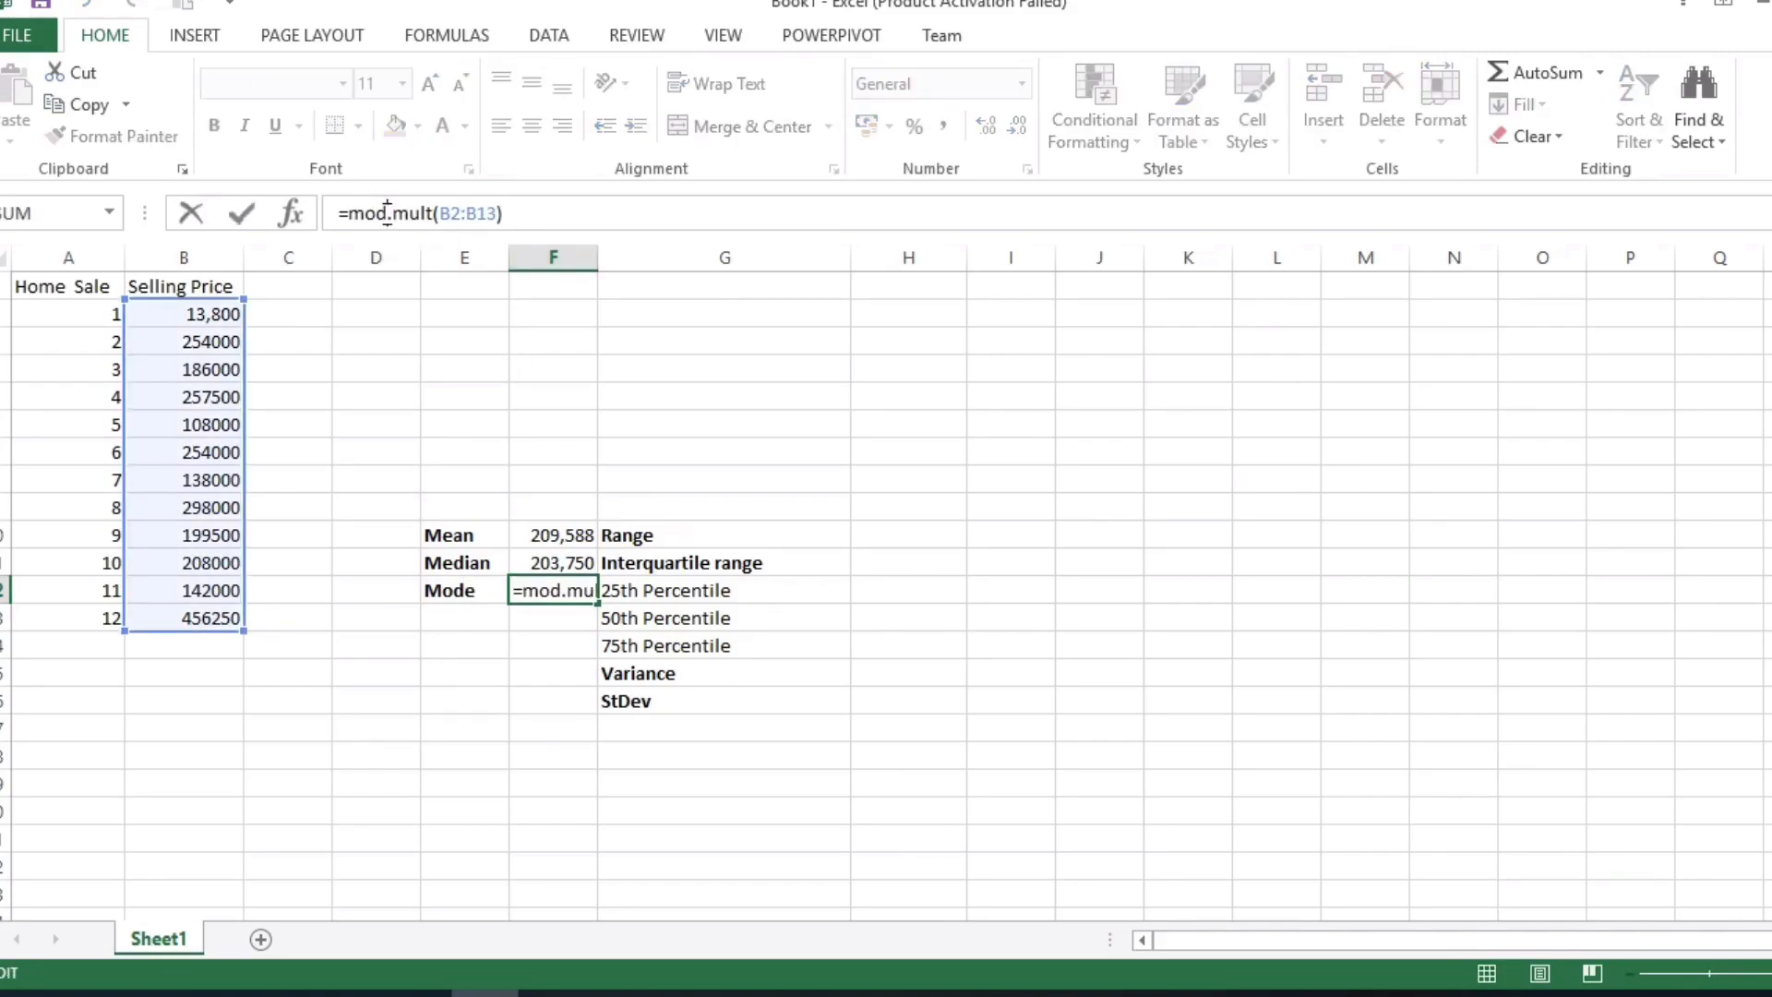
{"action": "mouse_move", "coordinate": [284, 603]}
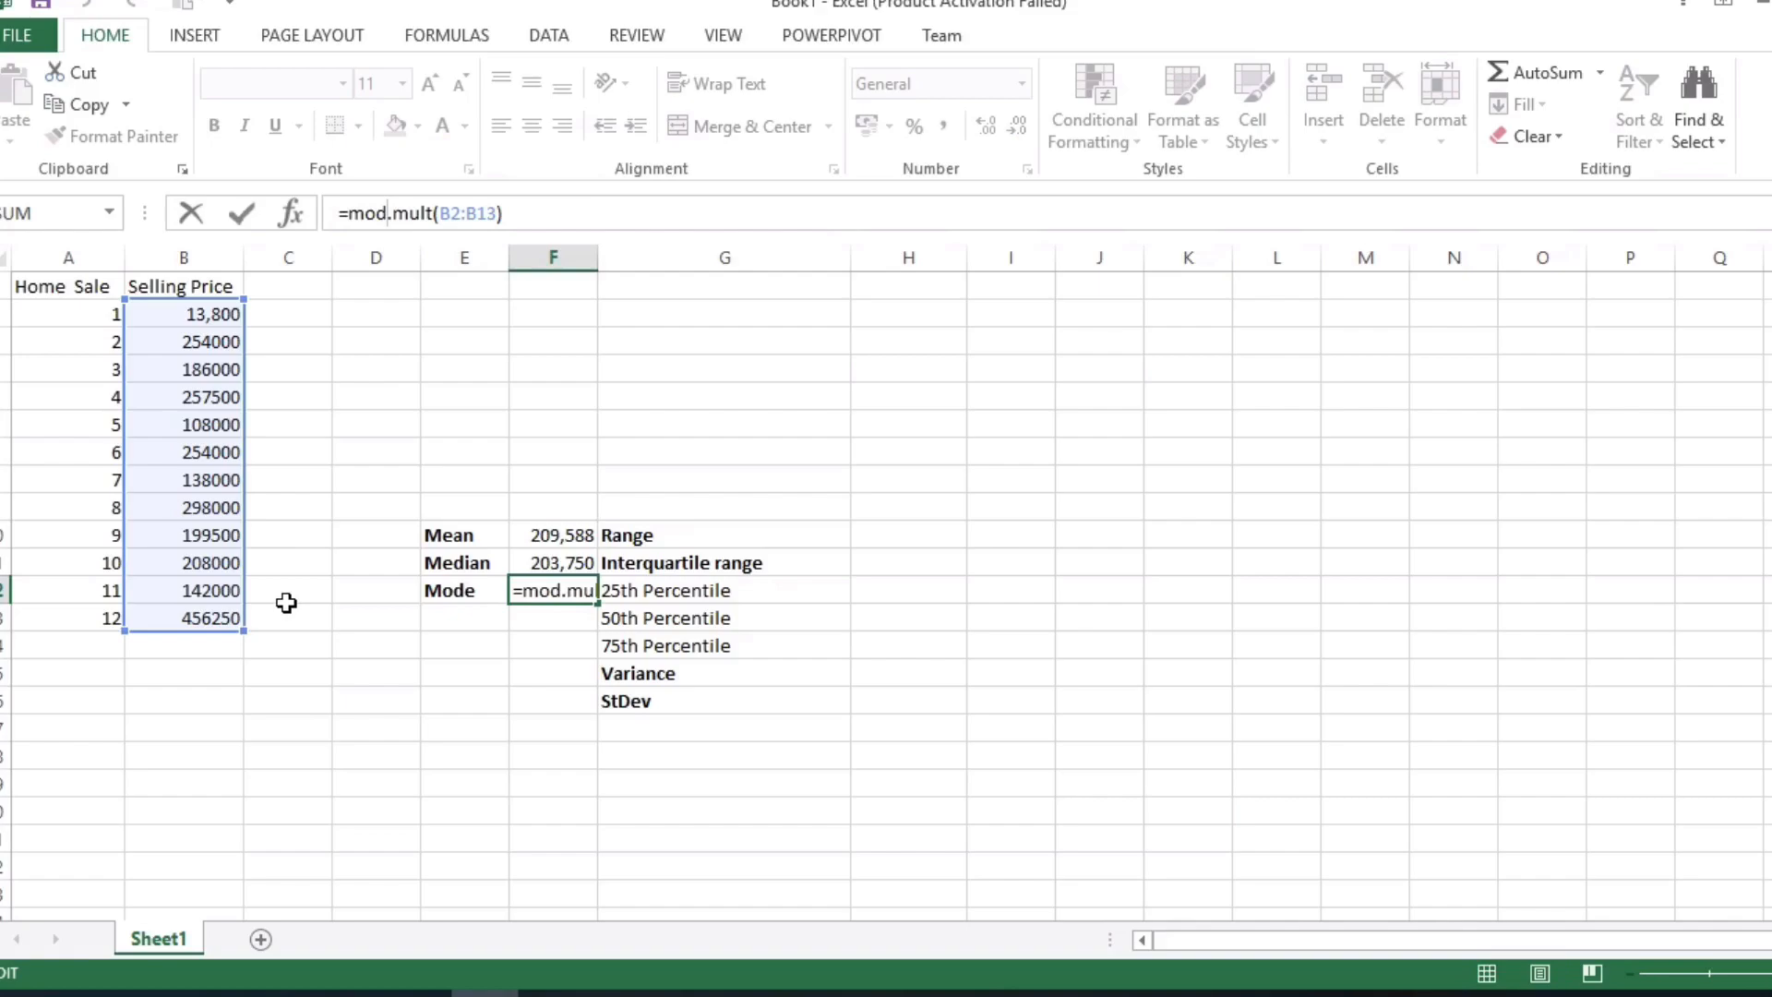
{"action": "key", "text": "Enter"}
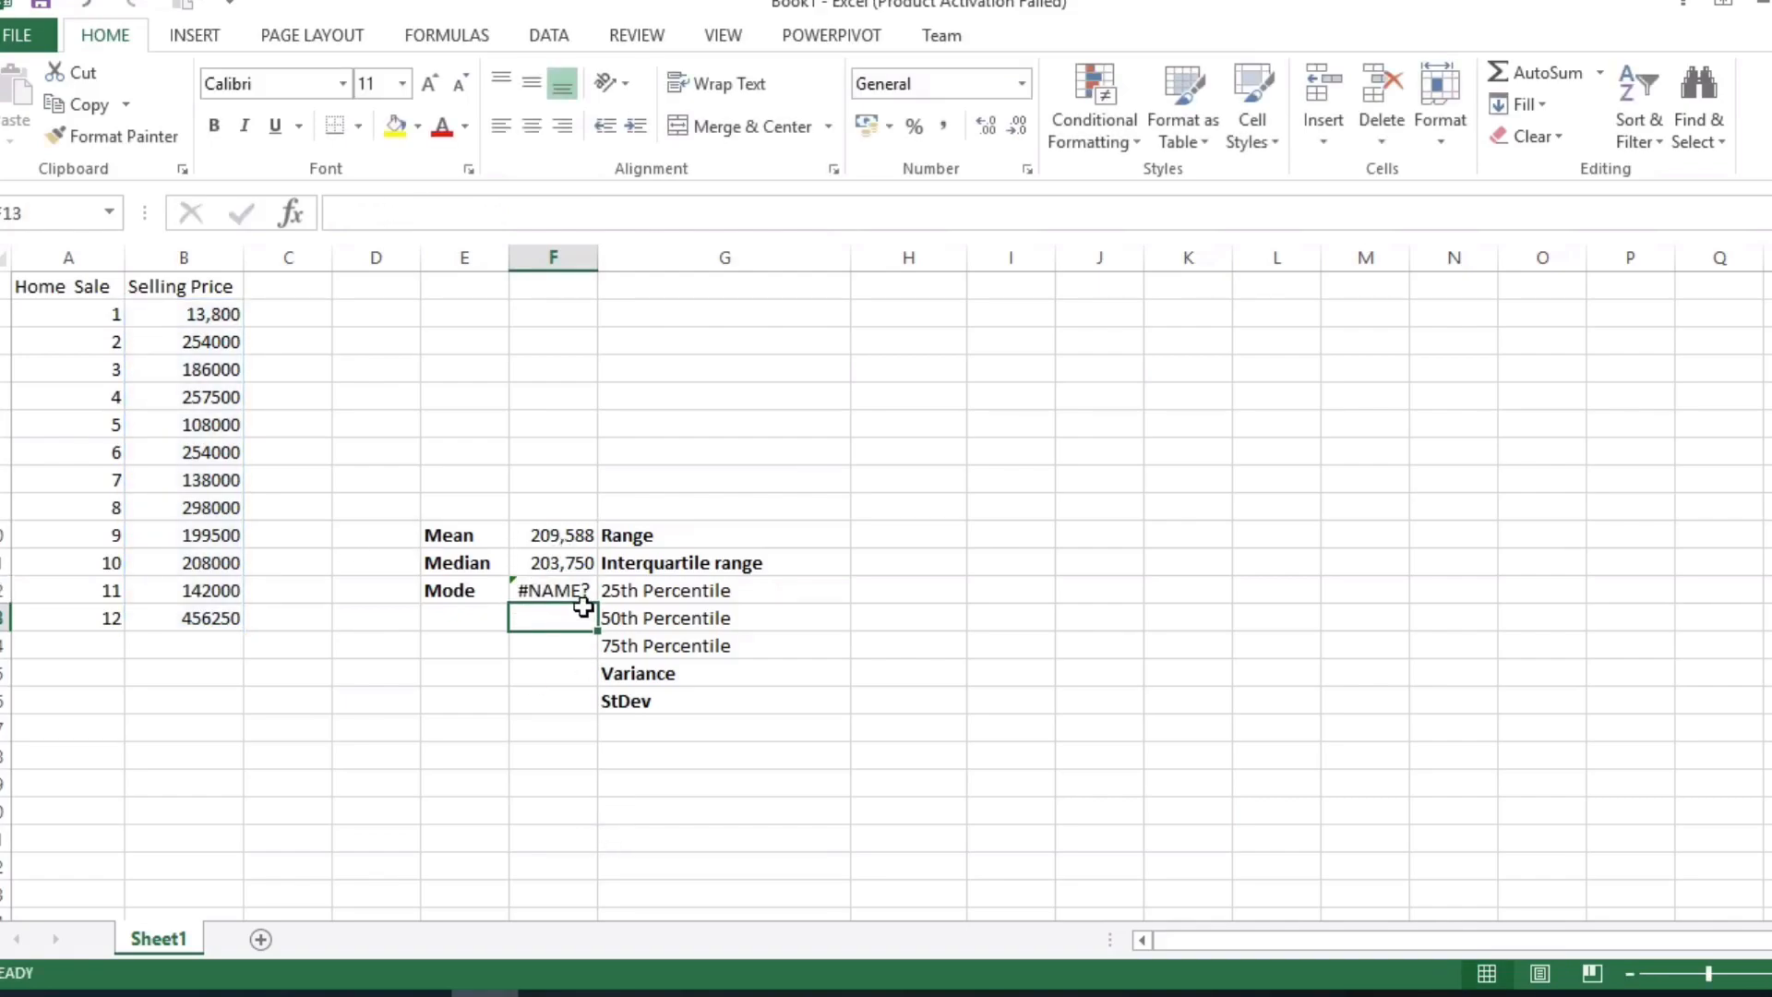
{"action": "left_click", "coordinate": [552, 591]}
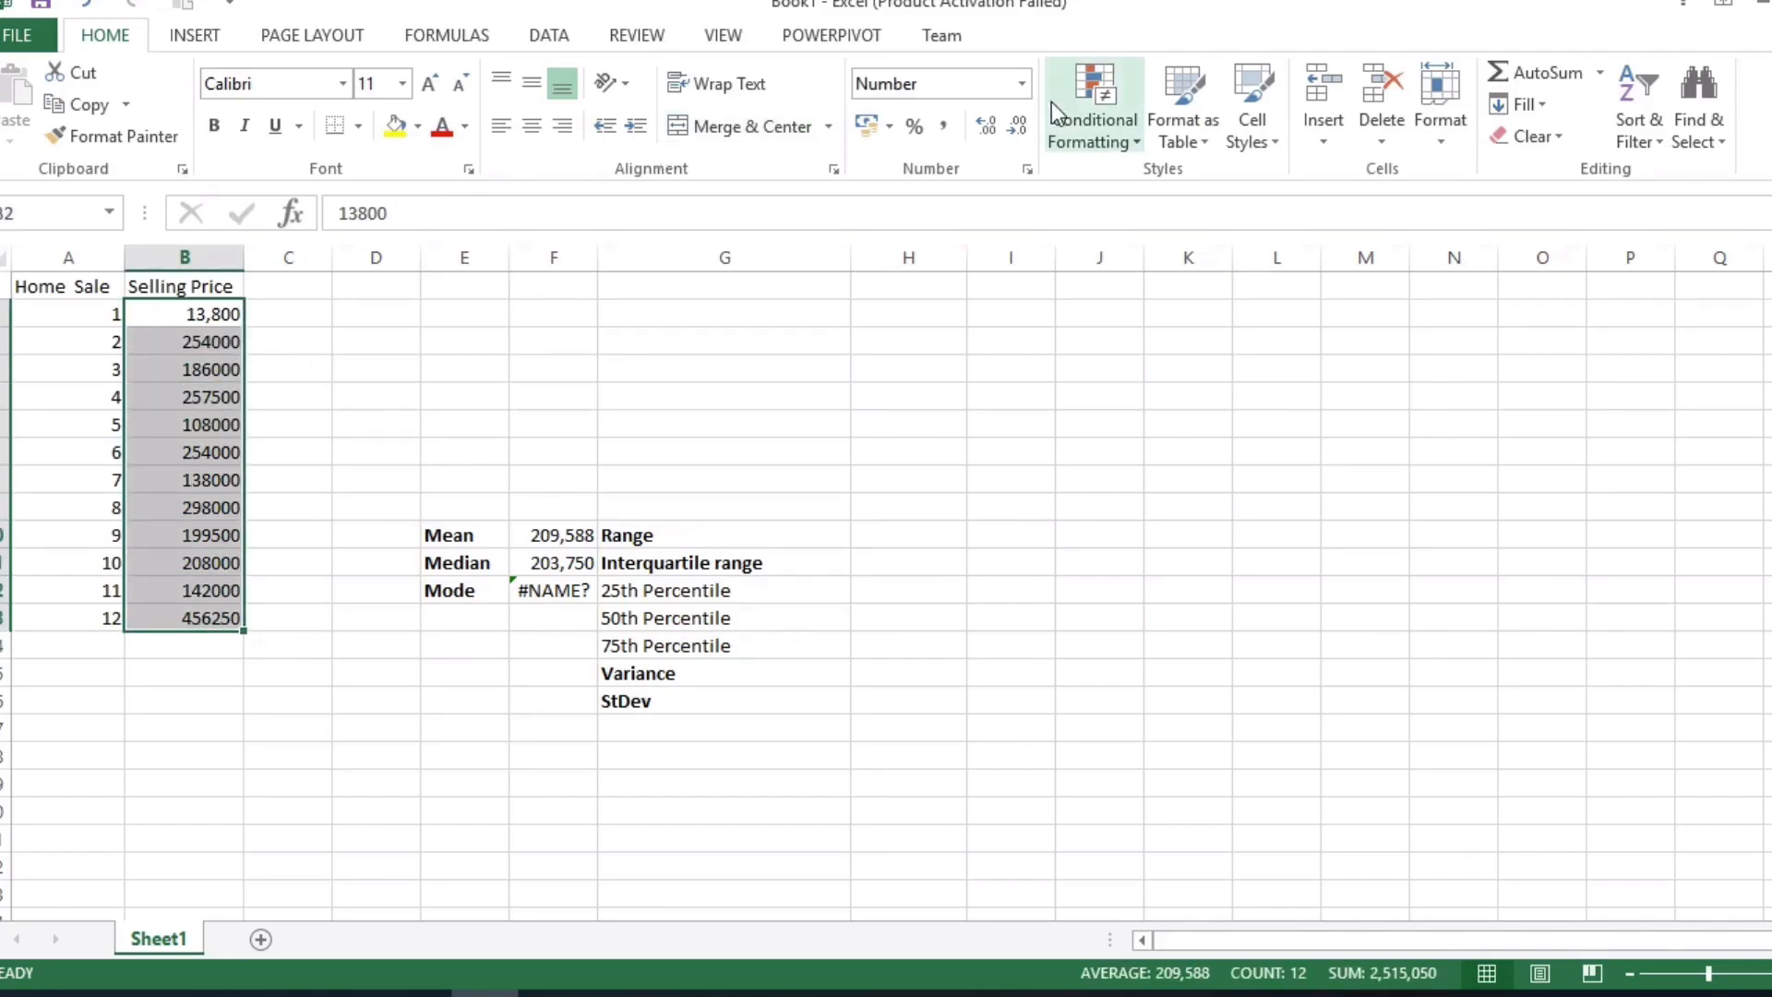
{"action": "mouse_move", "coordinate": [1162, 185]}
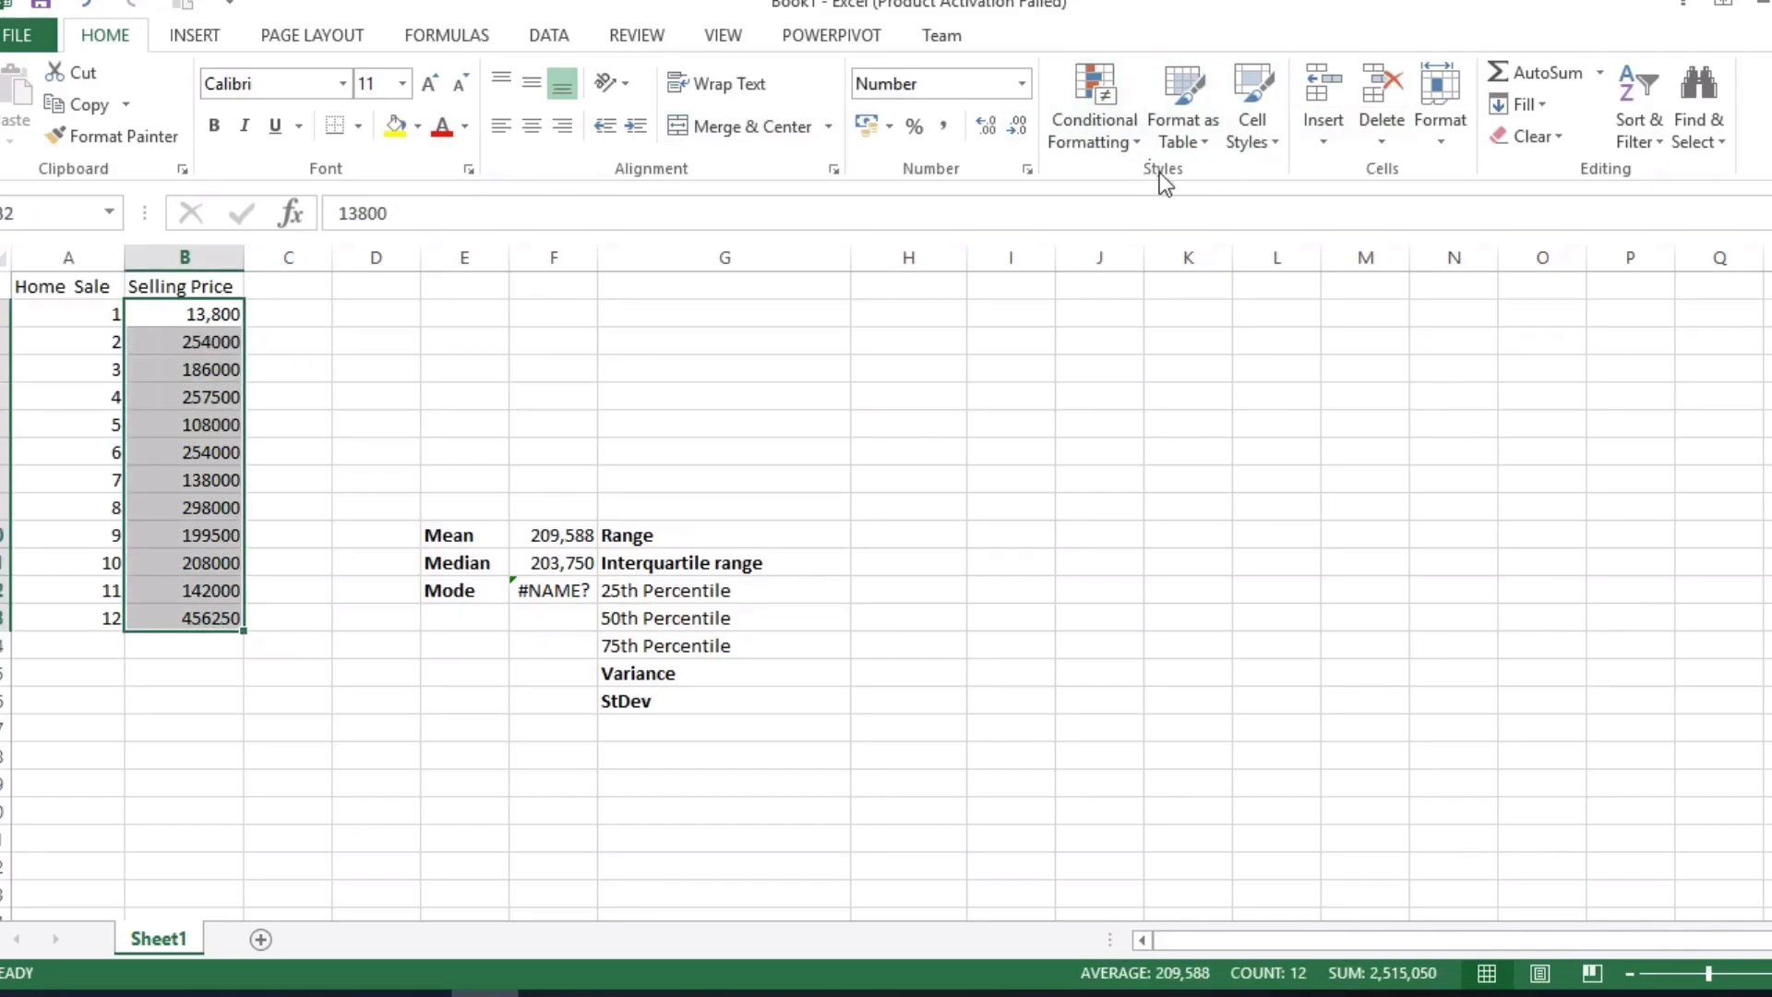
{"action": "mouse_move", "coordinate": [1013, 394]}
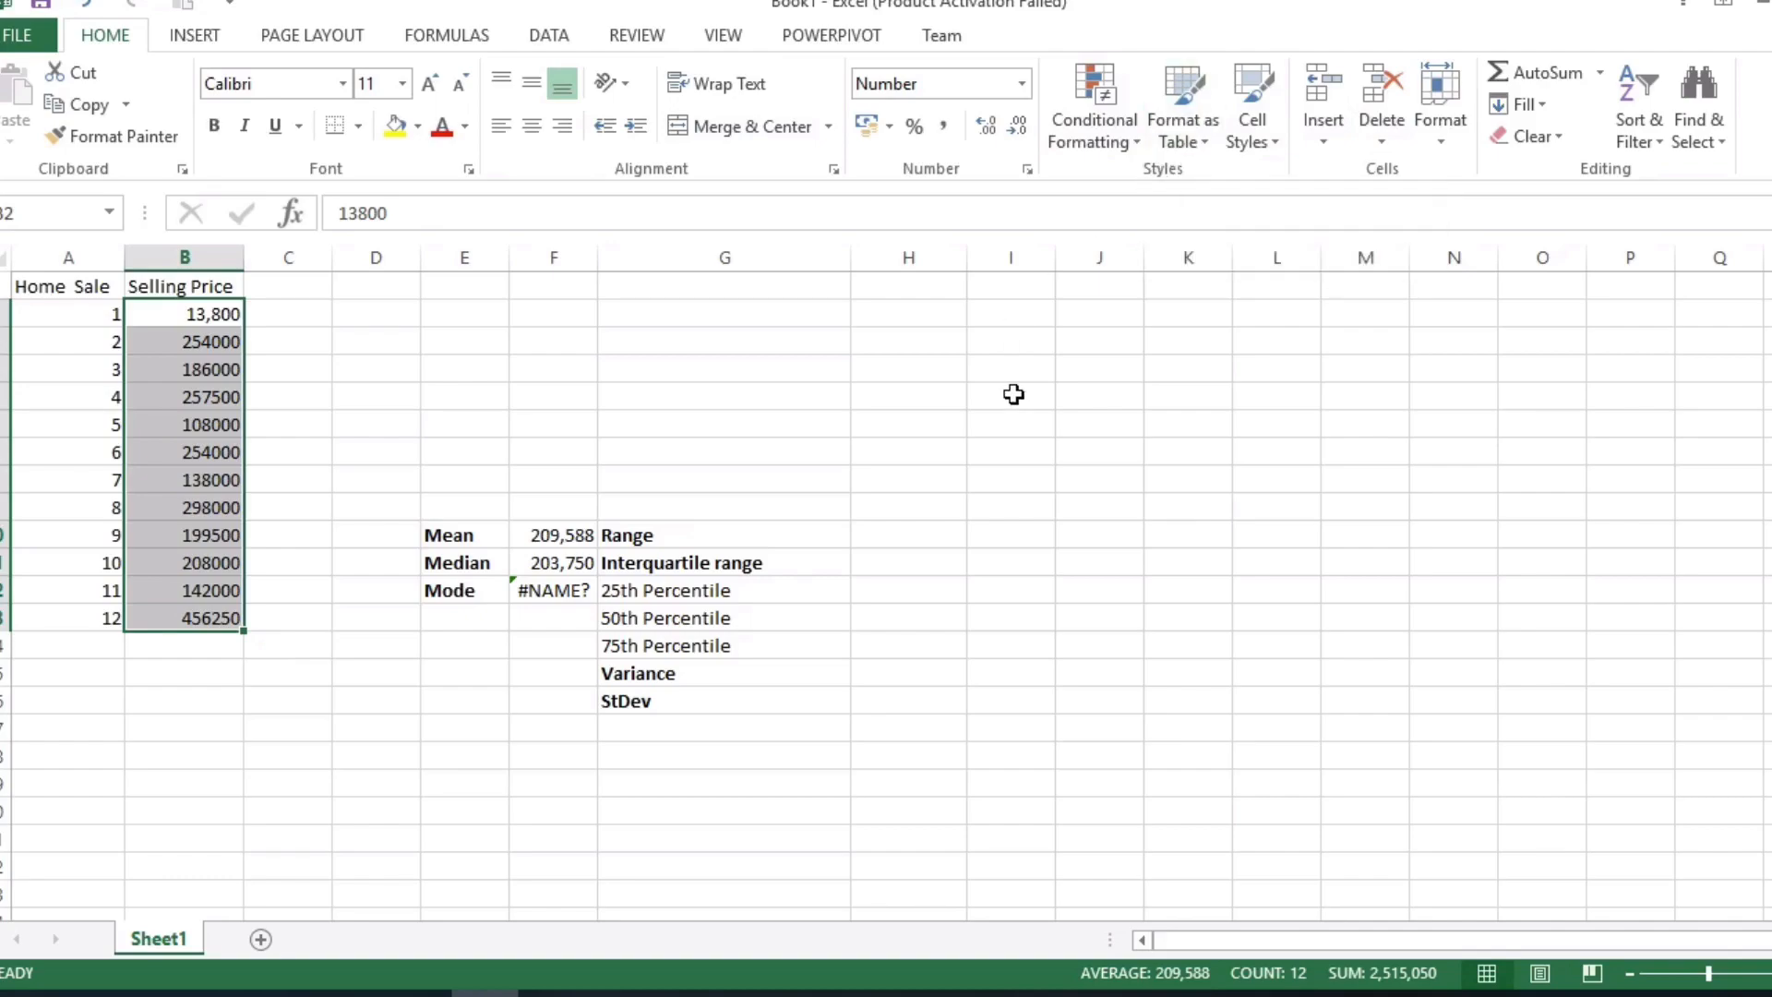
{"action": "mouse_move", "coordinate": [1078, 100]}
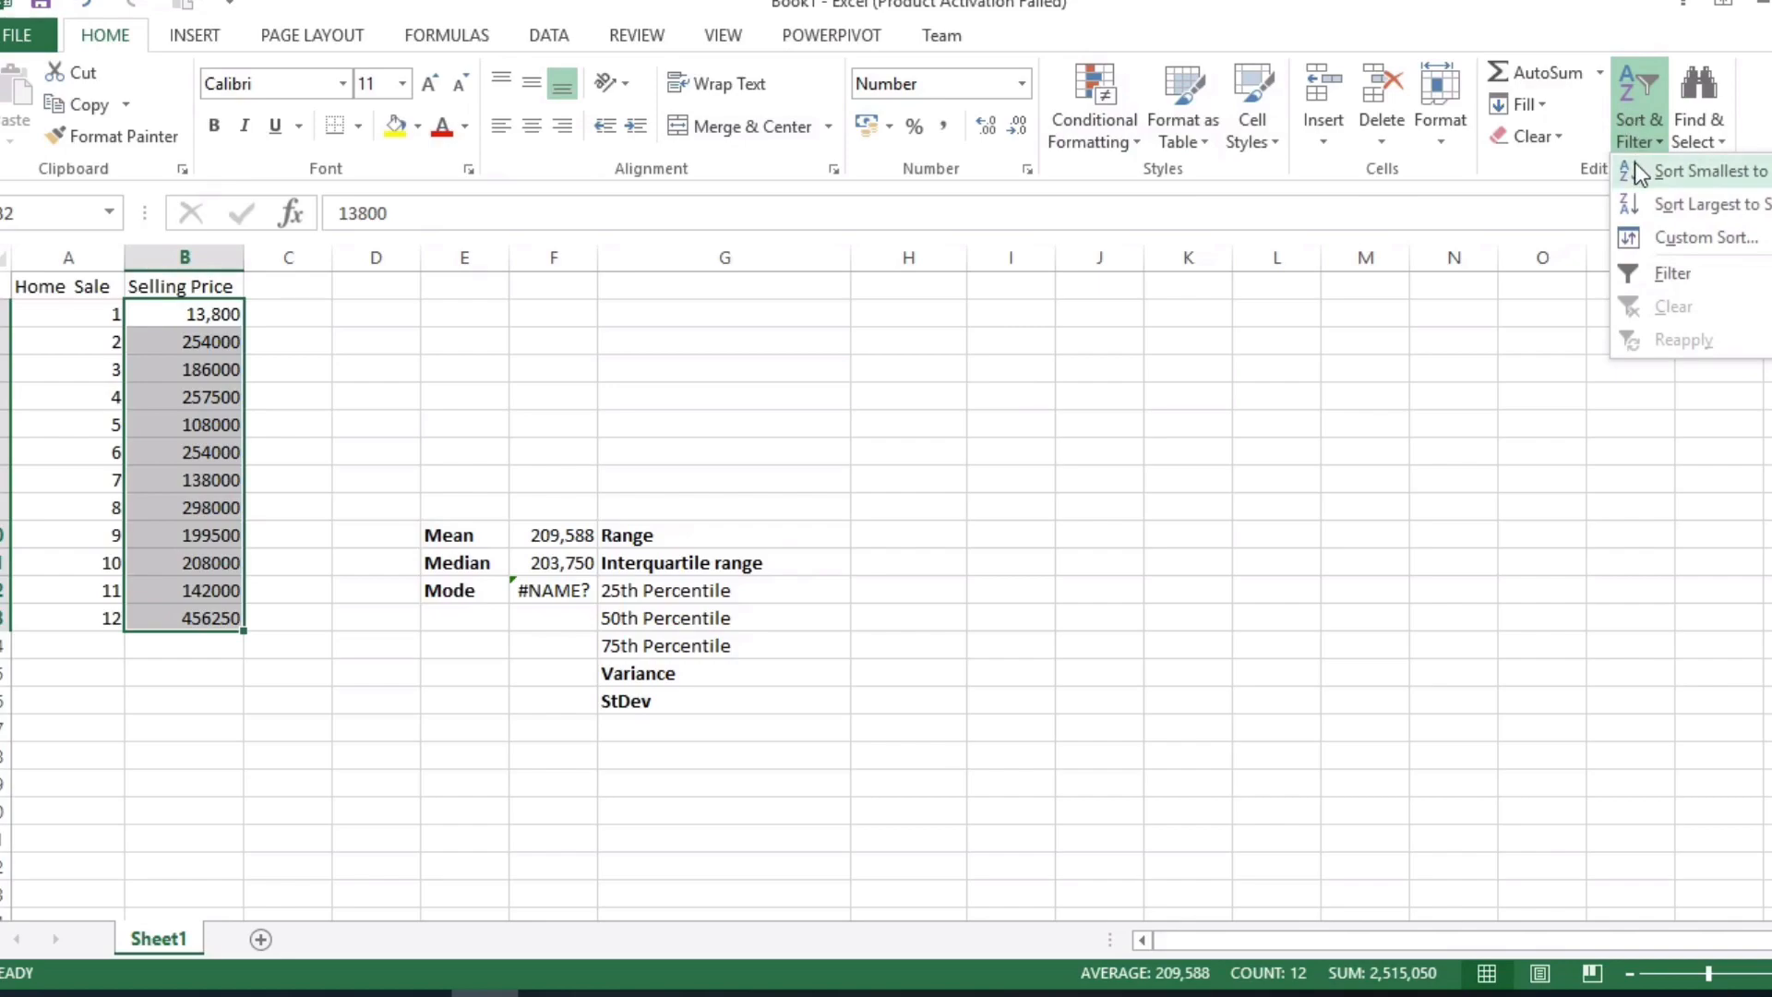
Step: Sort just the selling prices B2:B13 smallest to largest, continuing with the current selection
{"action": "left_click", "coordinate": [1690, 170]}
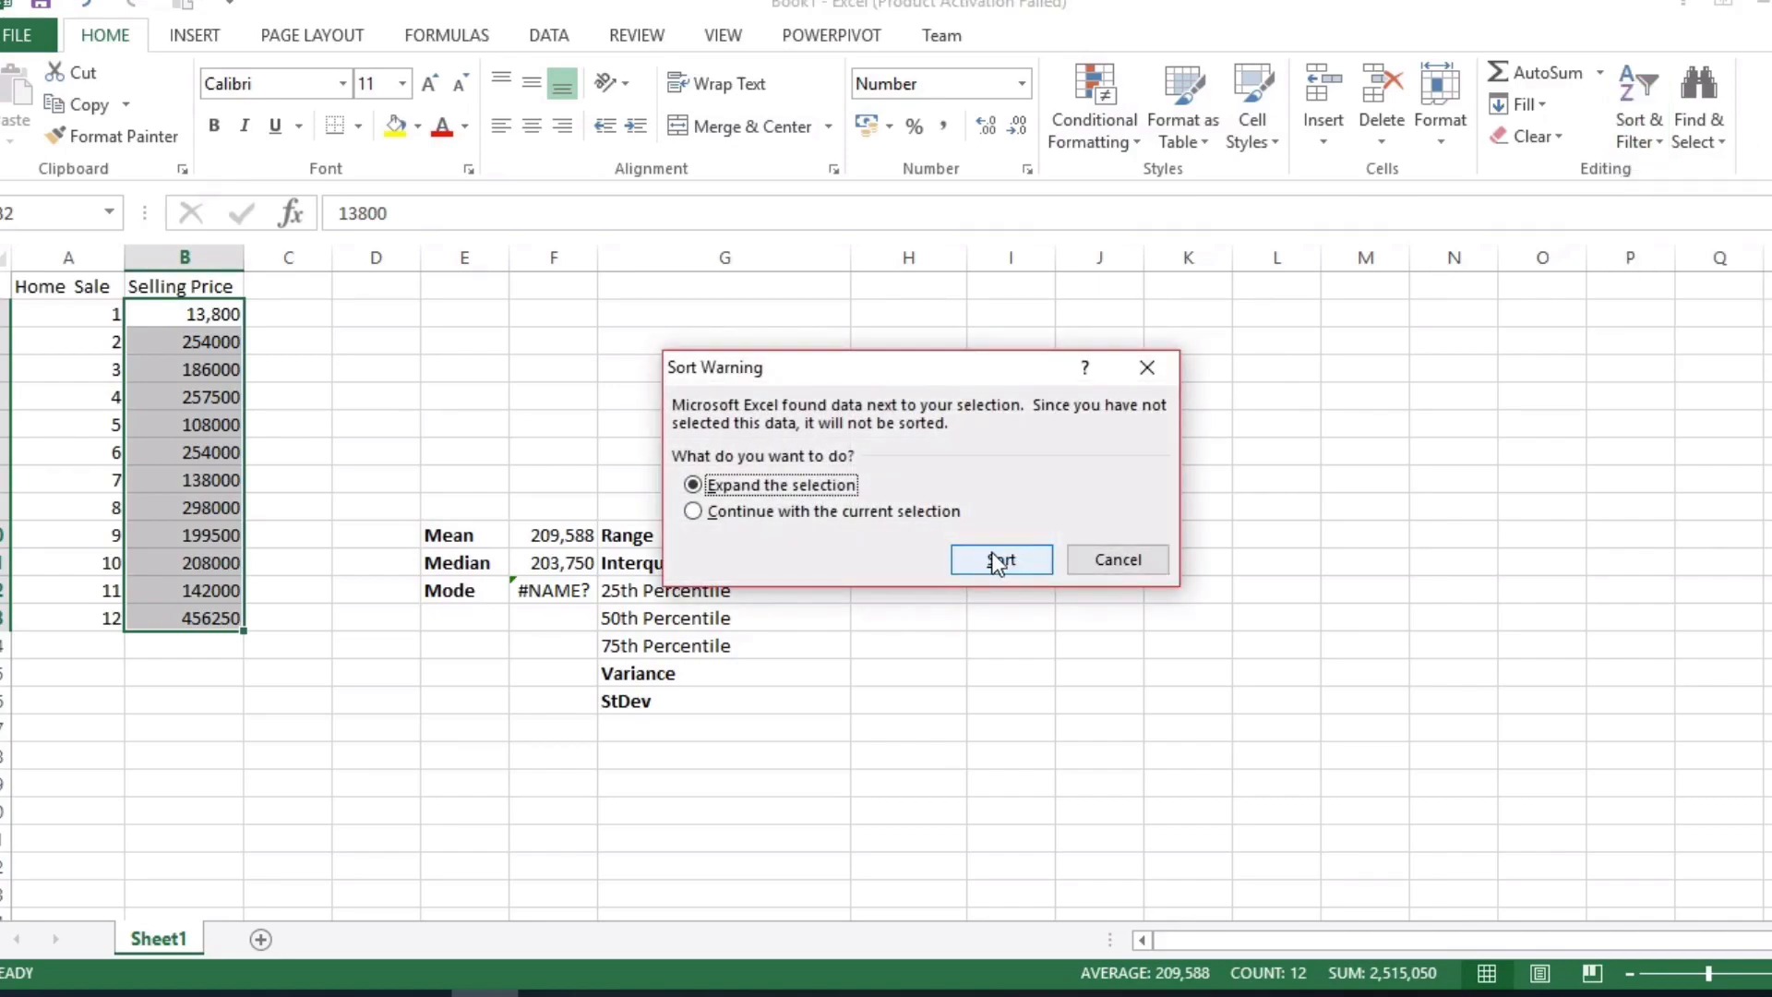
{"action": "left_click", "coordinate": [1000, 561]}
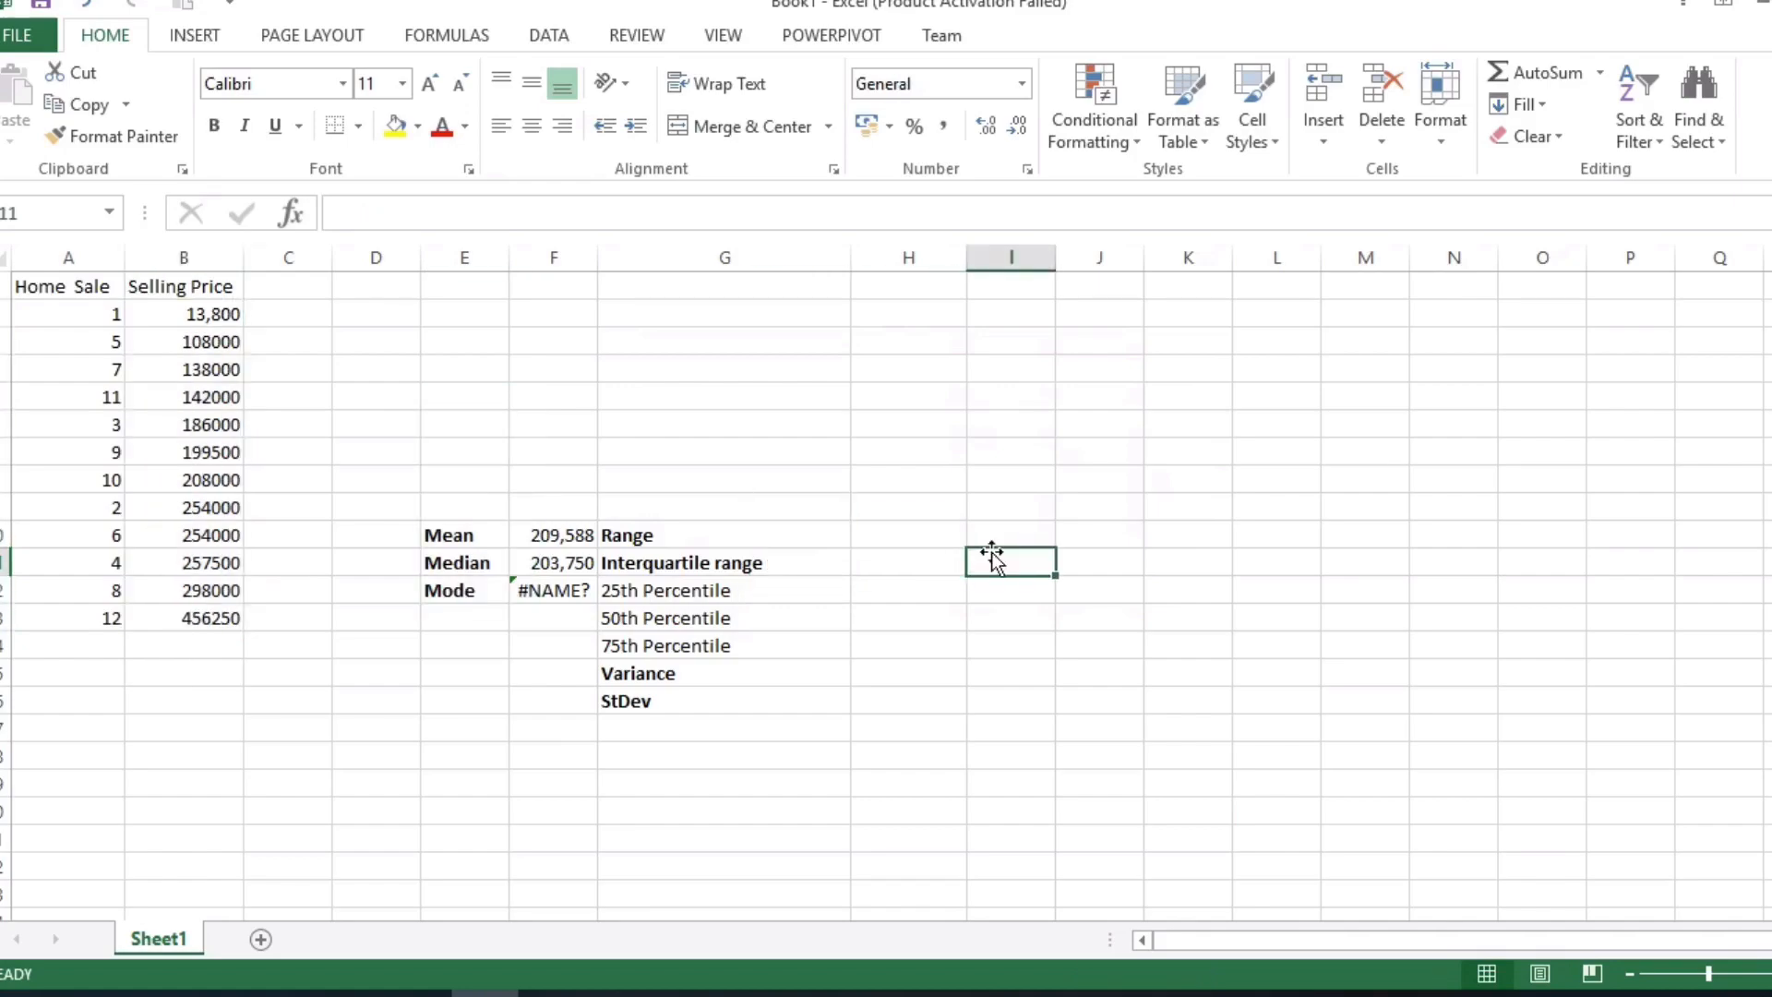
Step: Redo the Mode cell as =MODE.MULT(B2:B13), returning 254000, then select A2:A13
{"action": "left_click", "coordinate": [552, 590]}
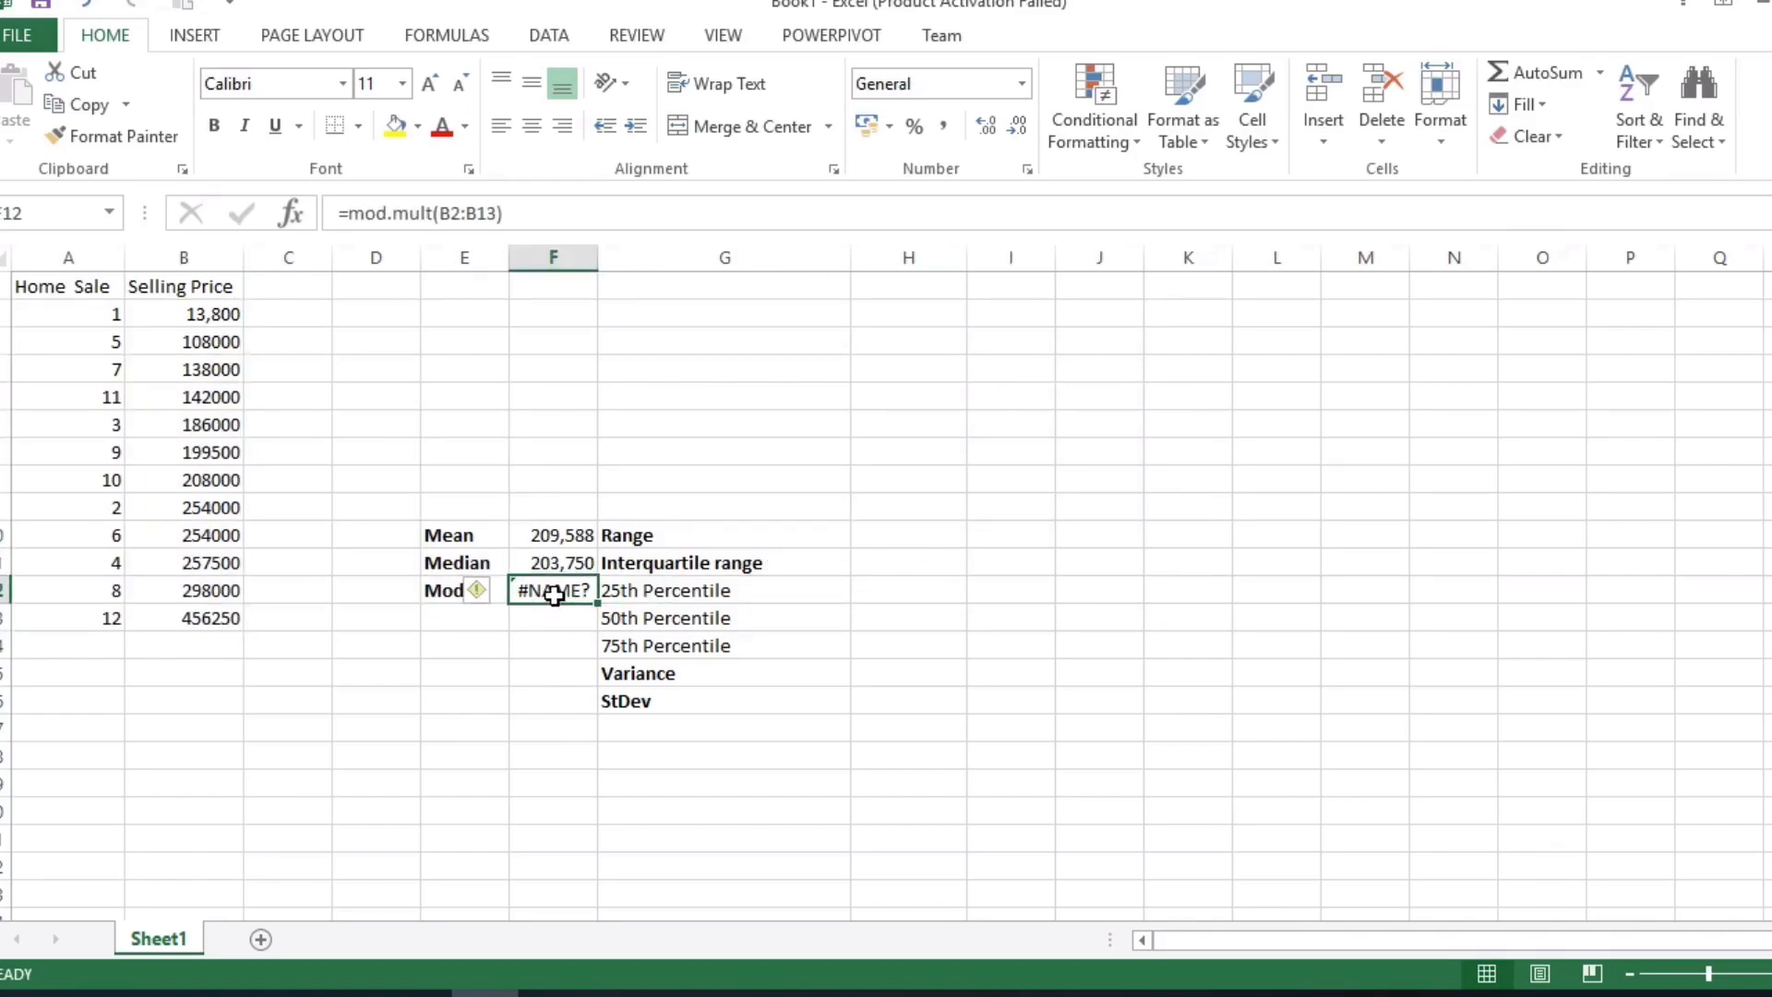
{"action": "type", "text": "=mod"}
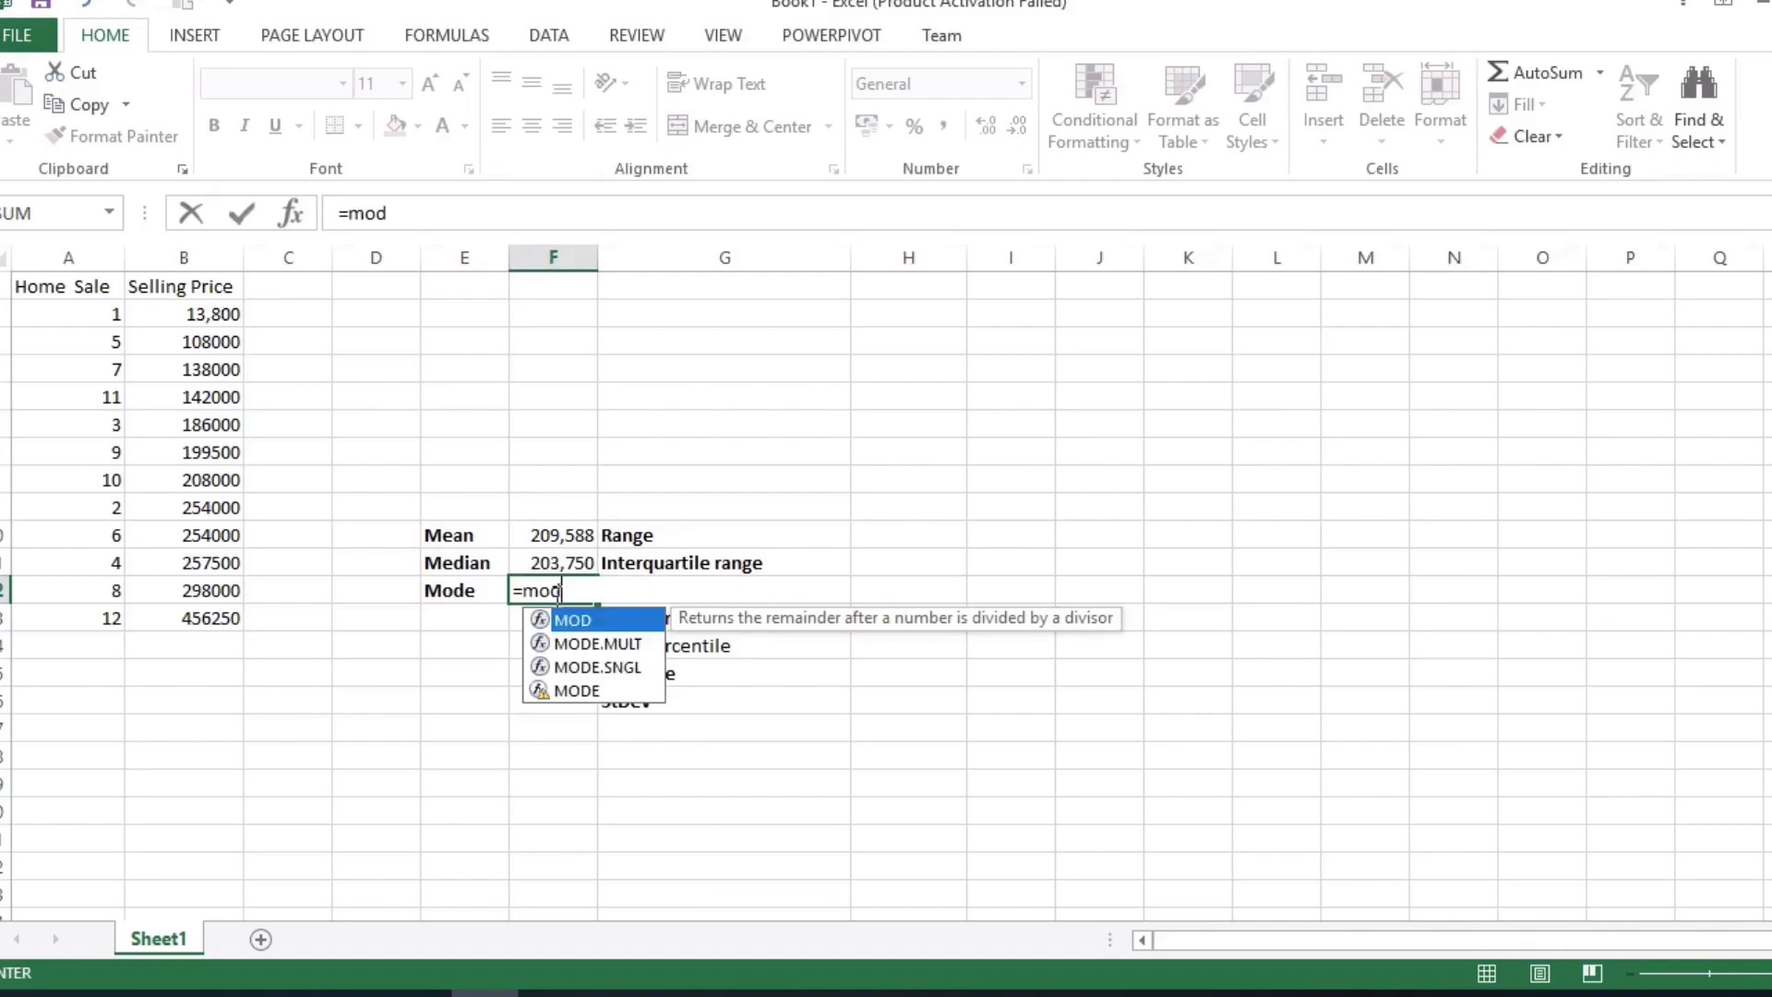
{"action": "type", "text": "e"}
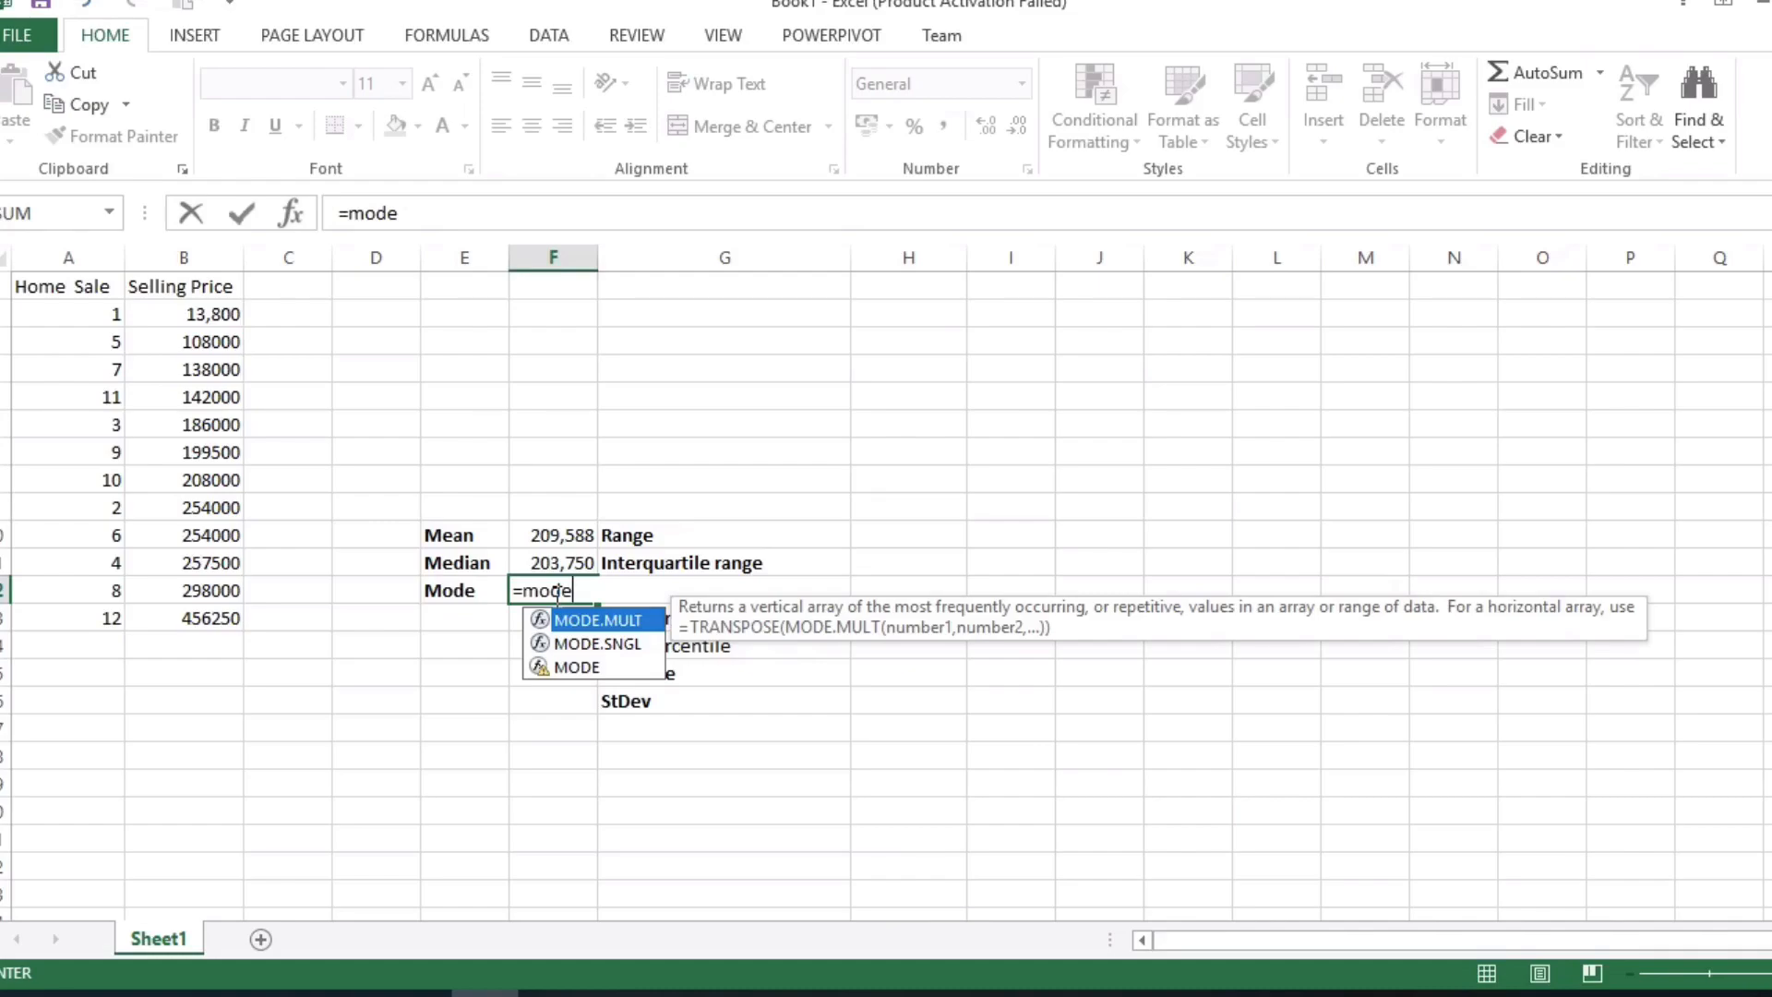
{"action": "type", "text": ".mult"}
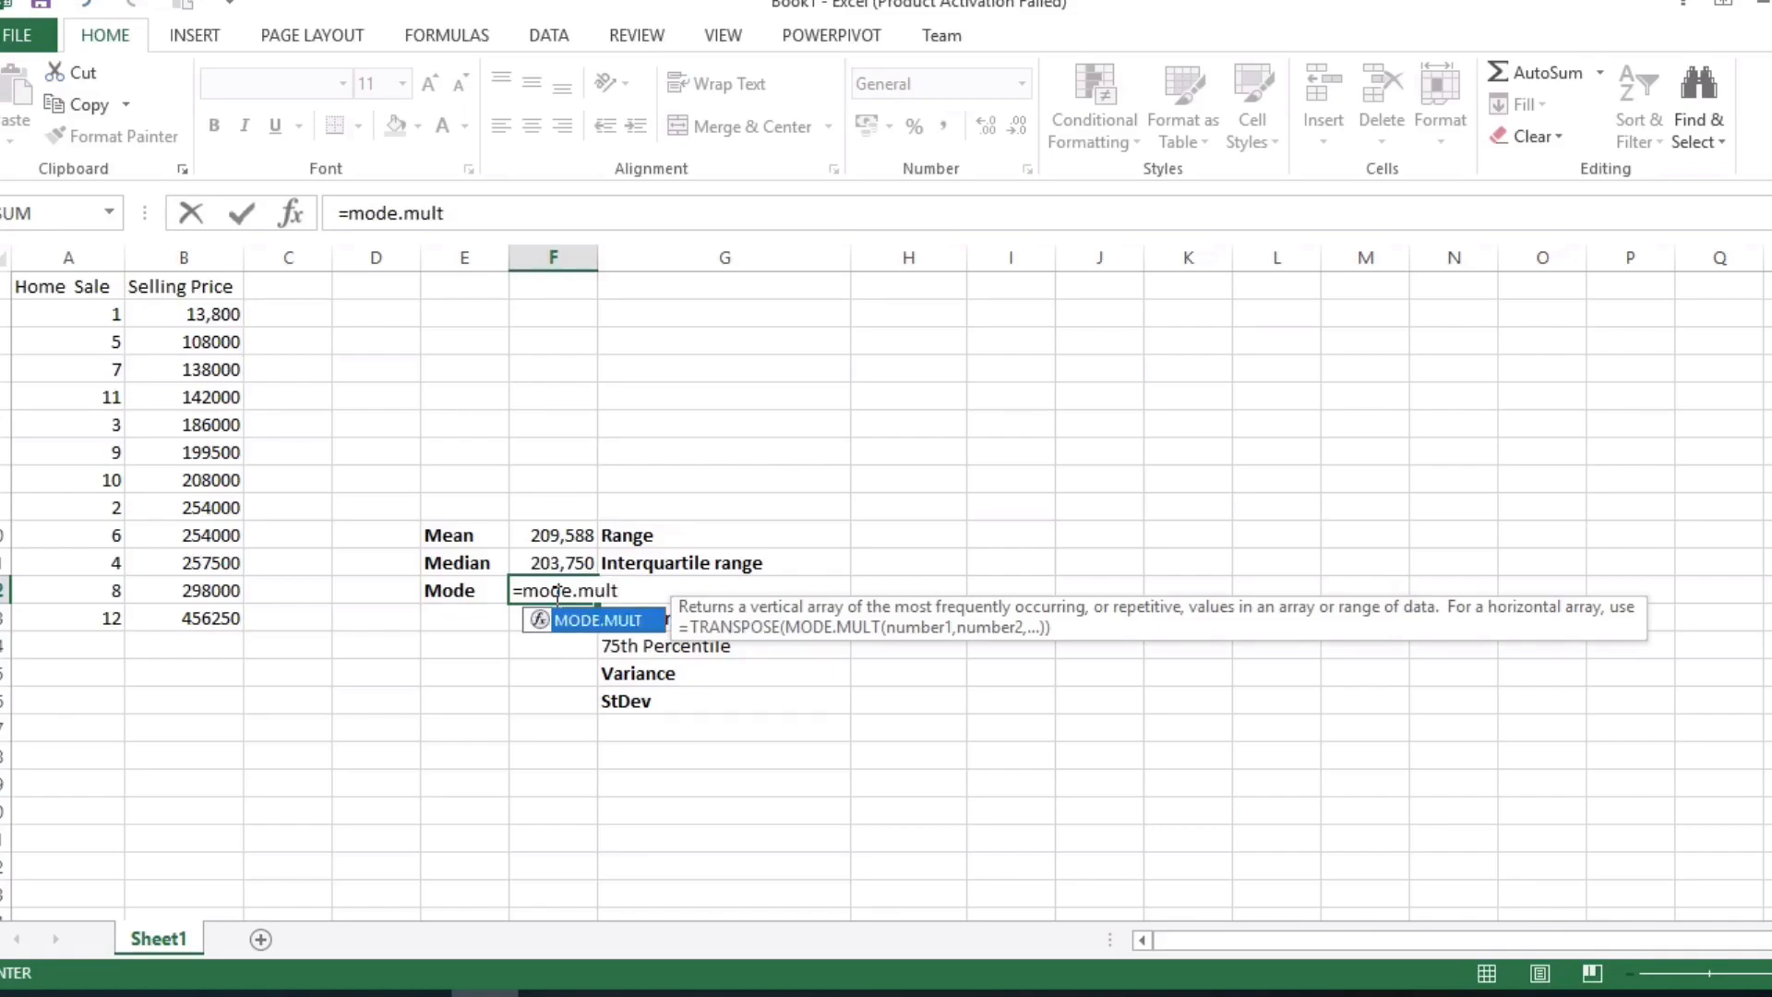
{"action": "type", "text": "("}
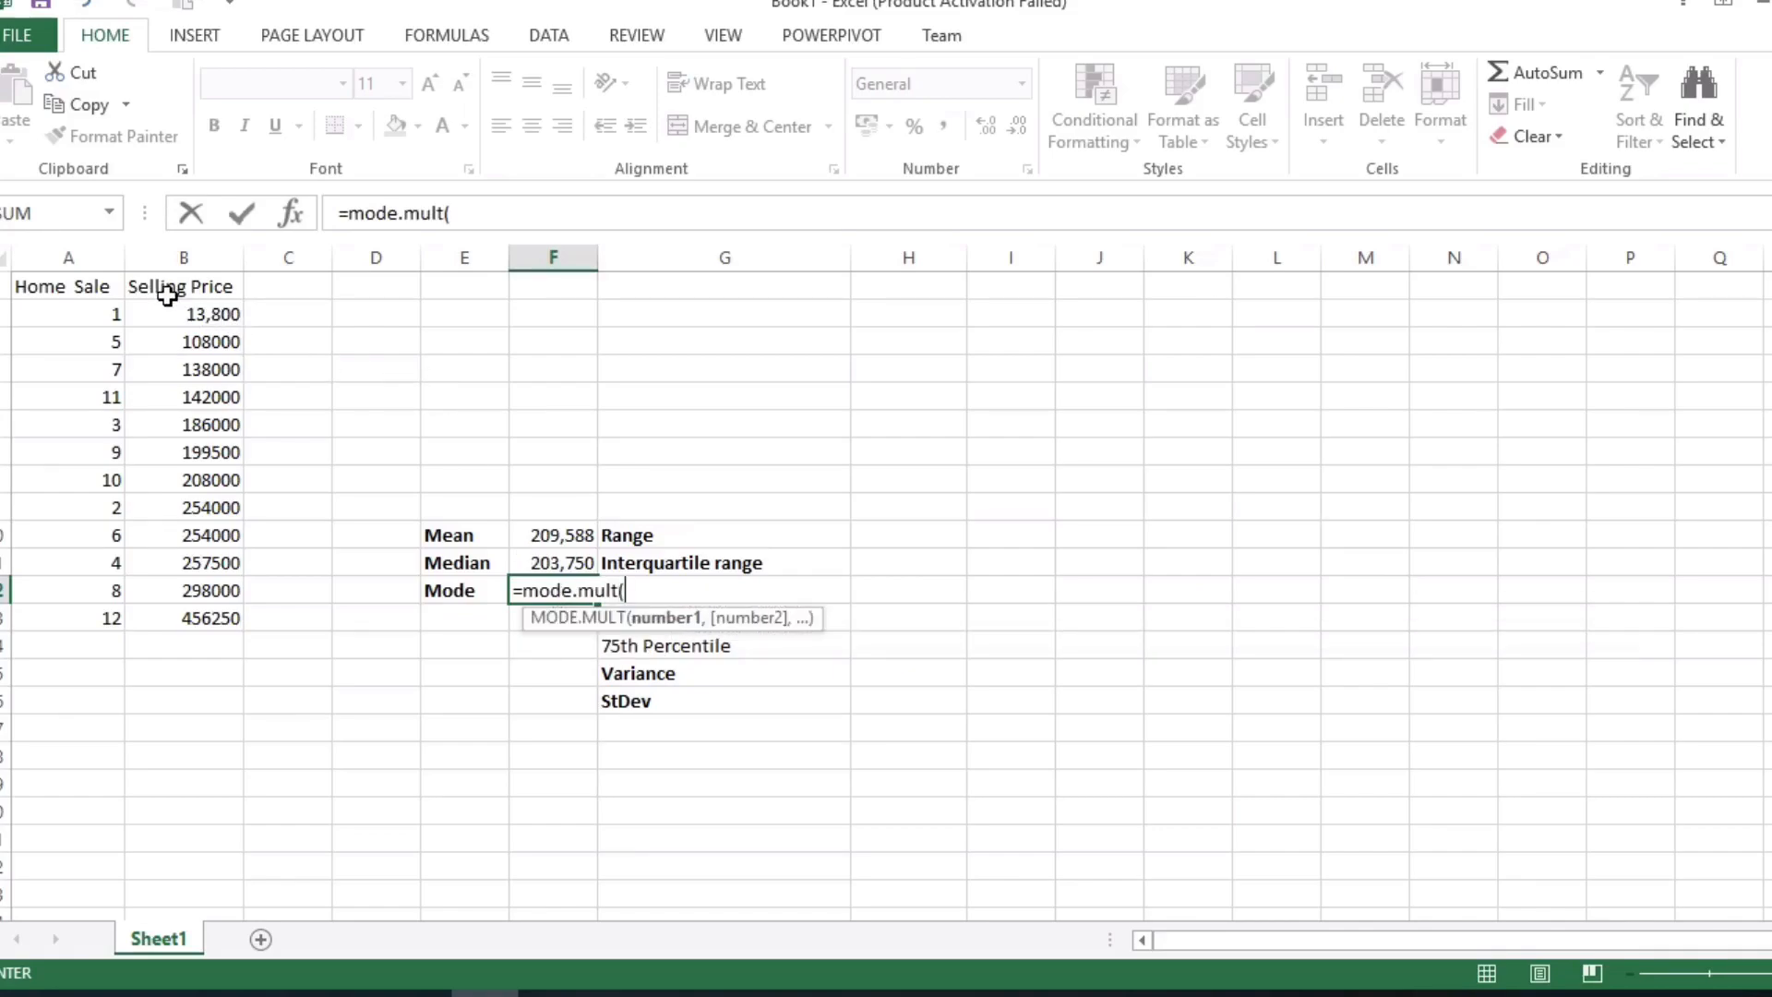
{"action": "left_click_drag", "start_coordinate": [183, 313], "coordinate": [183, 619]}
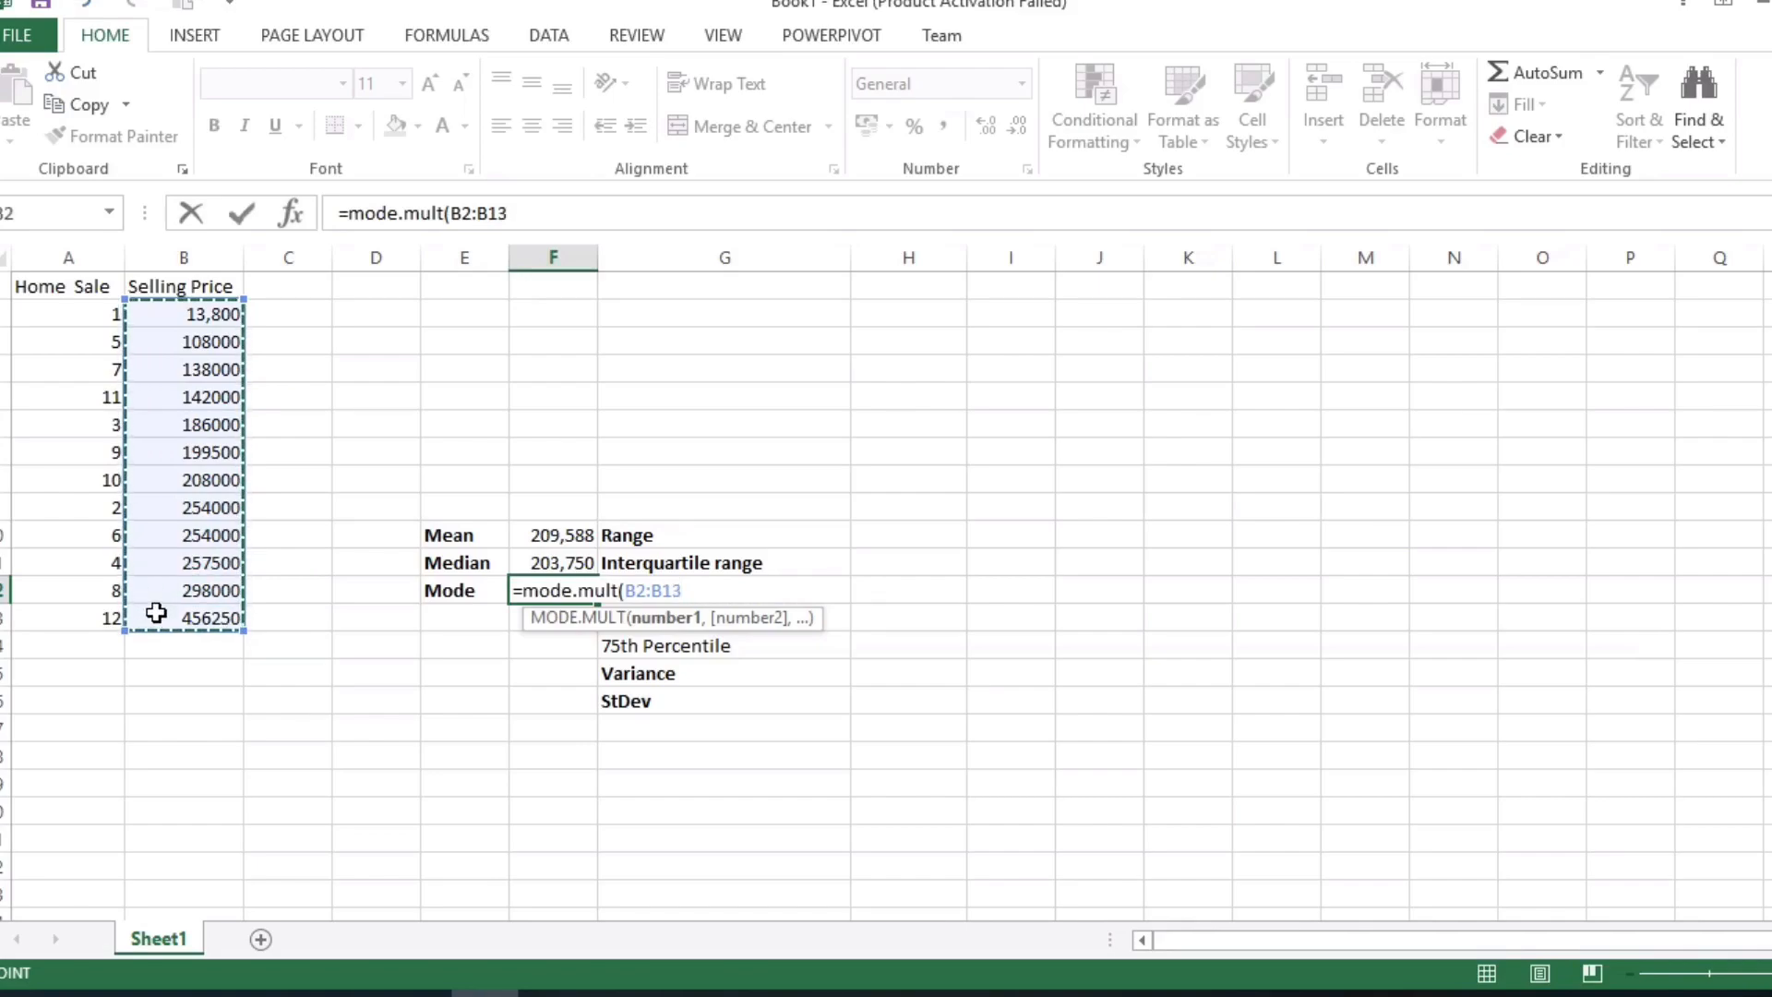
{"action": "key", "text": "Enter"}
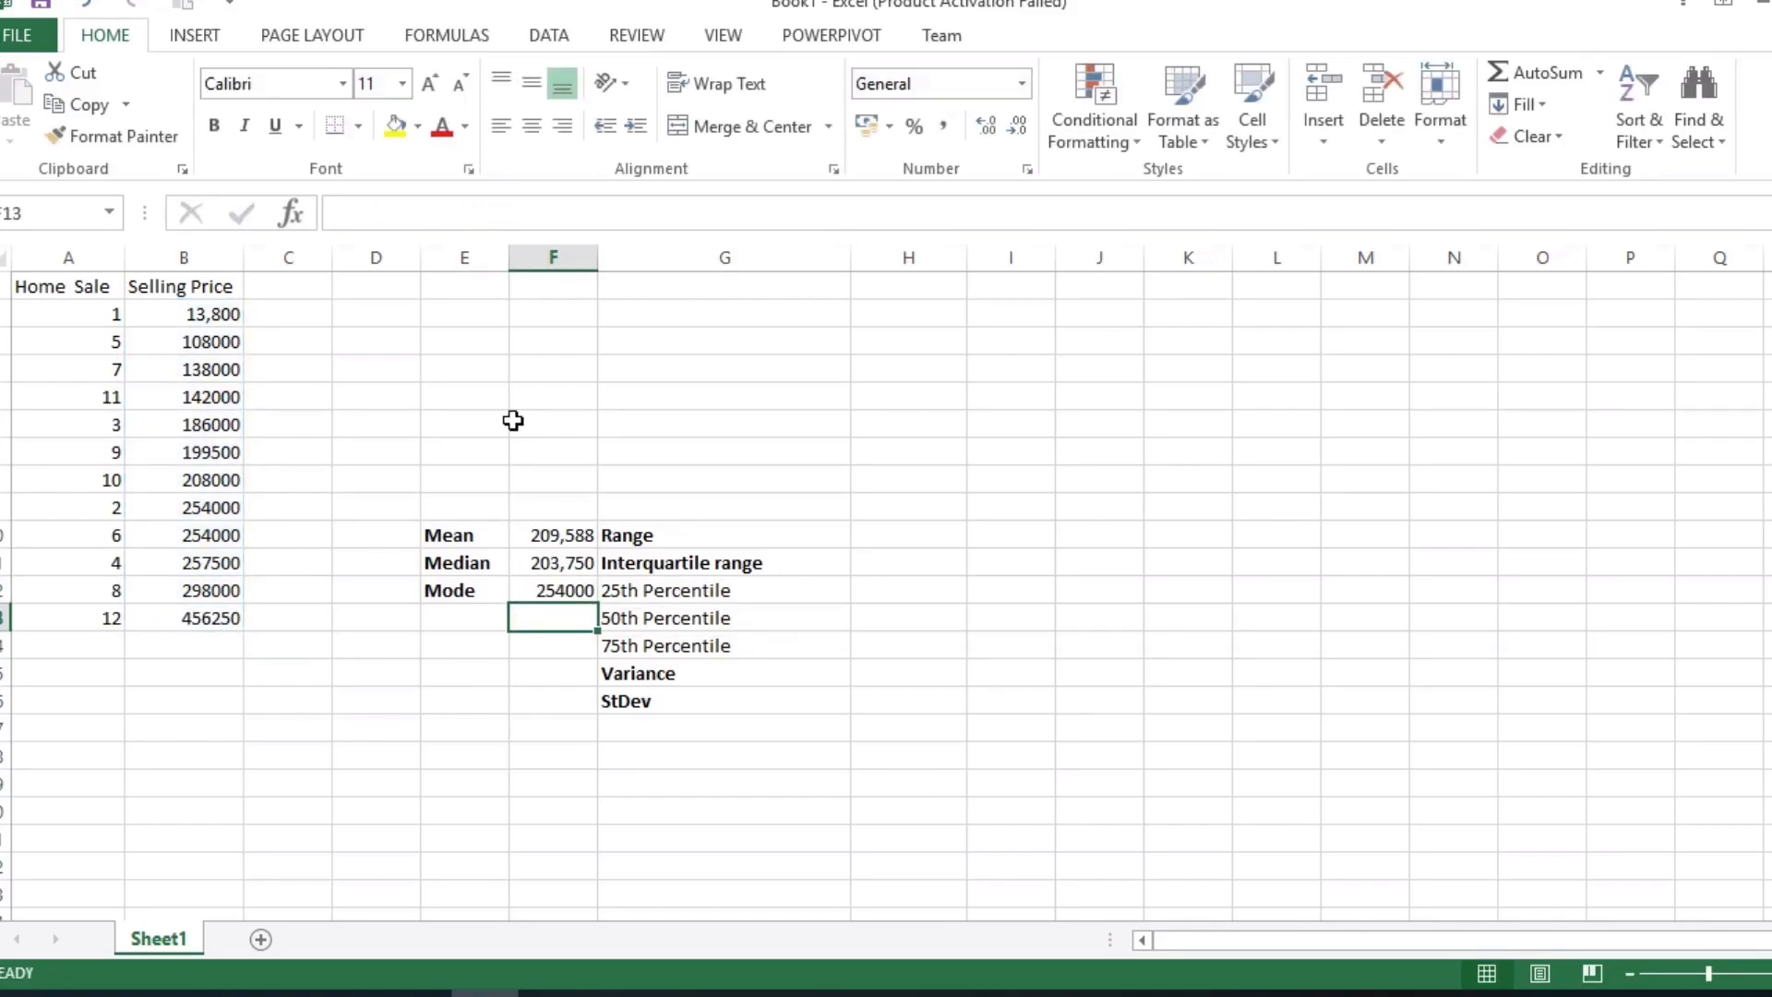
{"action": "left_click_drag", "start_coordinate": [67, 314], "coordinate": [67, 617]}
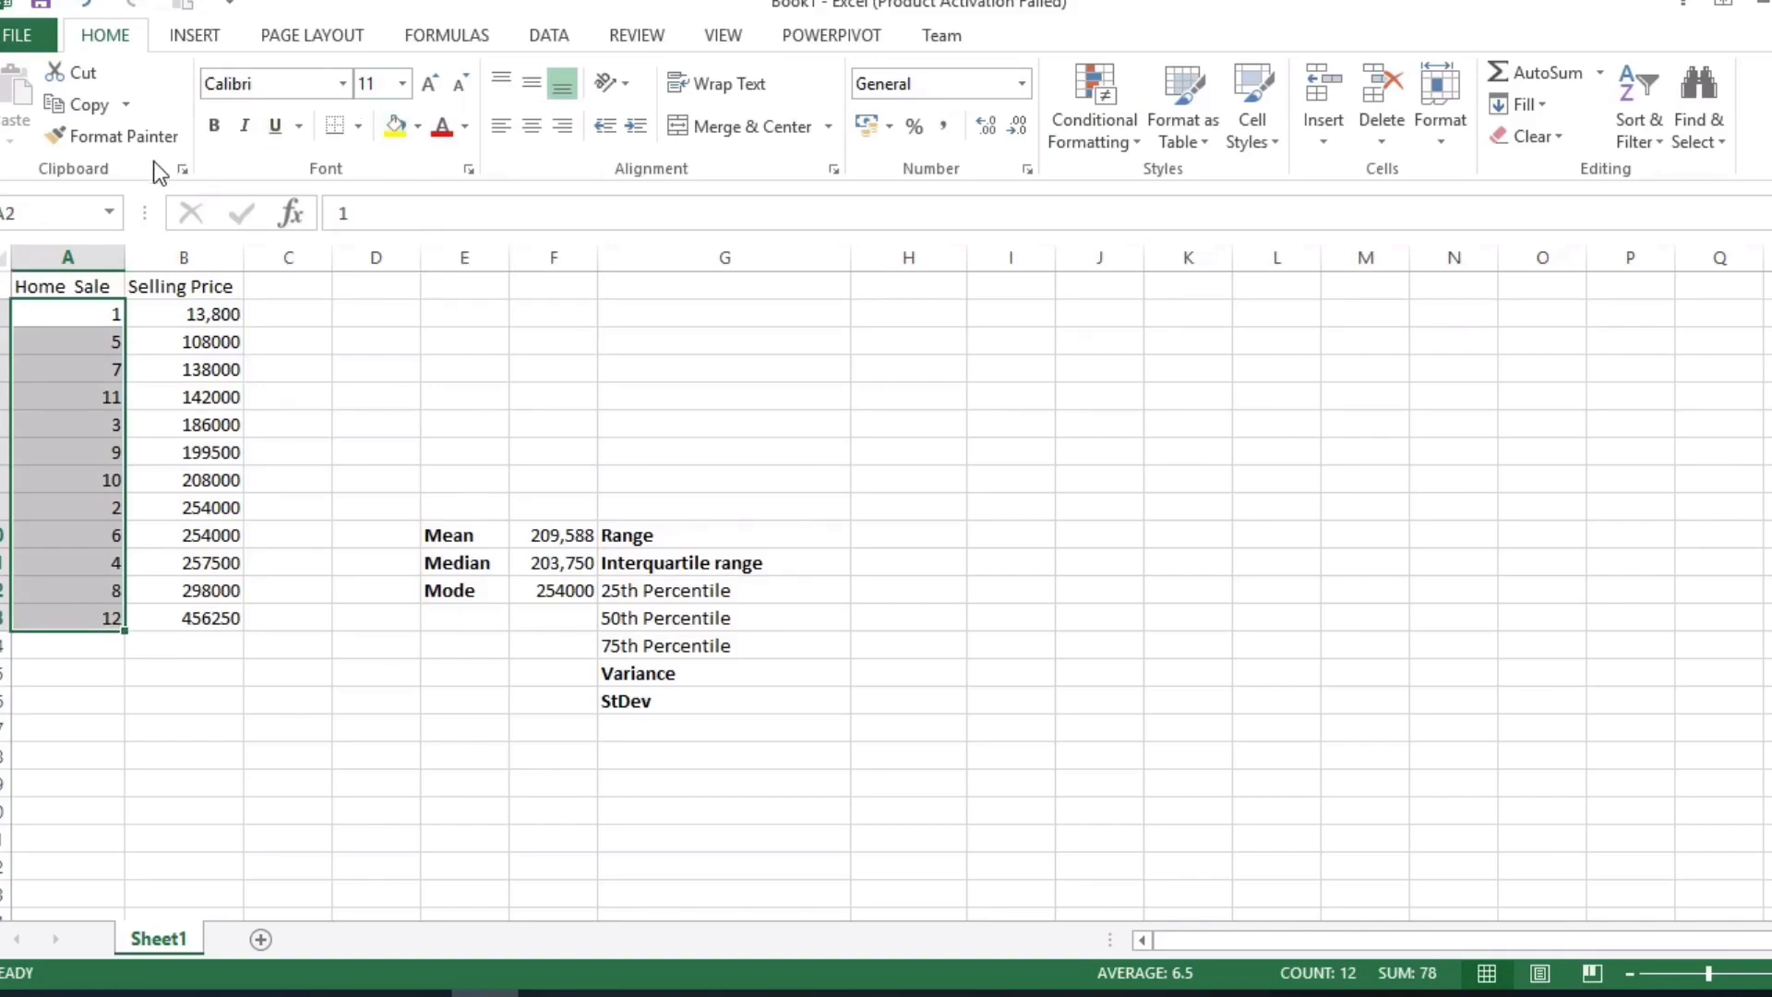
{"action": "mouse_move", "coordinate": [1554, 74]}
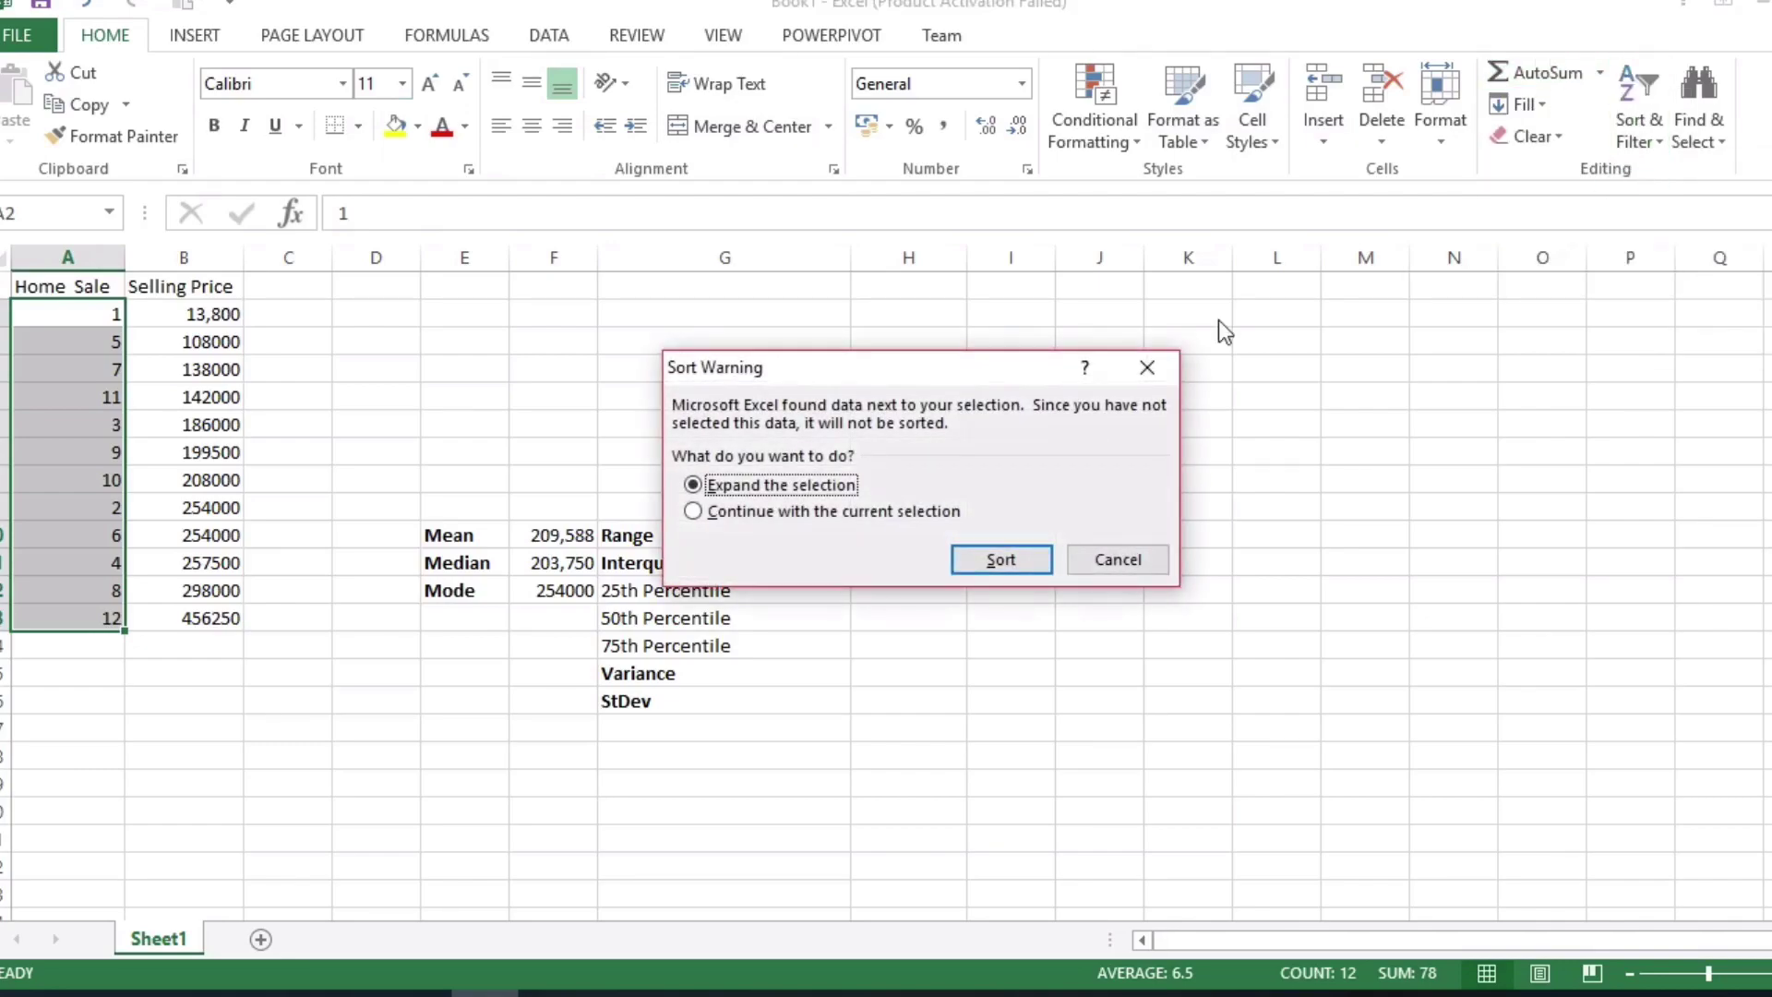
Step: Choose to sort the home sale numbers alone via Continue with the current selection
{"action": "left_click", "coordinate": [692, 510]}
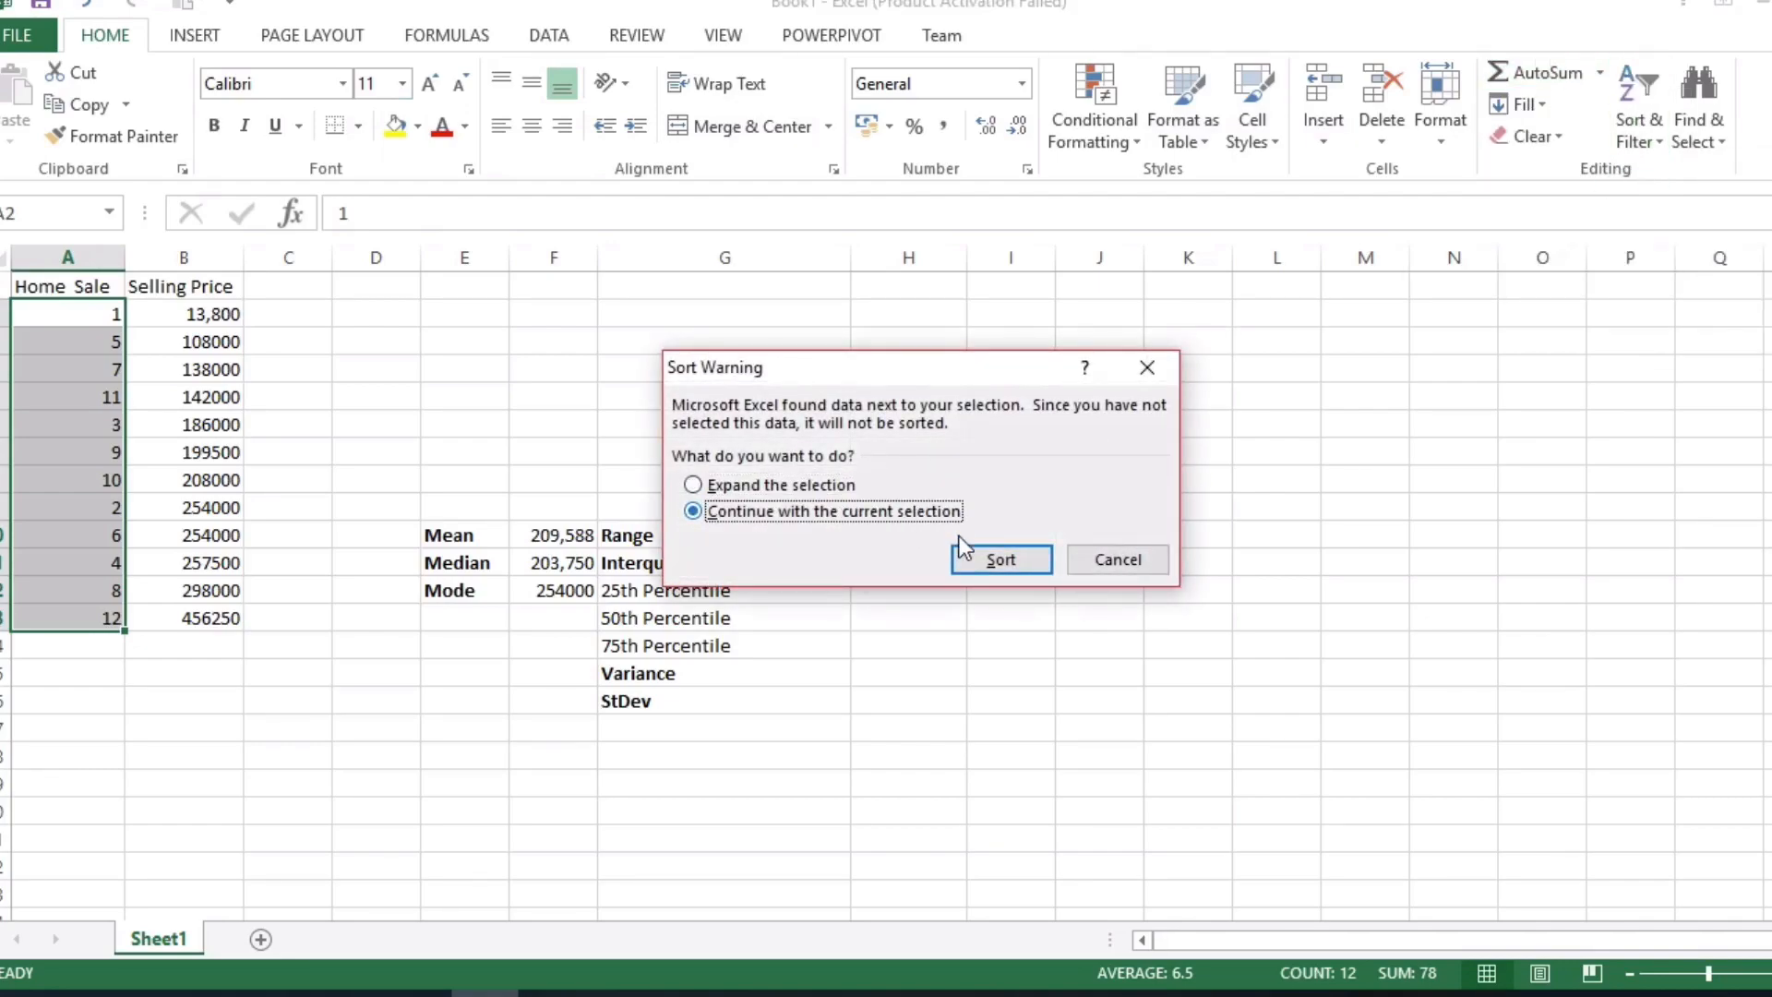
Step: Apply the sale-number sort and enter =MAX(B2:B13)-MIN(B2:B13), showing range 442,450
{"action": "left_click", "coordinate": [1001, 560]}
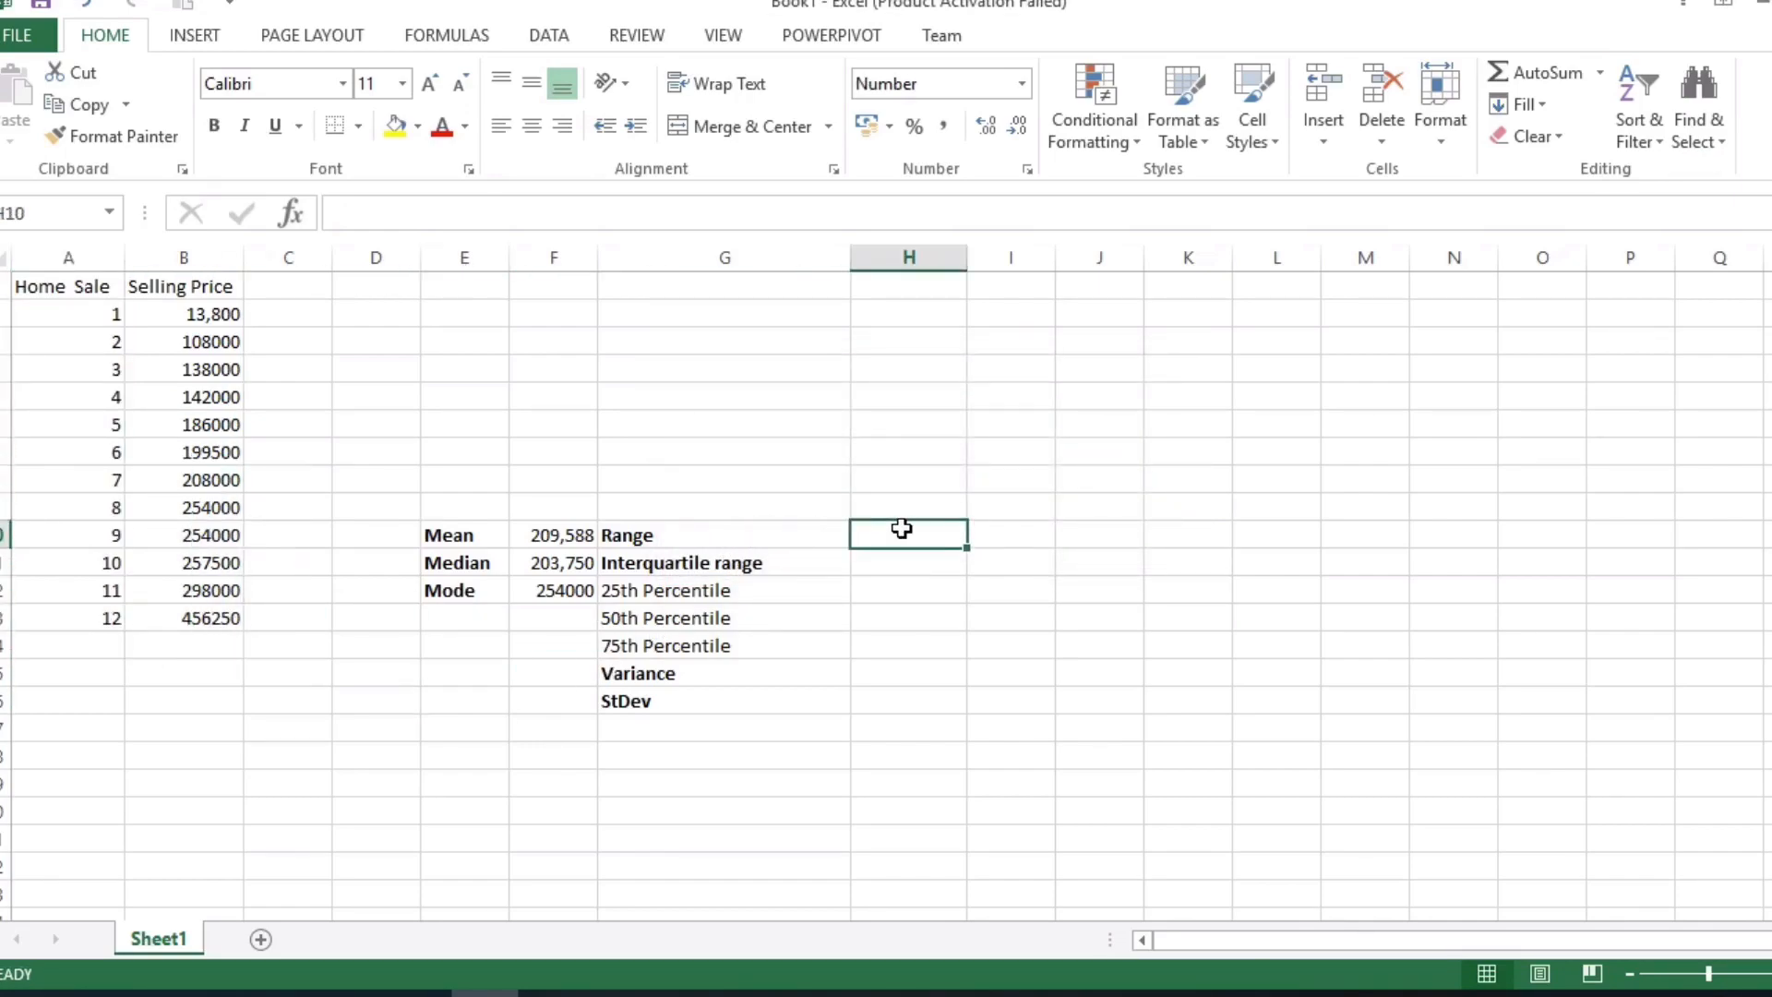
{"action": "type", "text": "="}
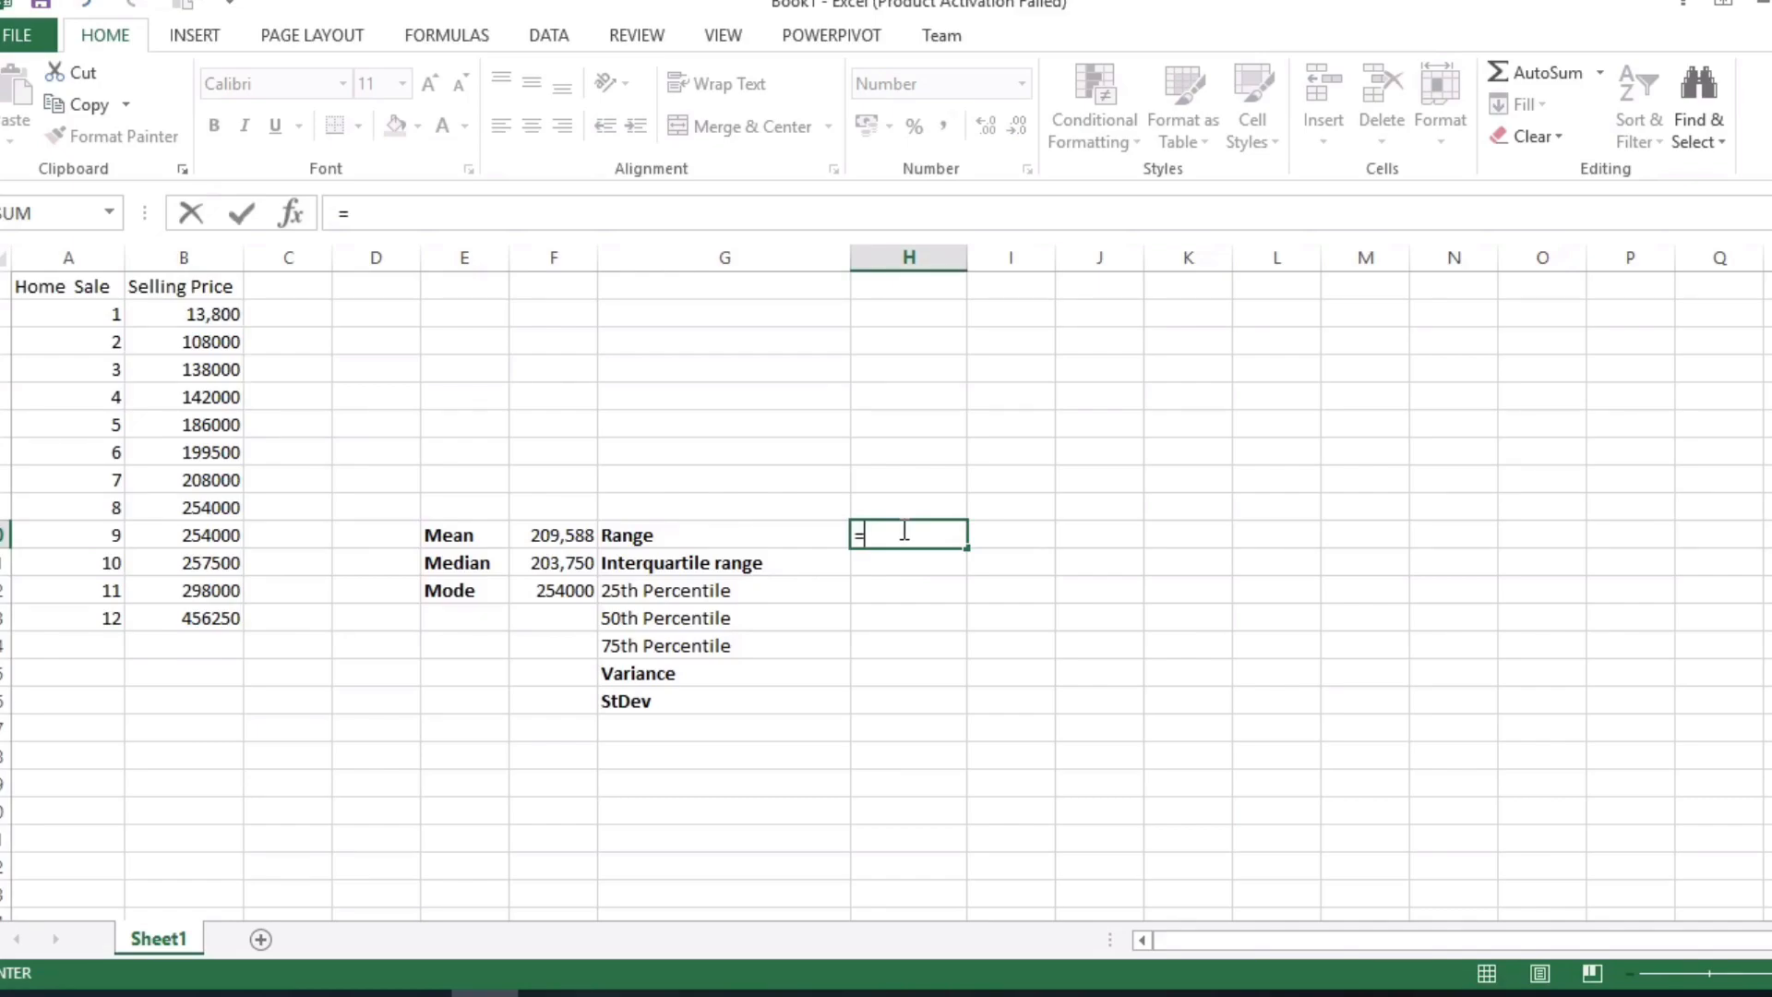
{"action": "type", "text": "max("}
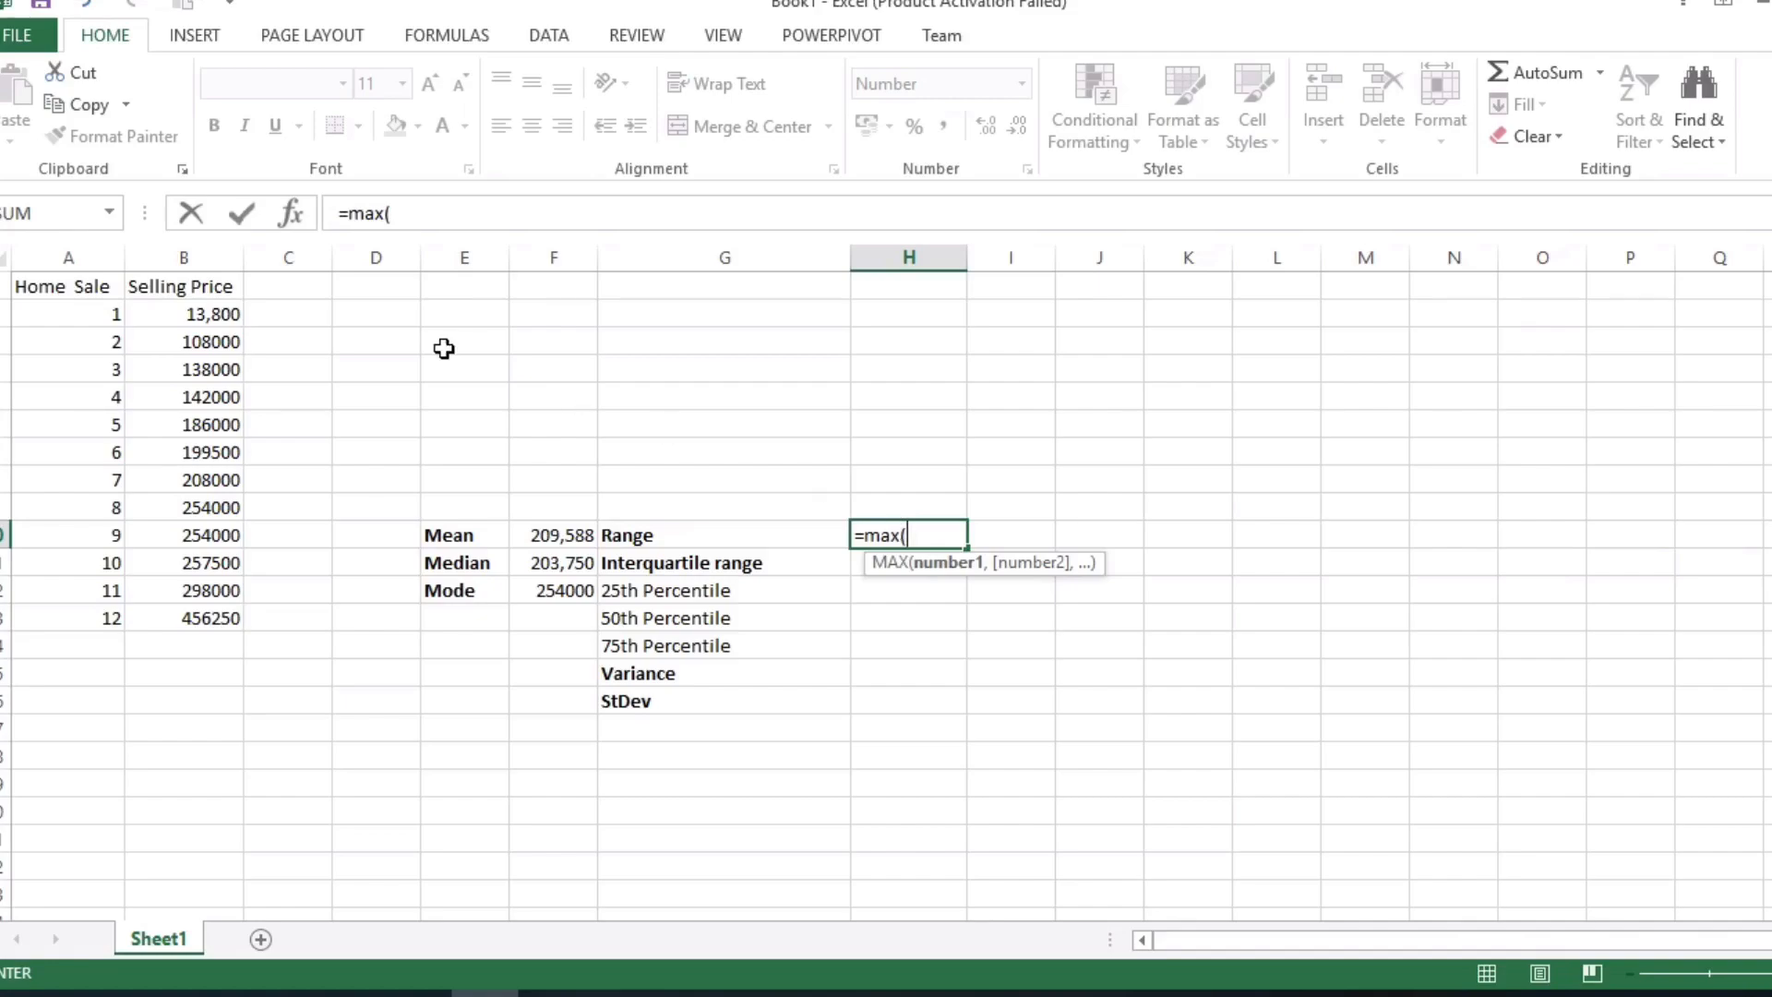
{"action": "left_click_drag", "start_coordinate": [183, 314], "coordinate": [183, 535]}
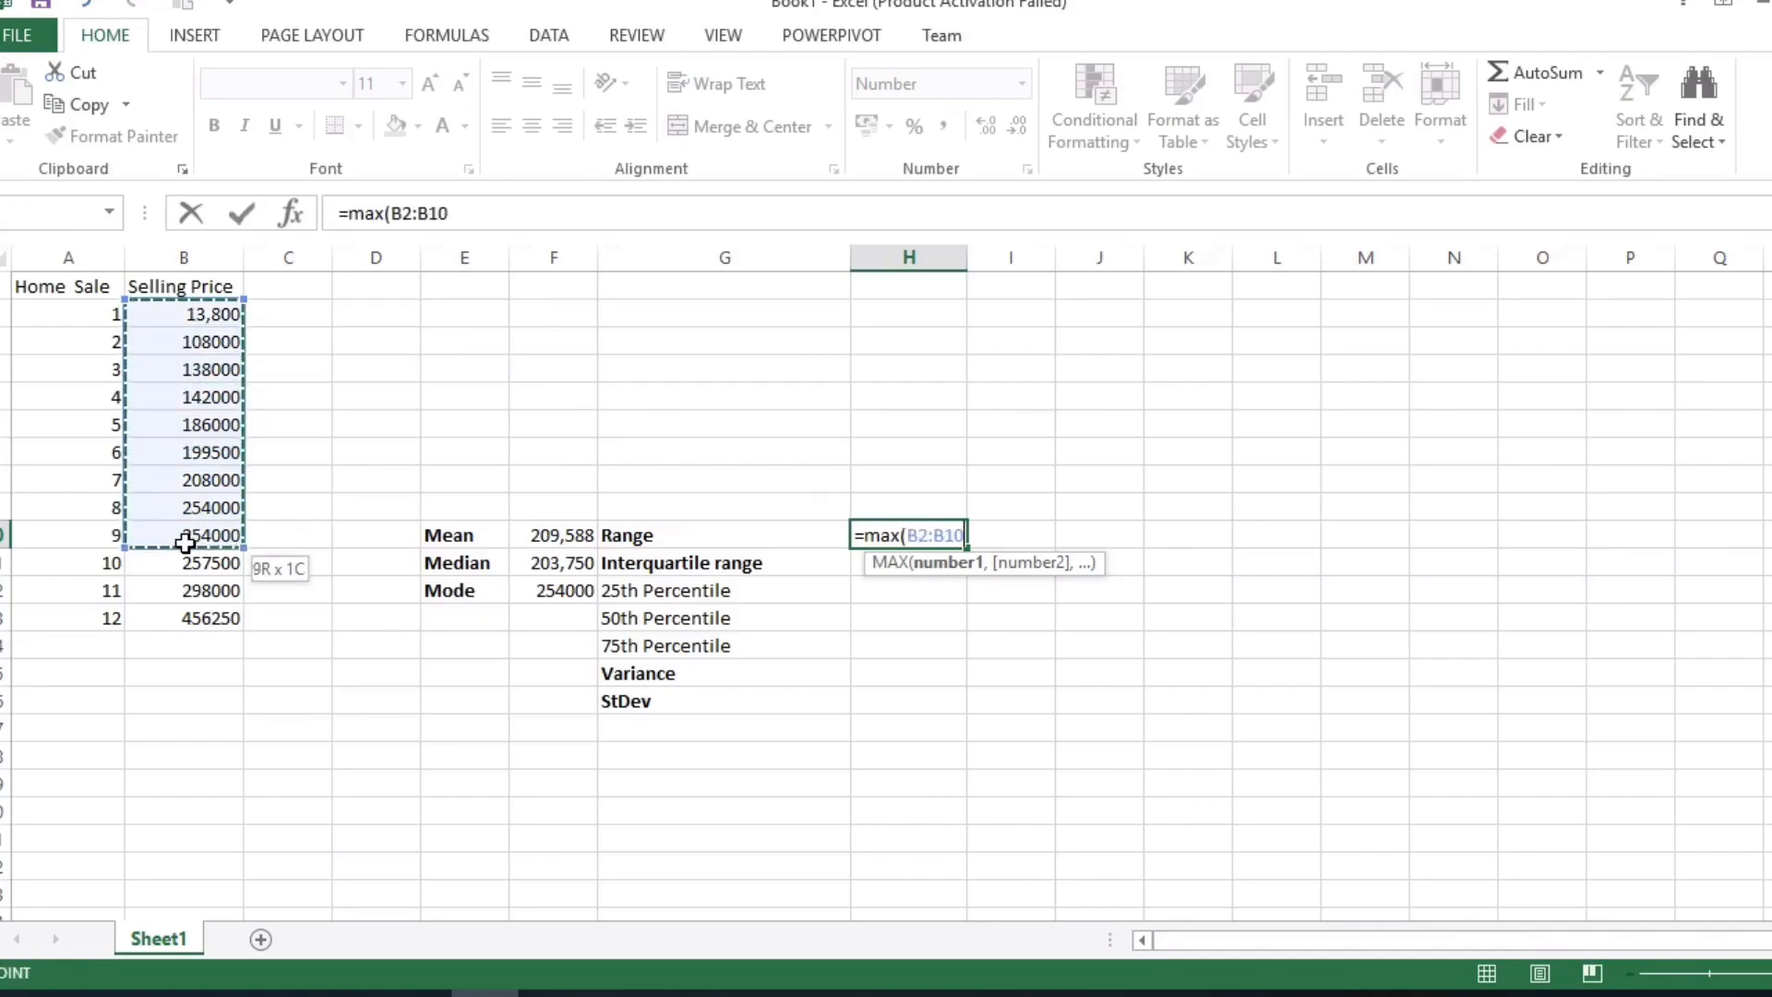
{"action": "left_click_drag", "start_coordinate": [183, 534], "coordinate": [183, 618]}
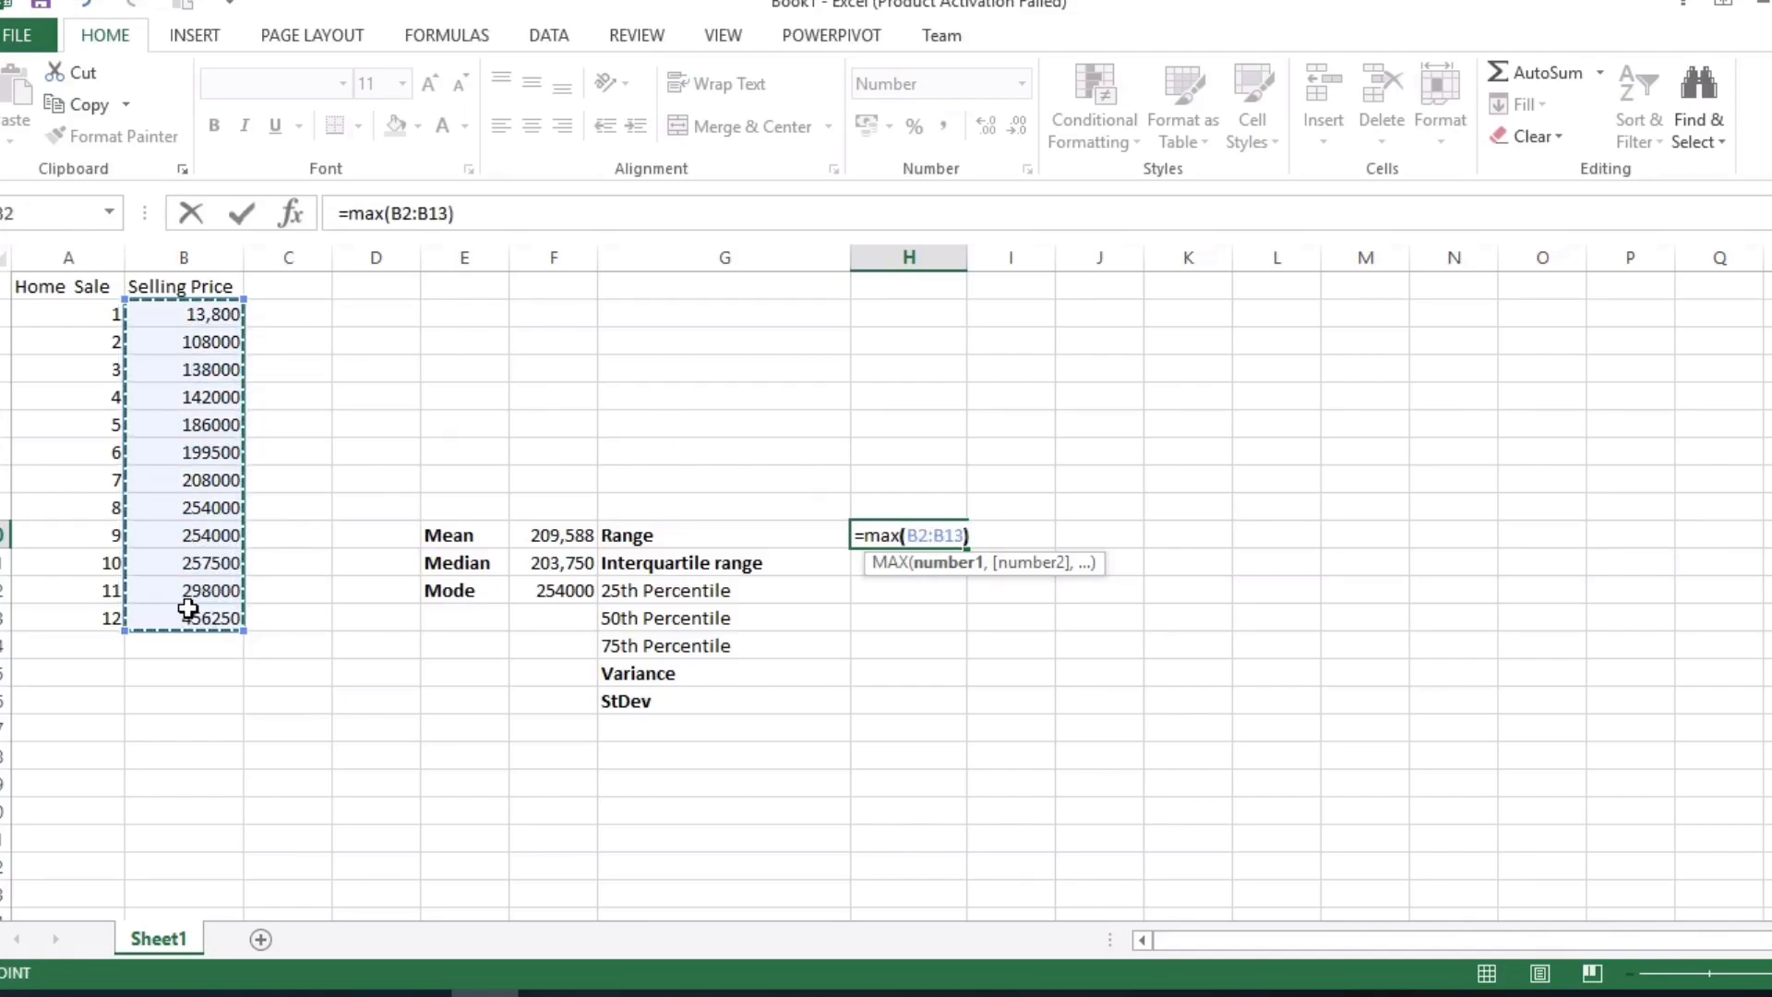
{"action": "type", "text": "-min"}
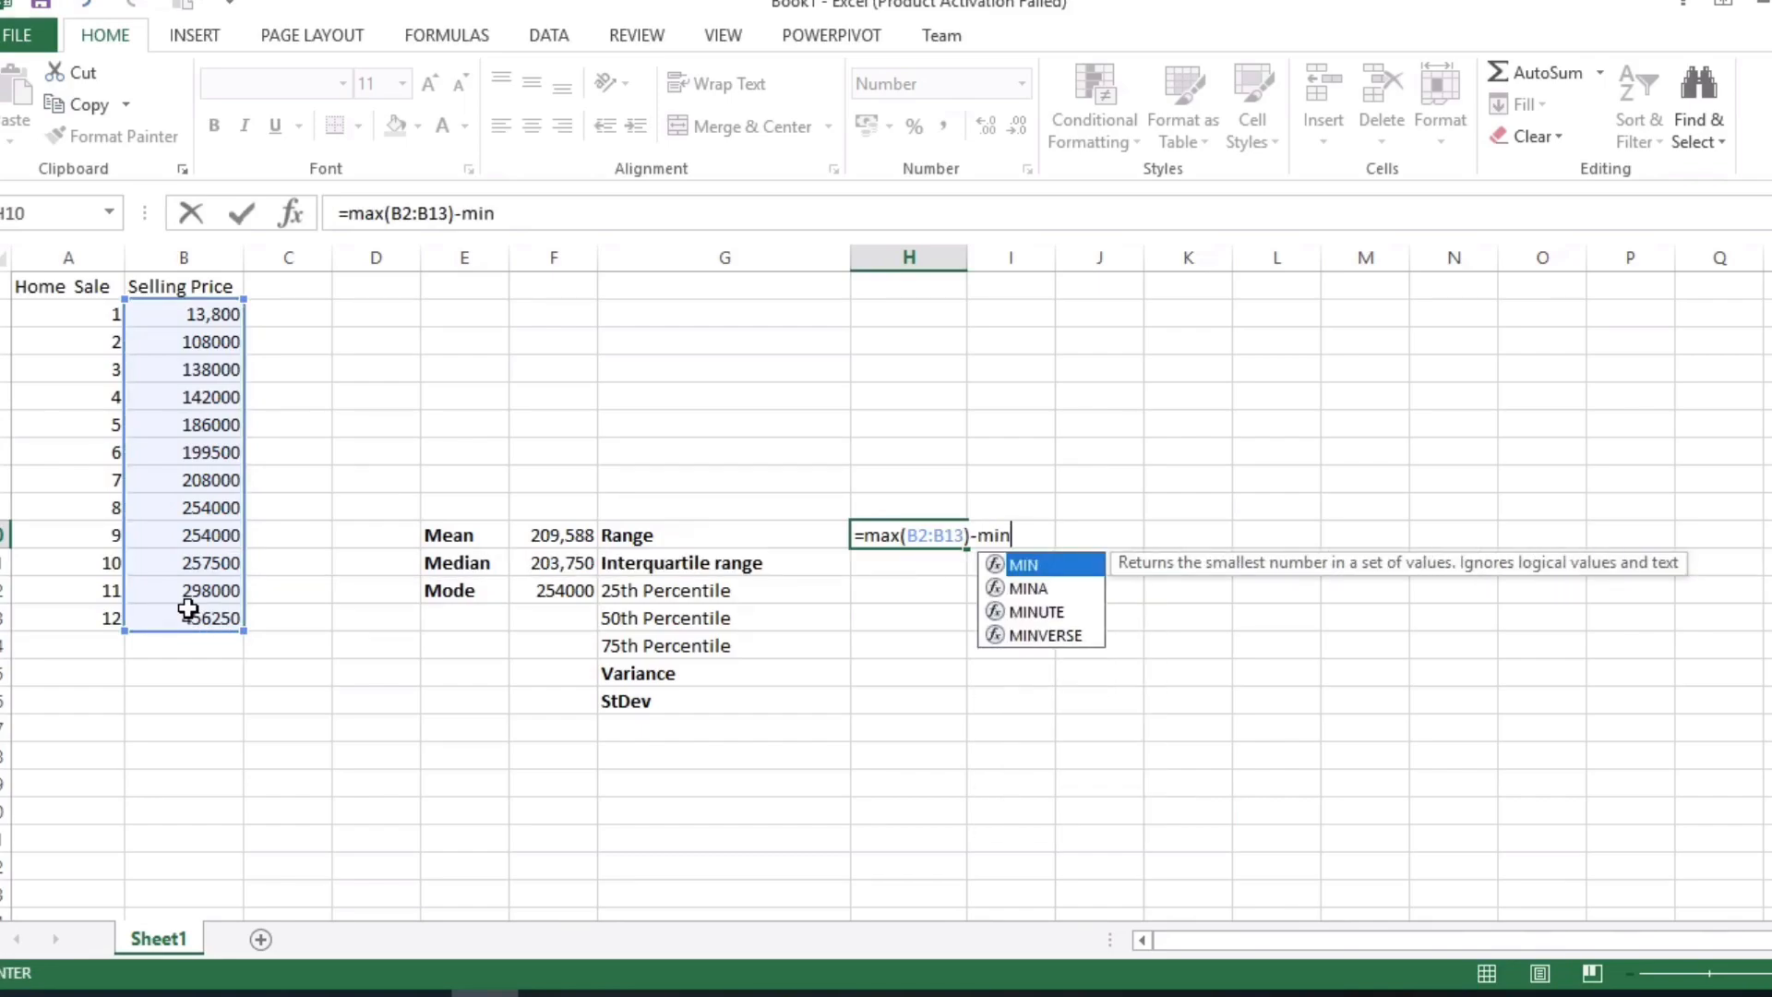
{"action": "type", "text": "("}
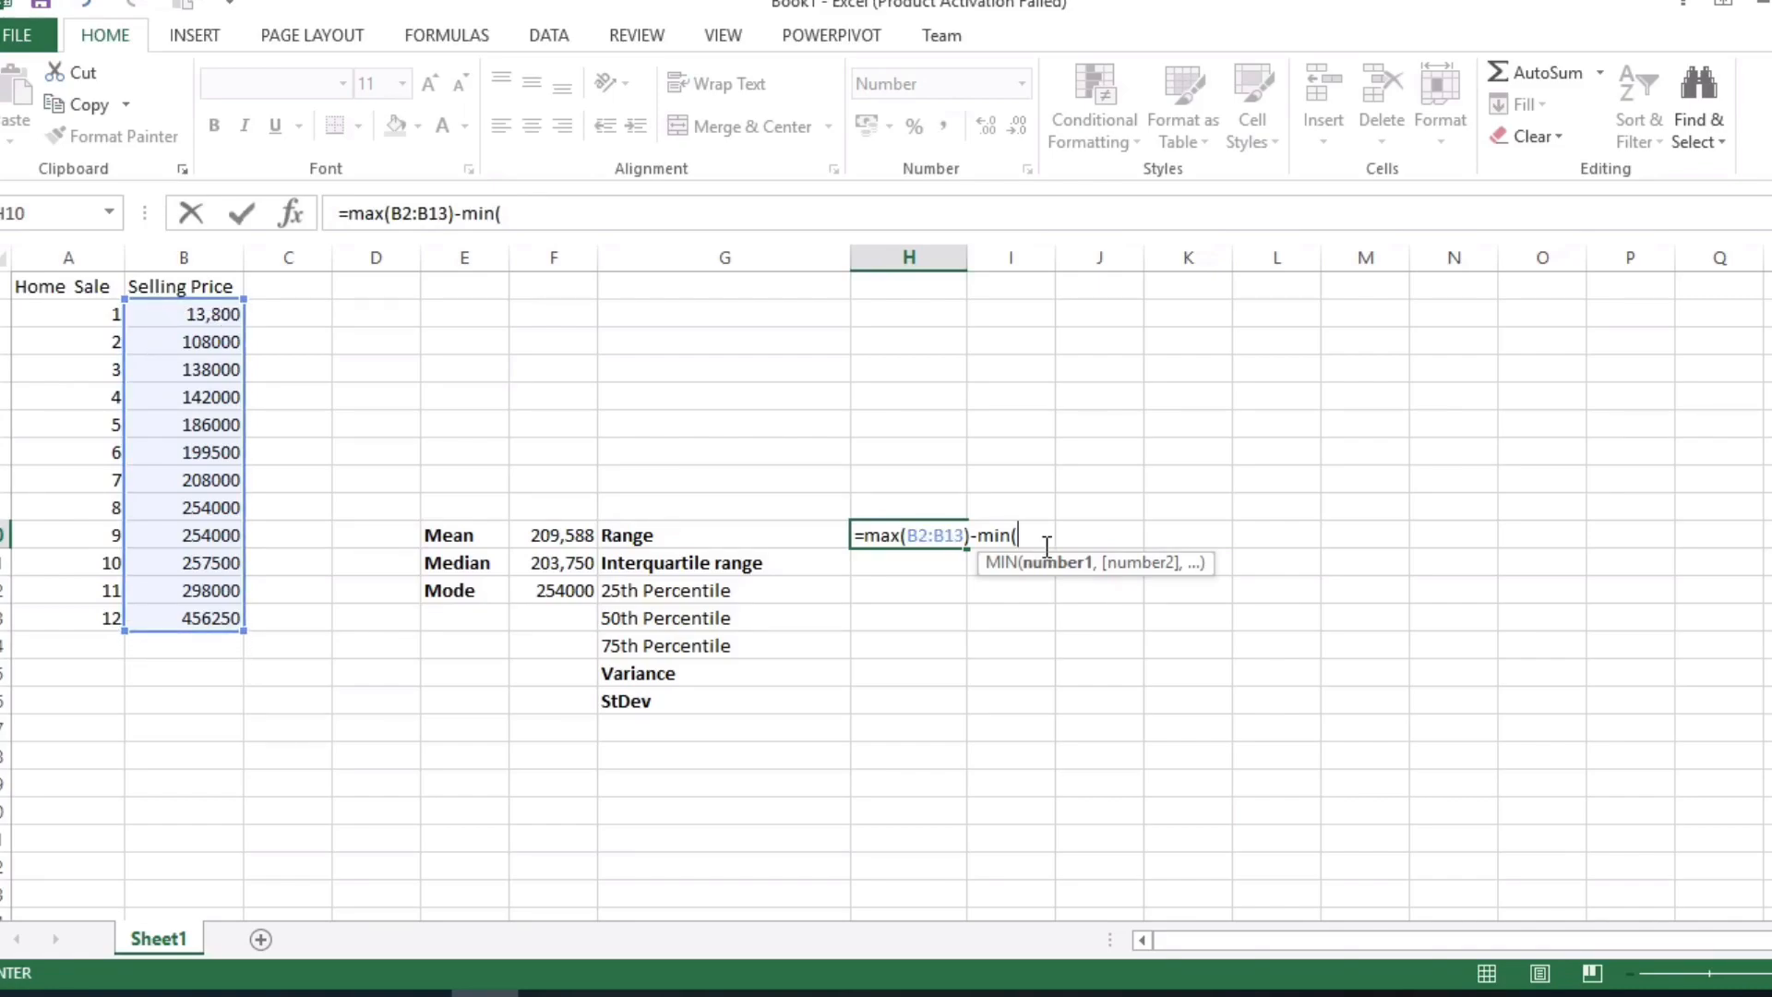
{"action": "type", "text": "b"}
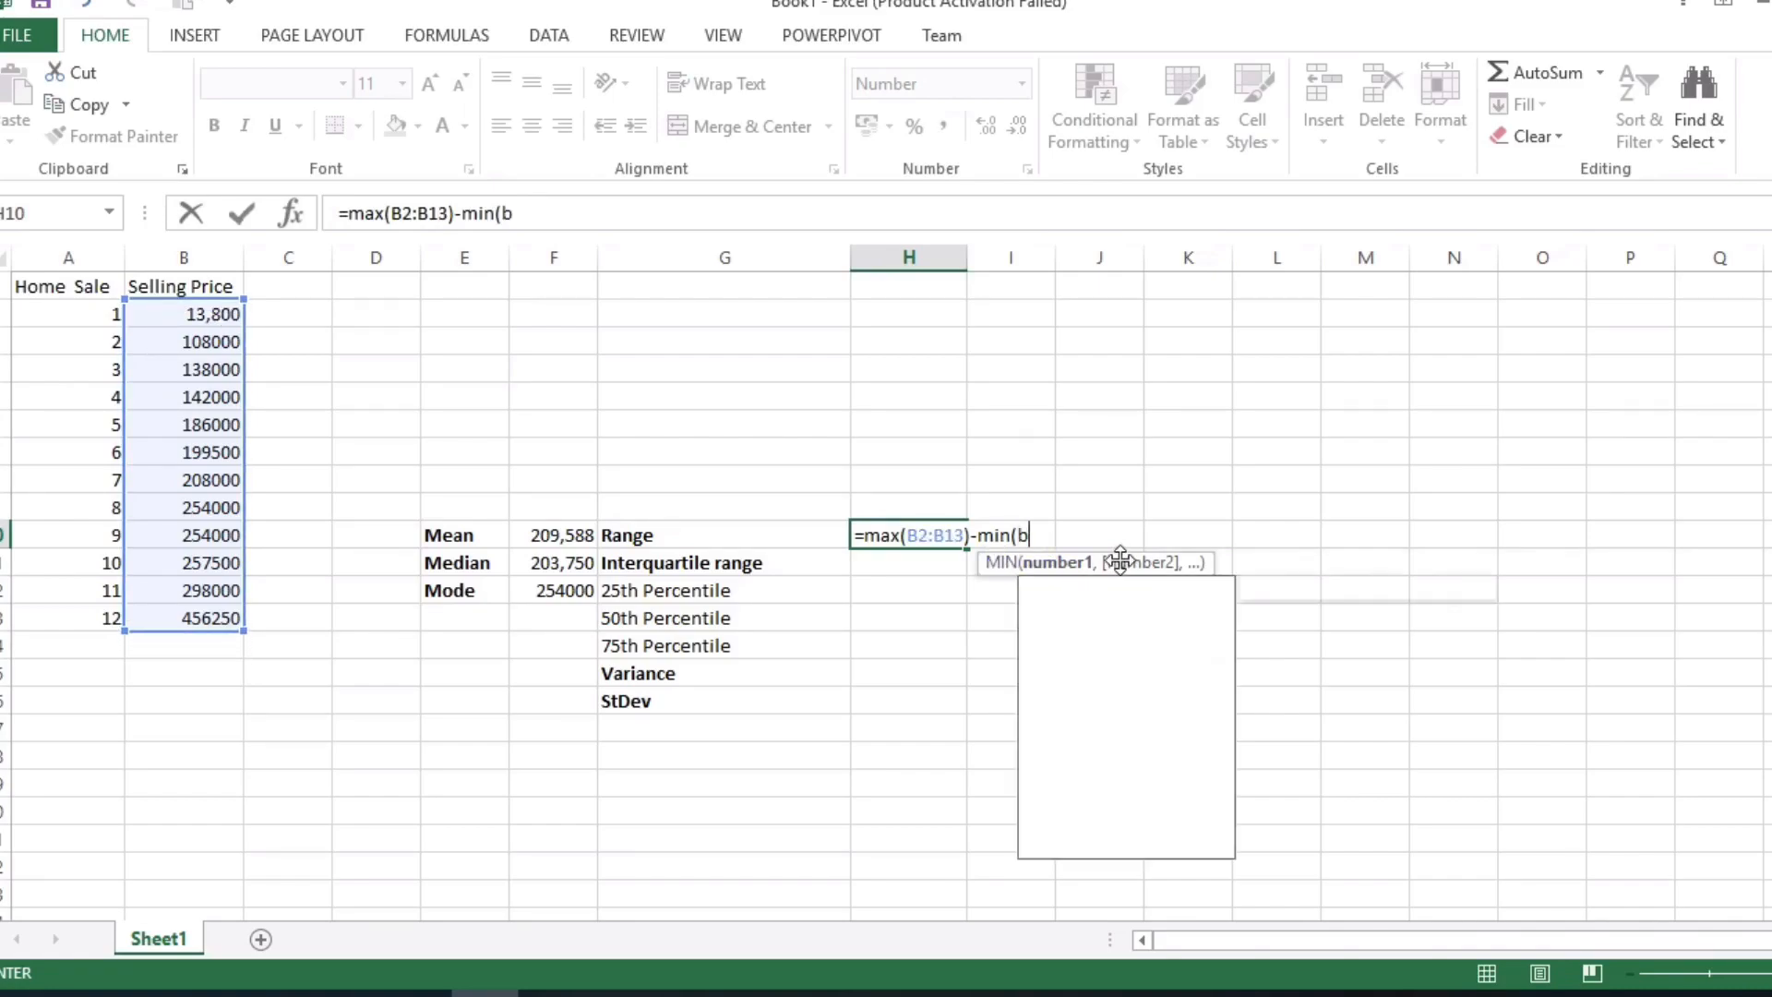
{"action": "type", "text": "2"}
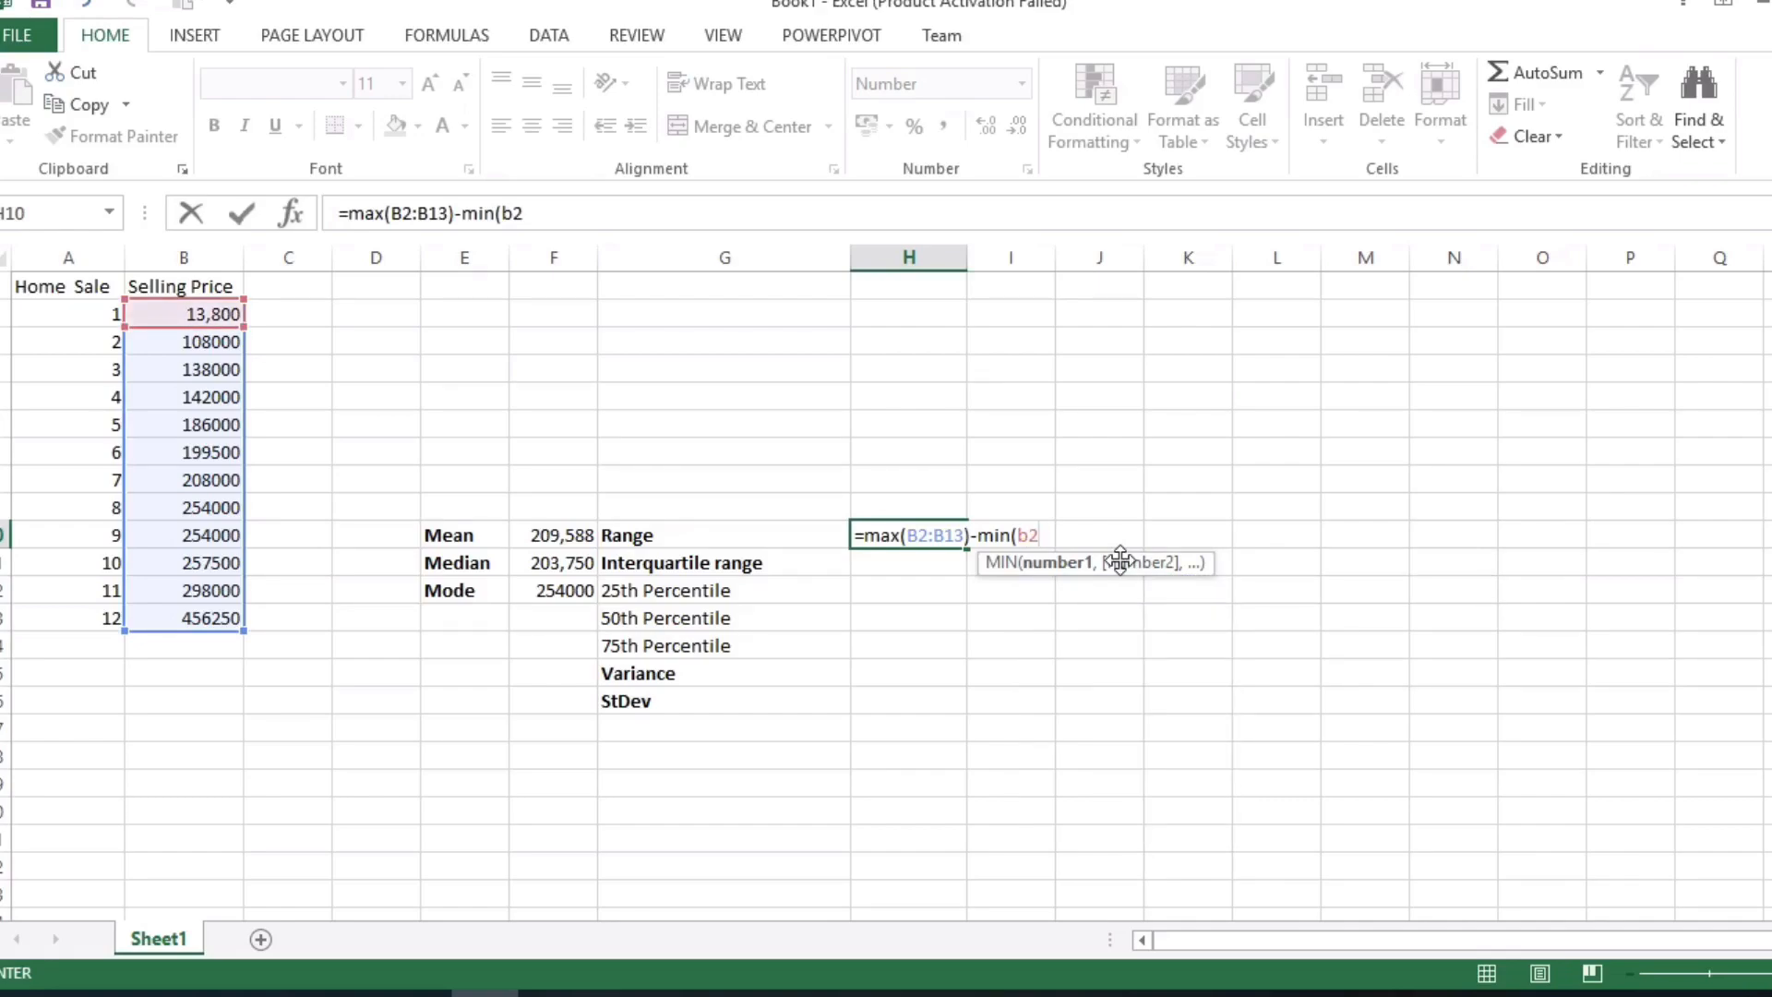
{"action": "type", "text": ":b13"}
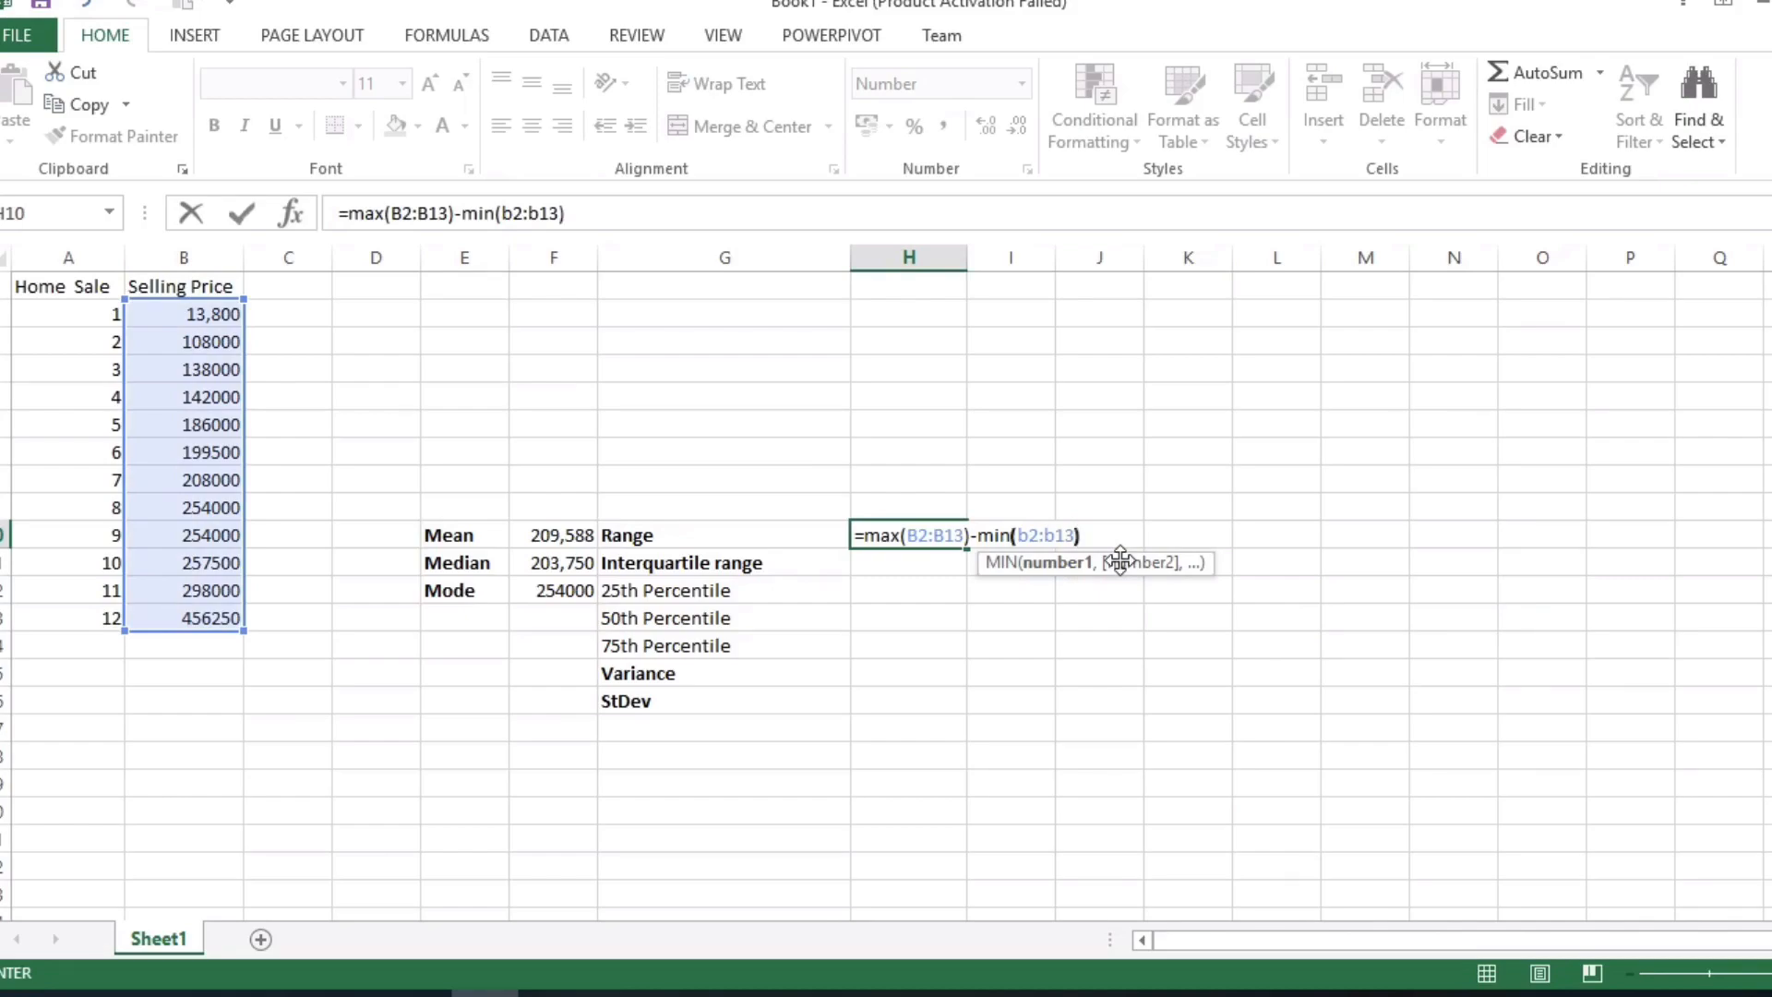
{"action": "key", "text": "Enter"}
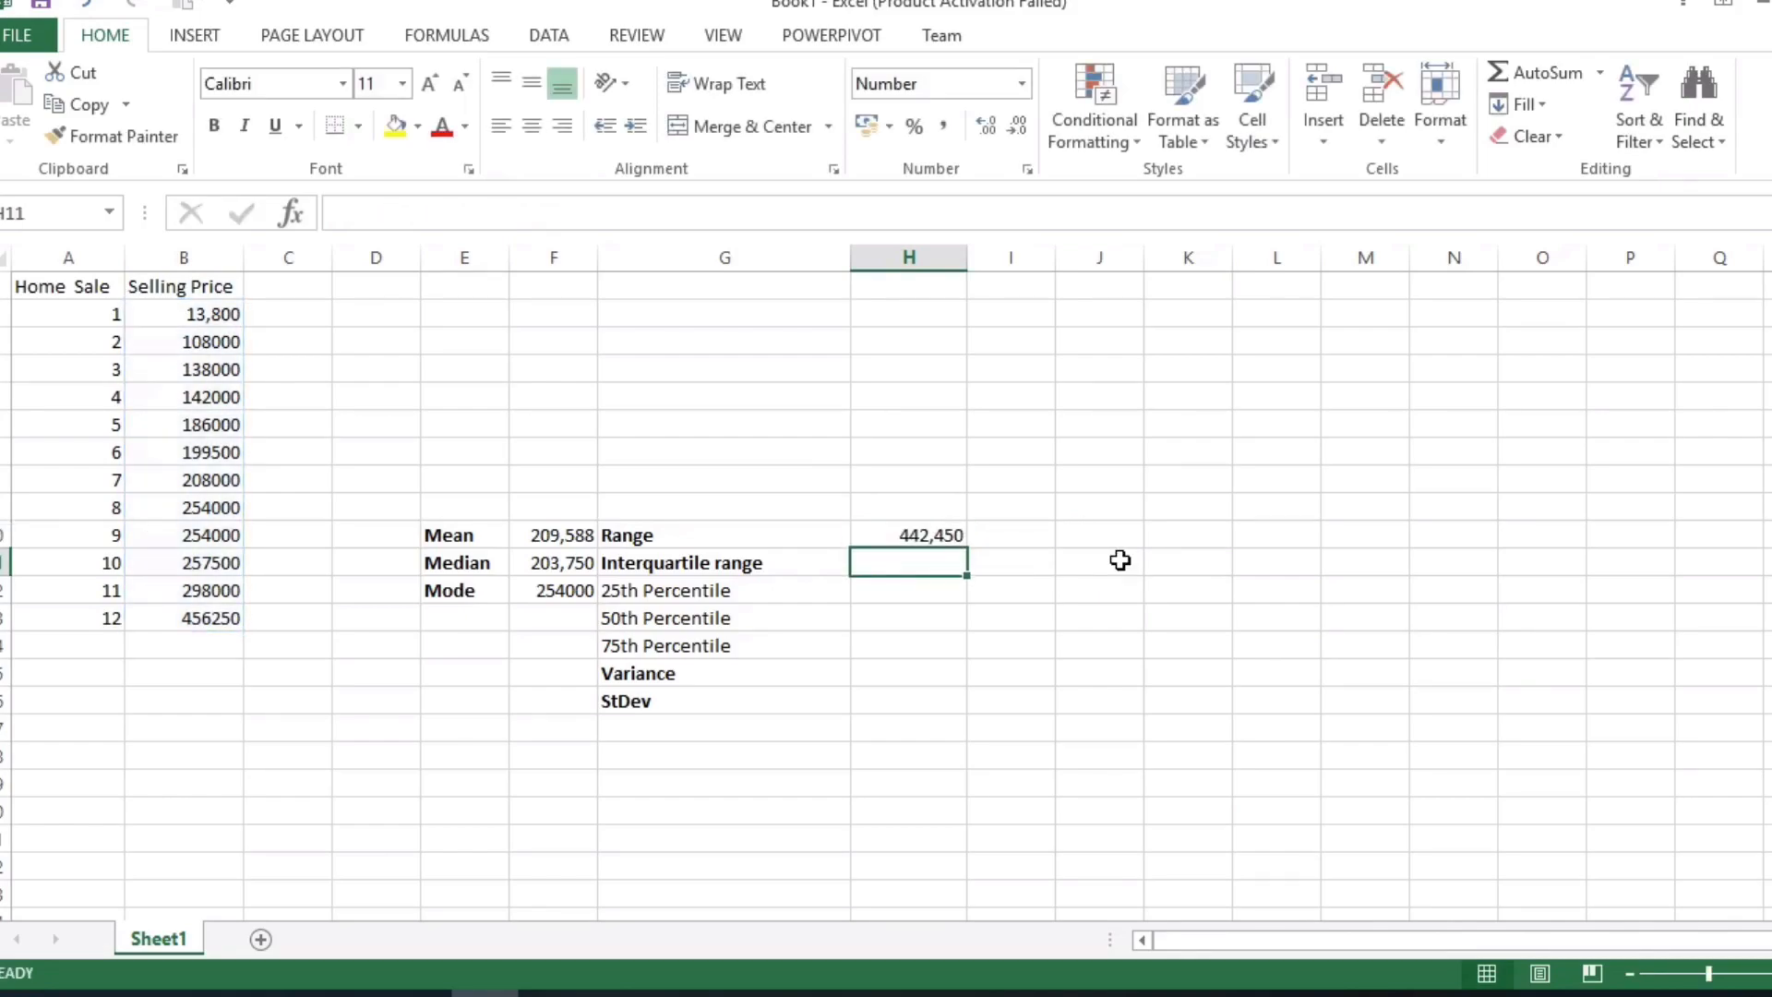
Step: Enter PERCENTILE.EXC formulas on B2:B13 for the percentiles: 139000, 208000, 267625
{"action": "type", "text": "="}
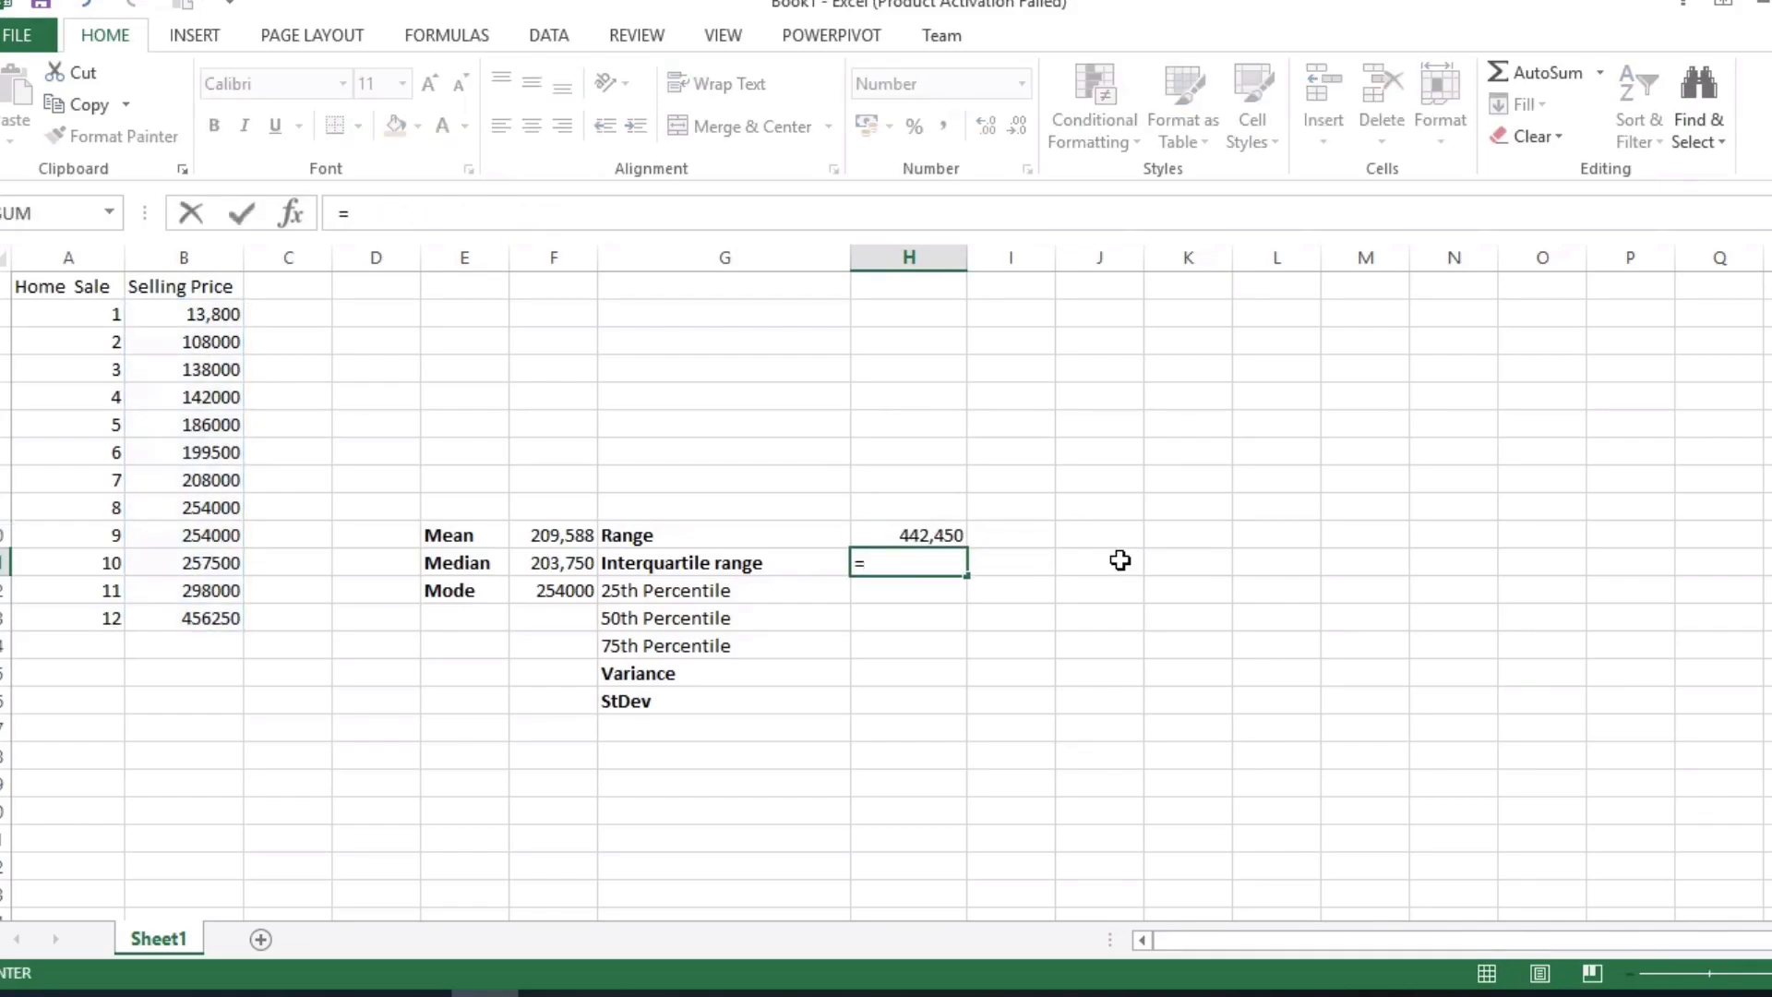
{"action": "key", "text": "Escape"}
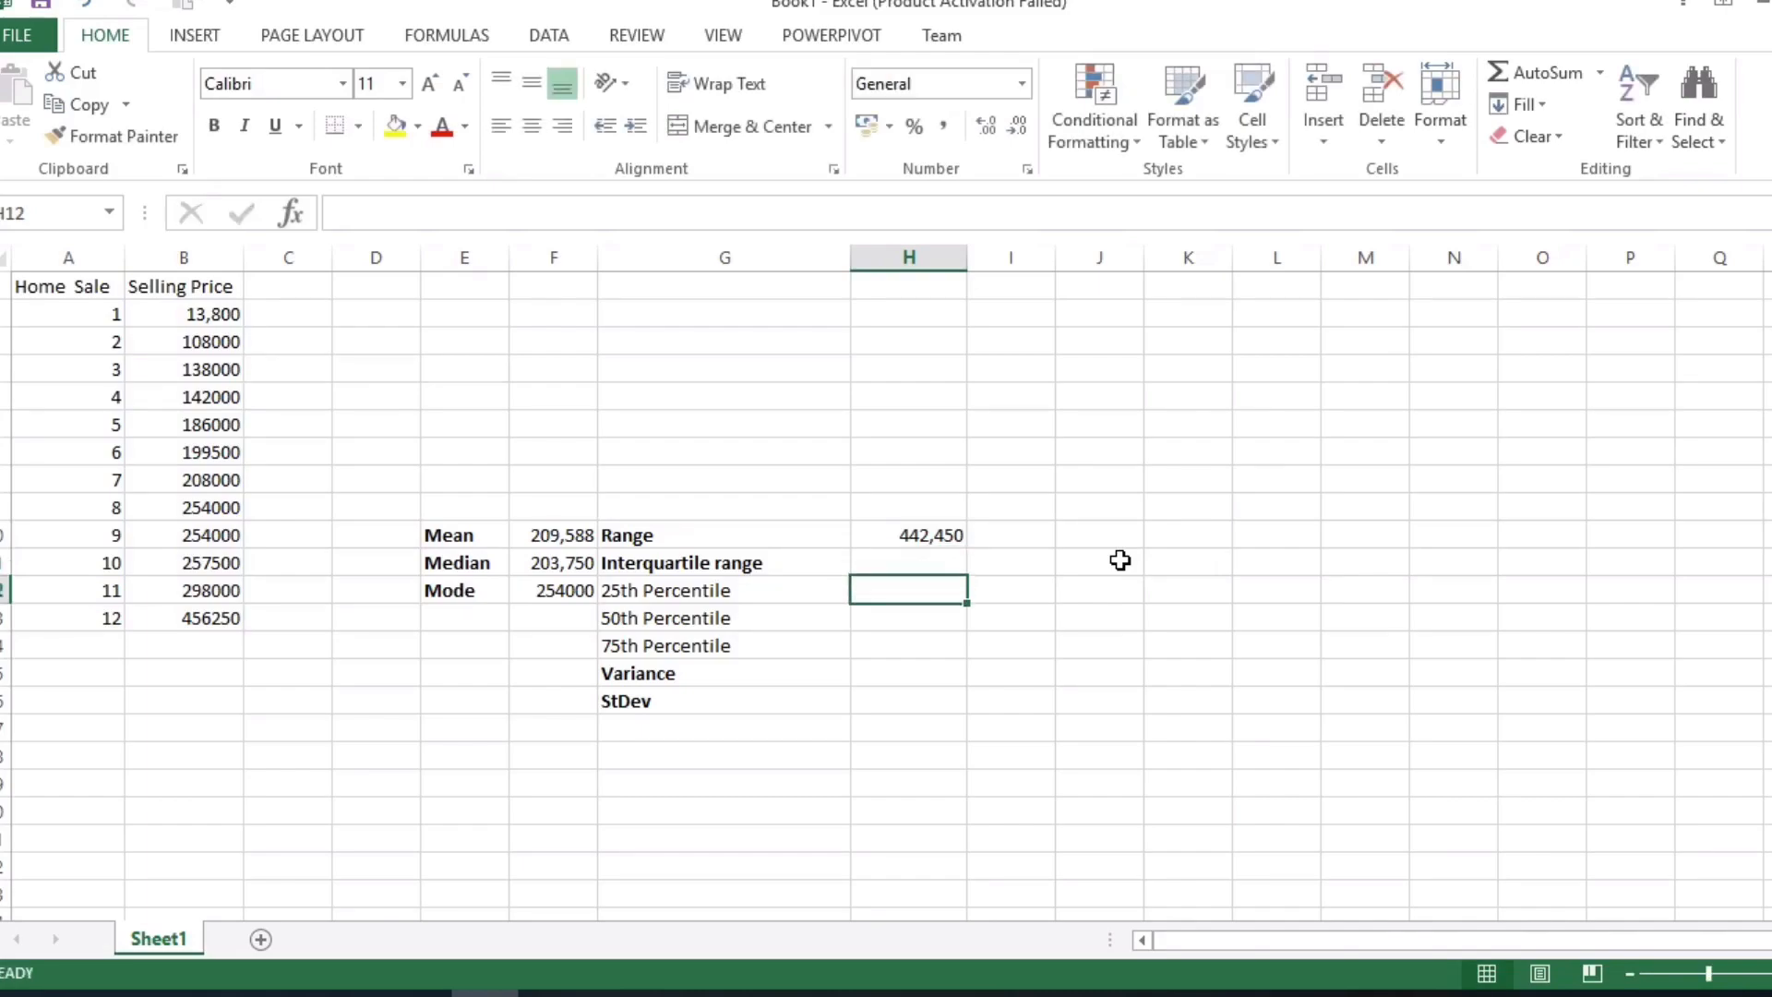
{"action": "type", "text": "="}
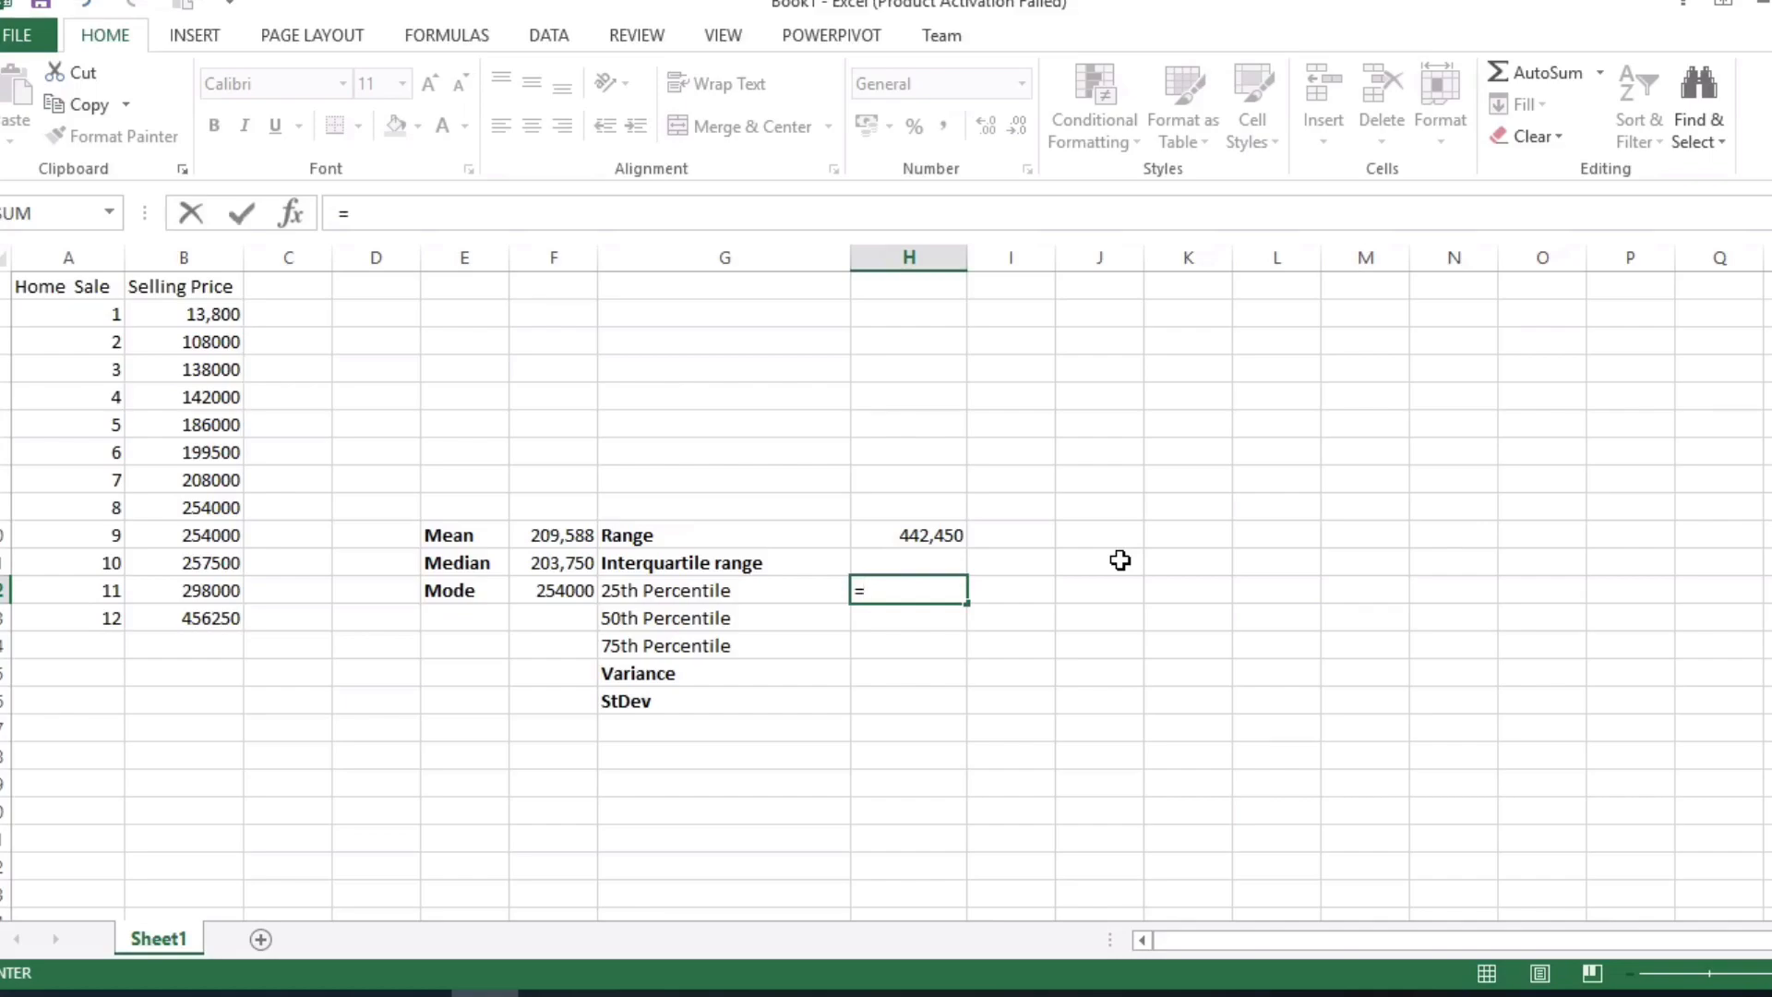
{"action": "type", "text": "per"}
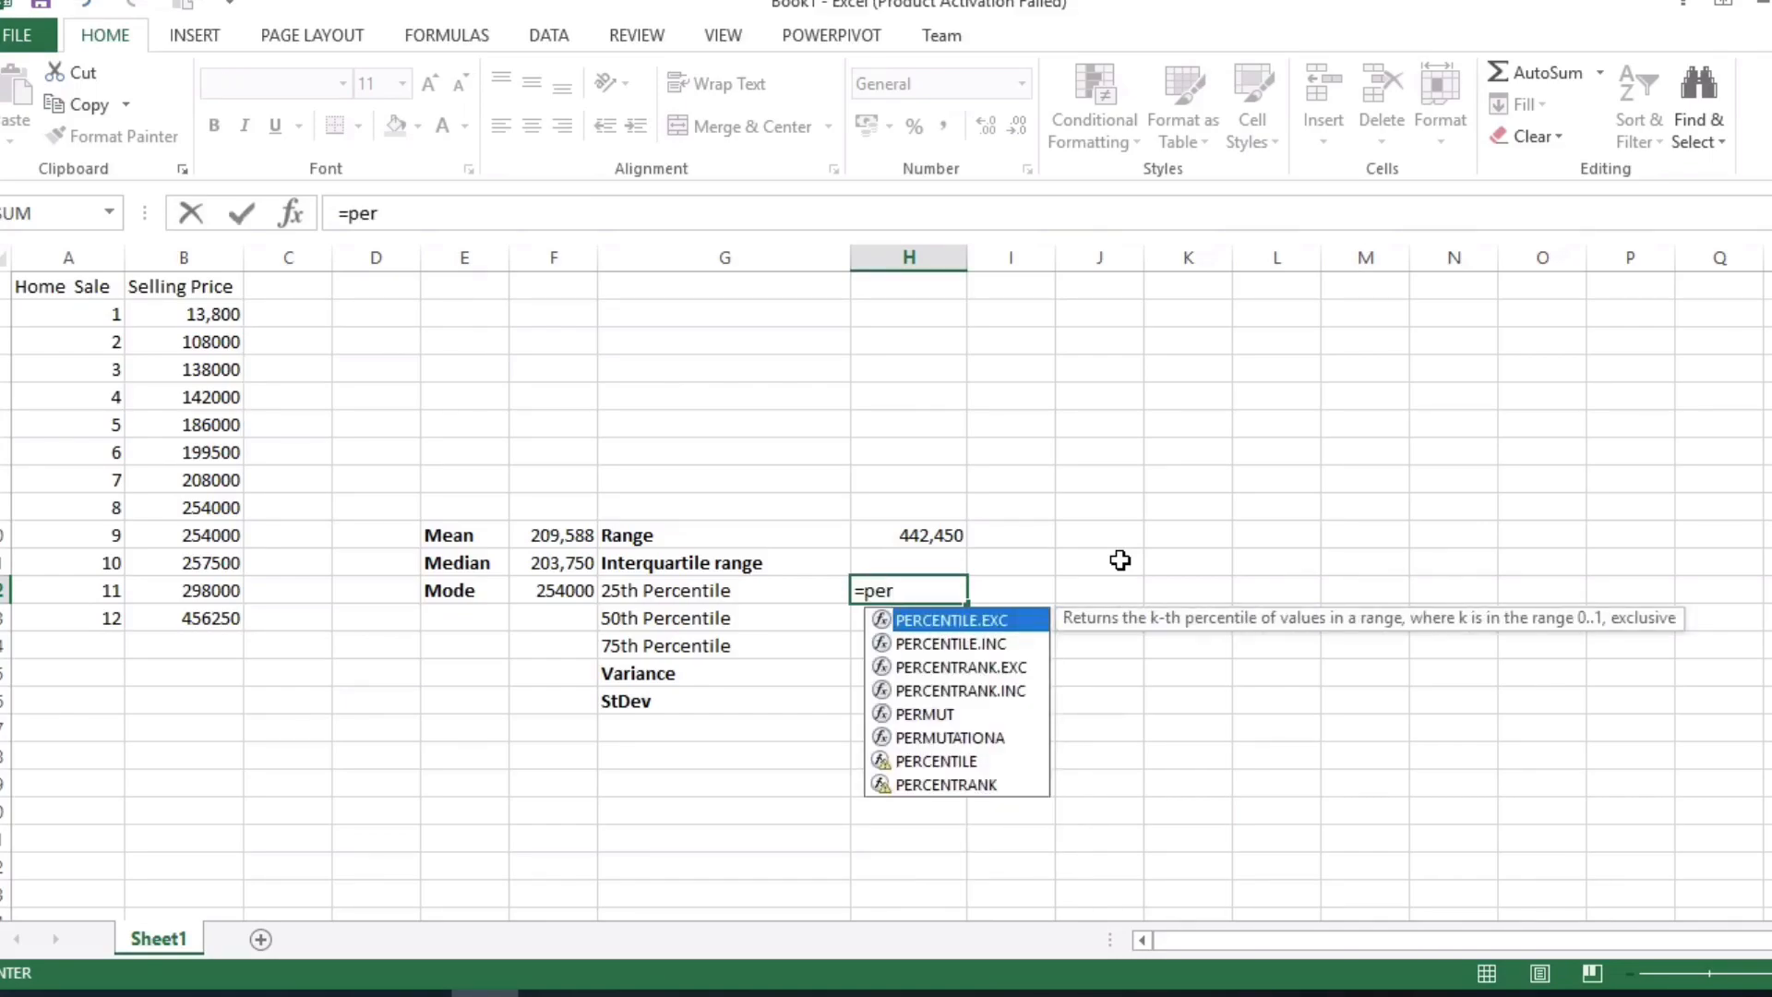
{"action": "type", "text": "centile"}
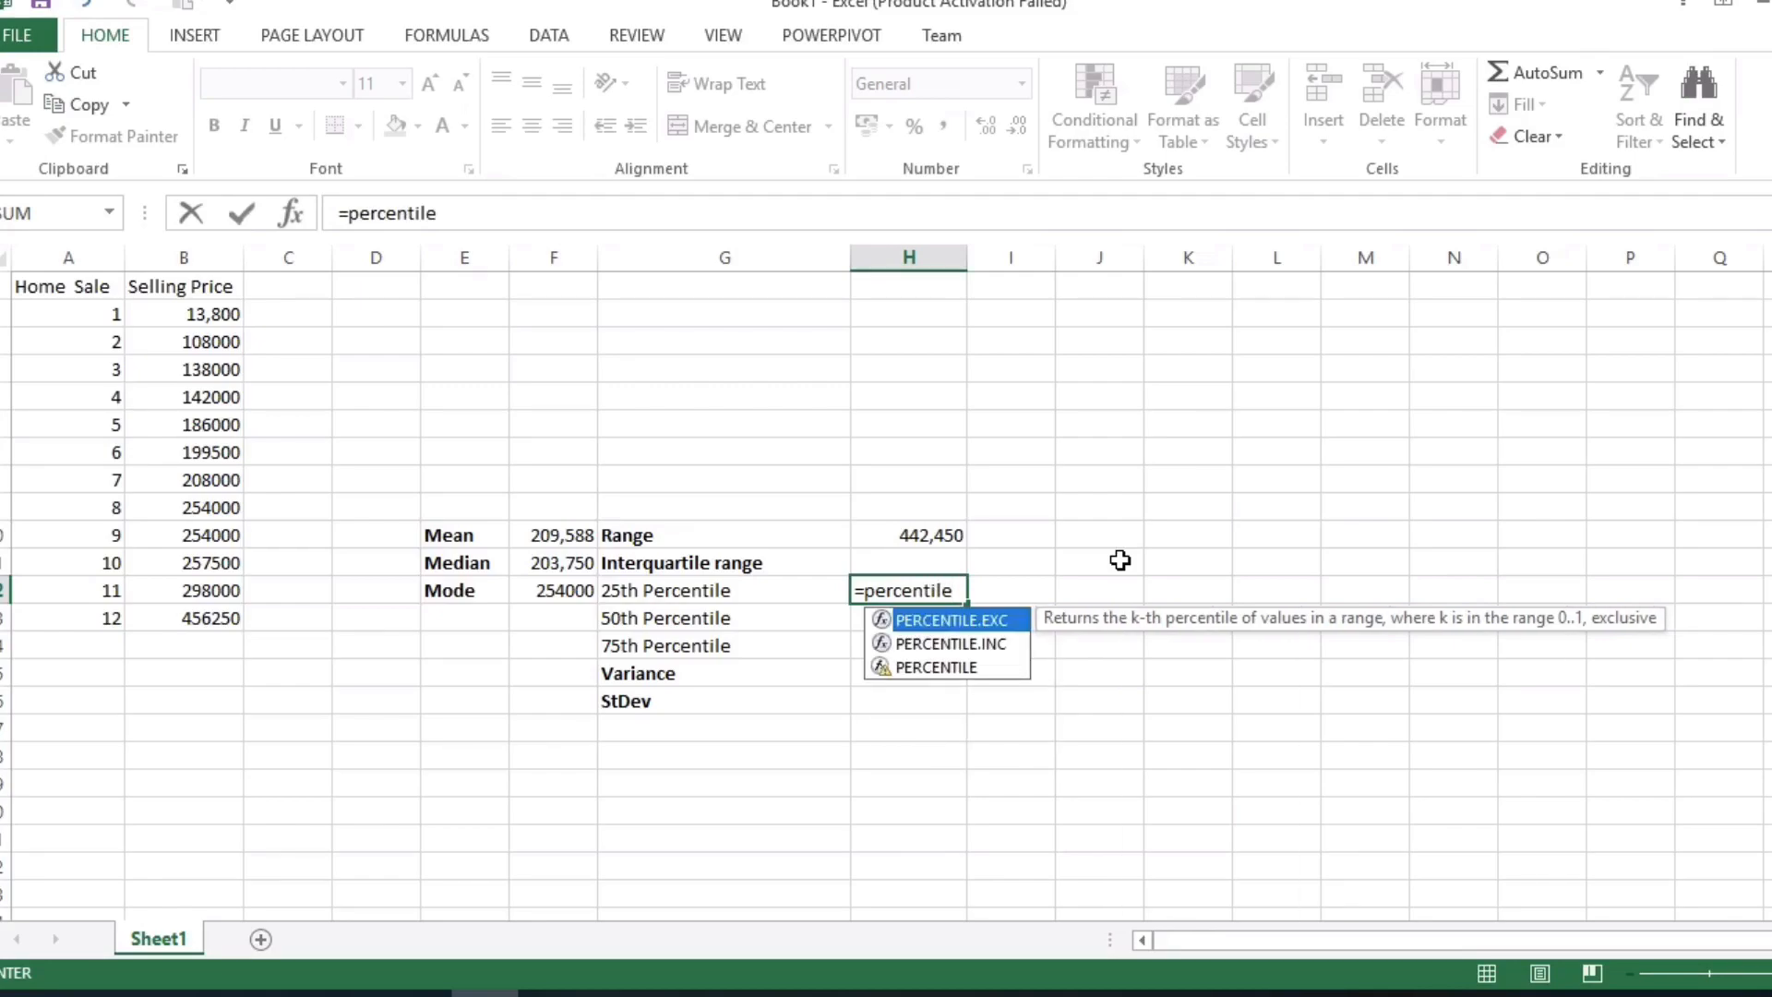
{"action": "type", "text": ".exc"}
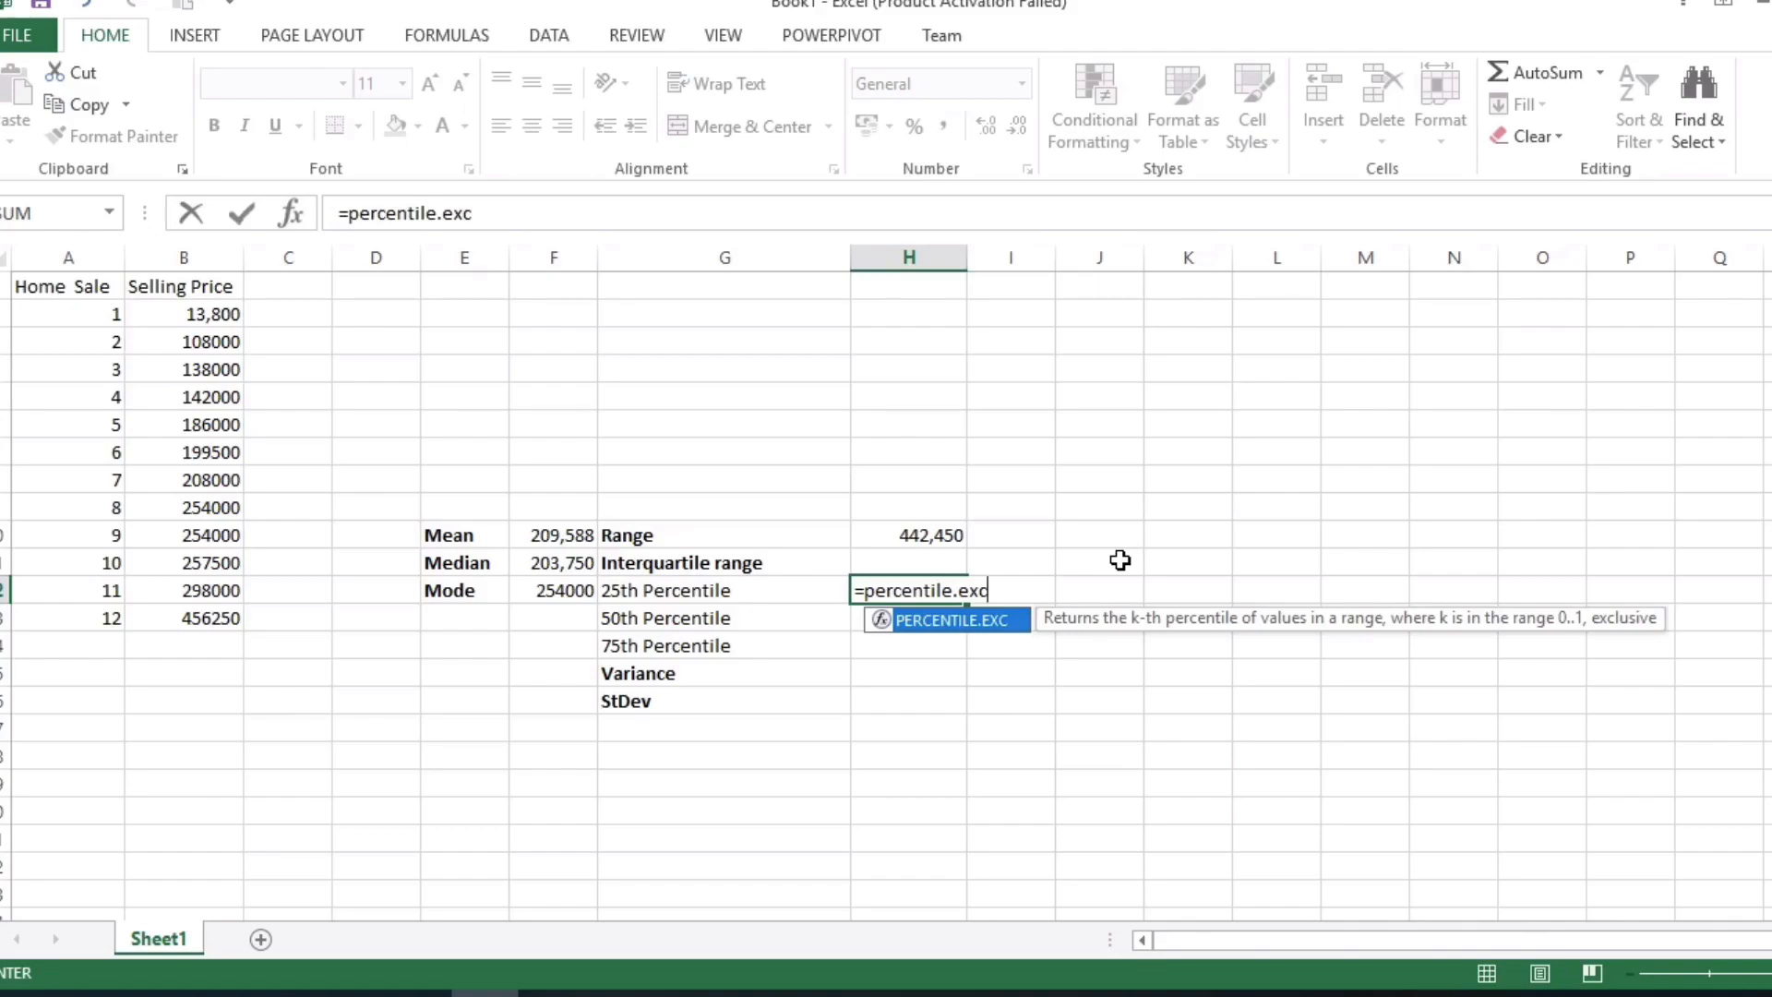
{"action": "type", "text": "("}
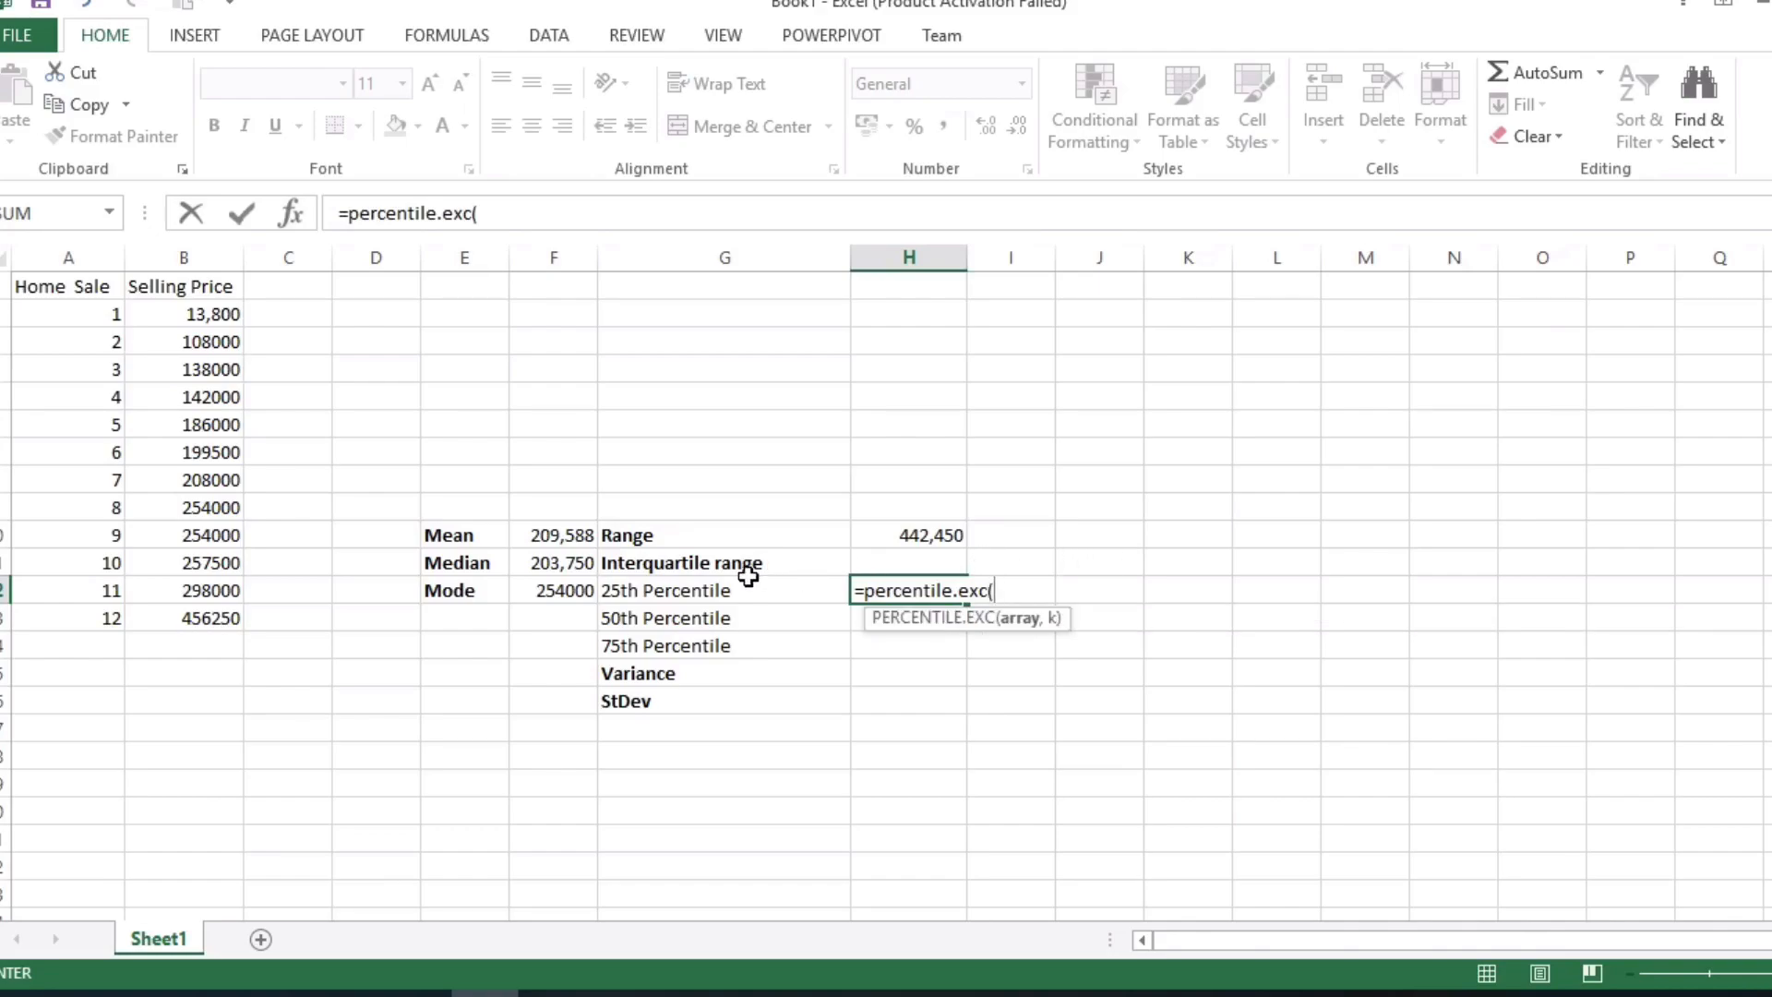
{"action": "mouse_move", "coordinate": [208, 306]}
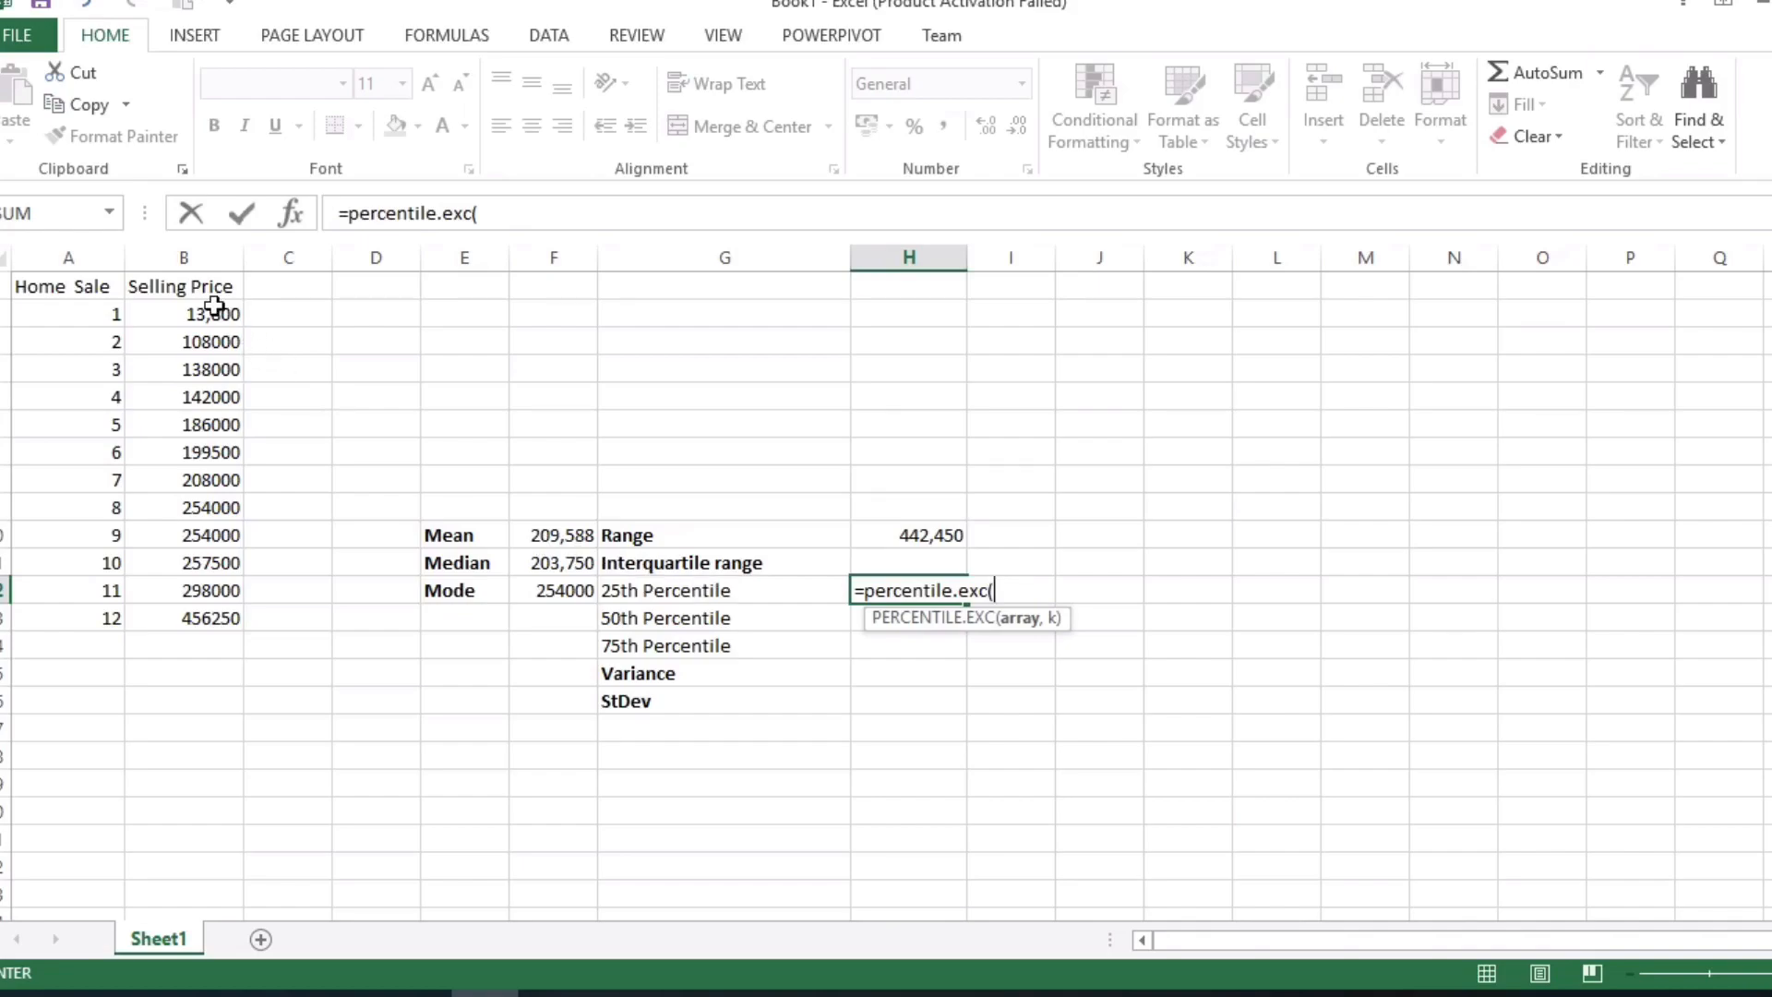
{"action": "left_click_drag", "start_coordinate": [183, 313], "coordinate": [183, 618]}
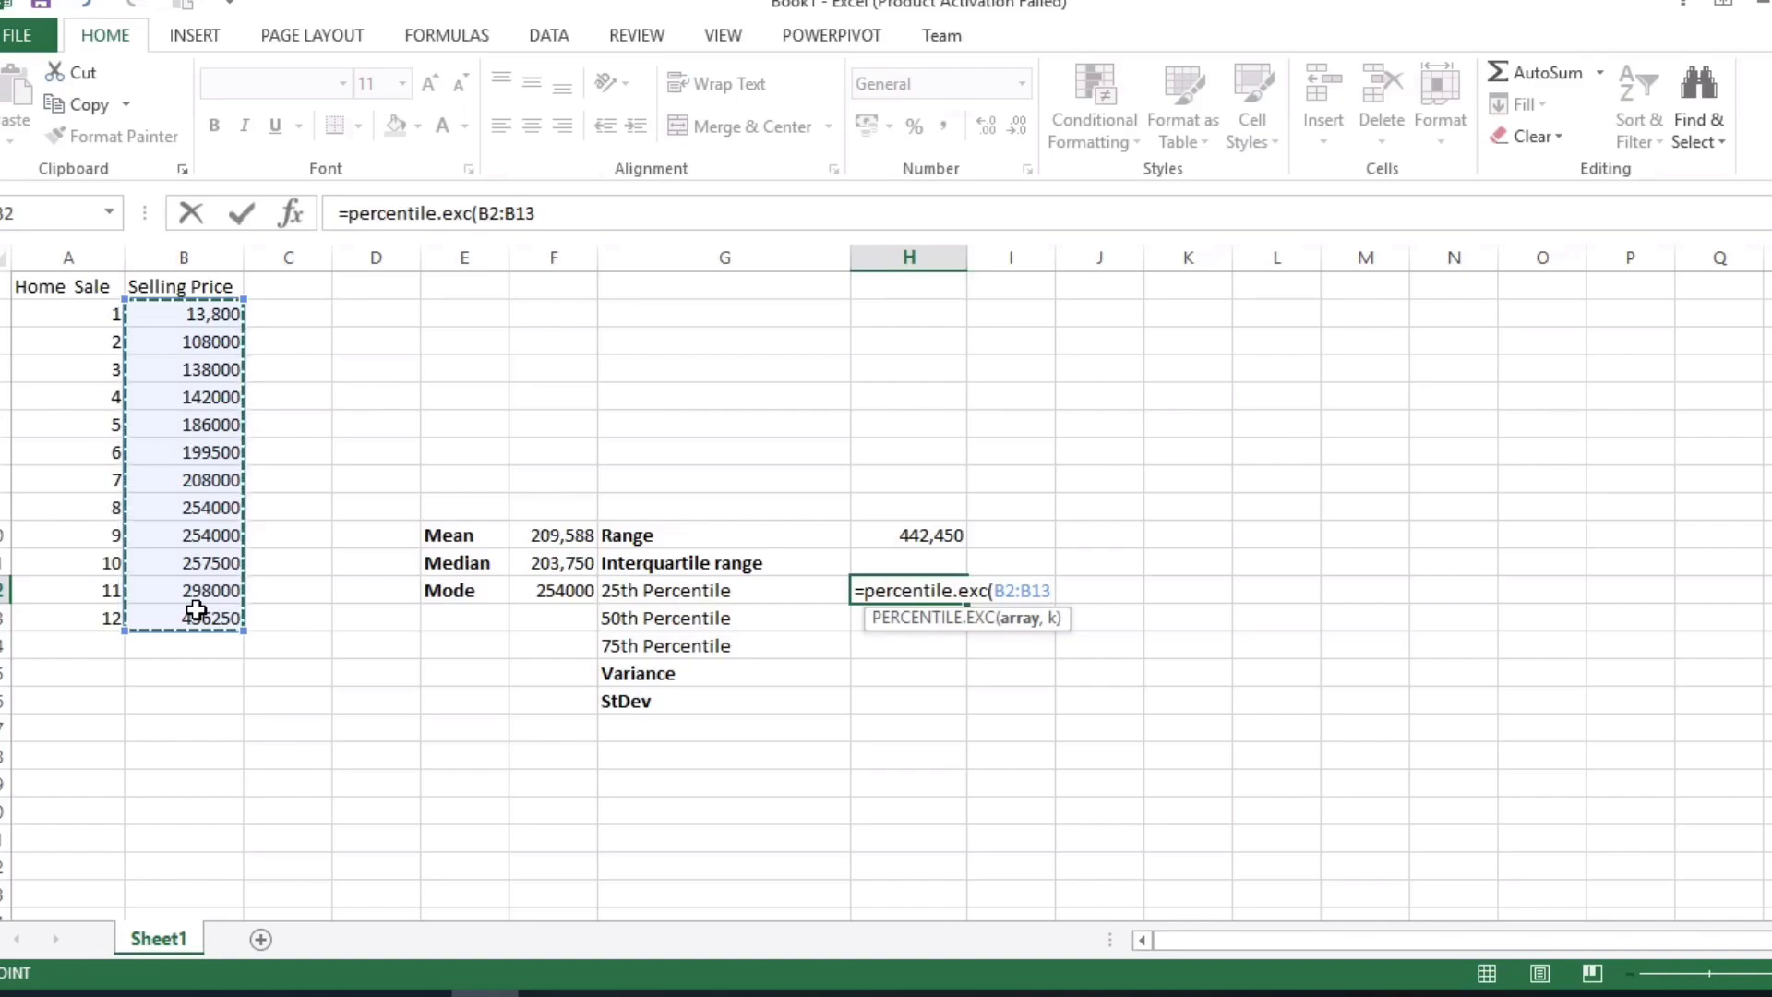
{"action": "type", "text": ","}
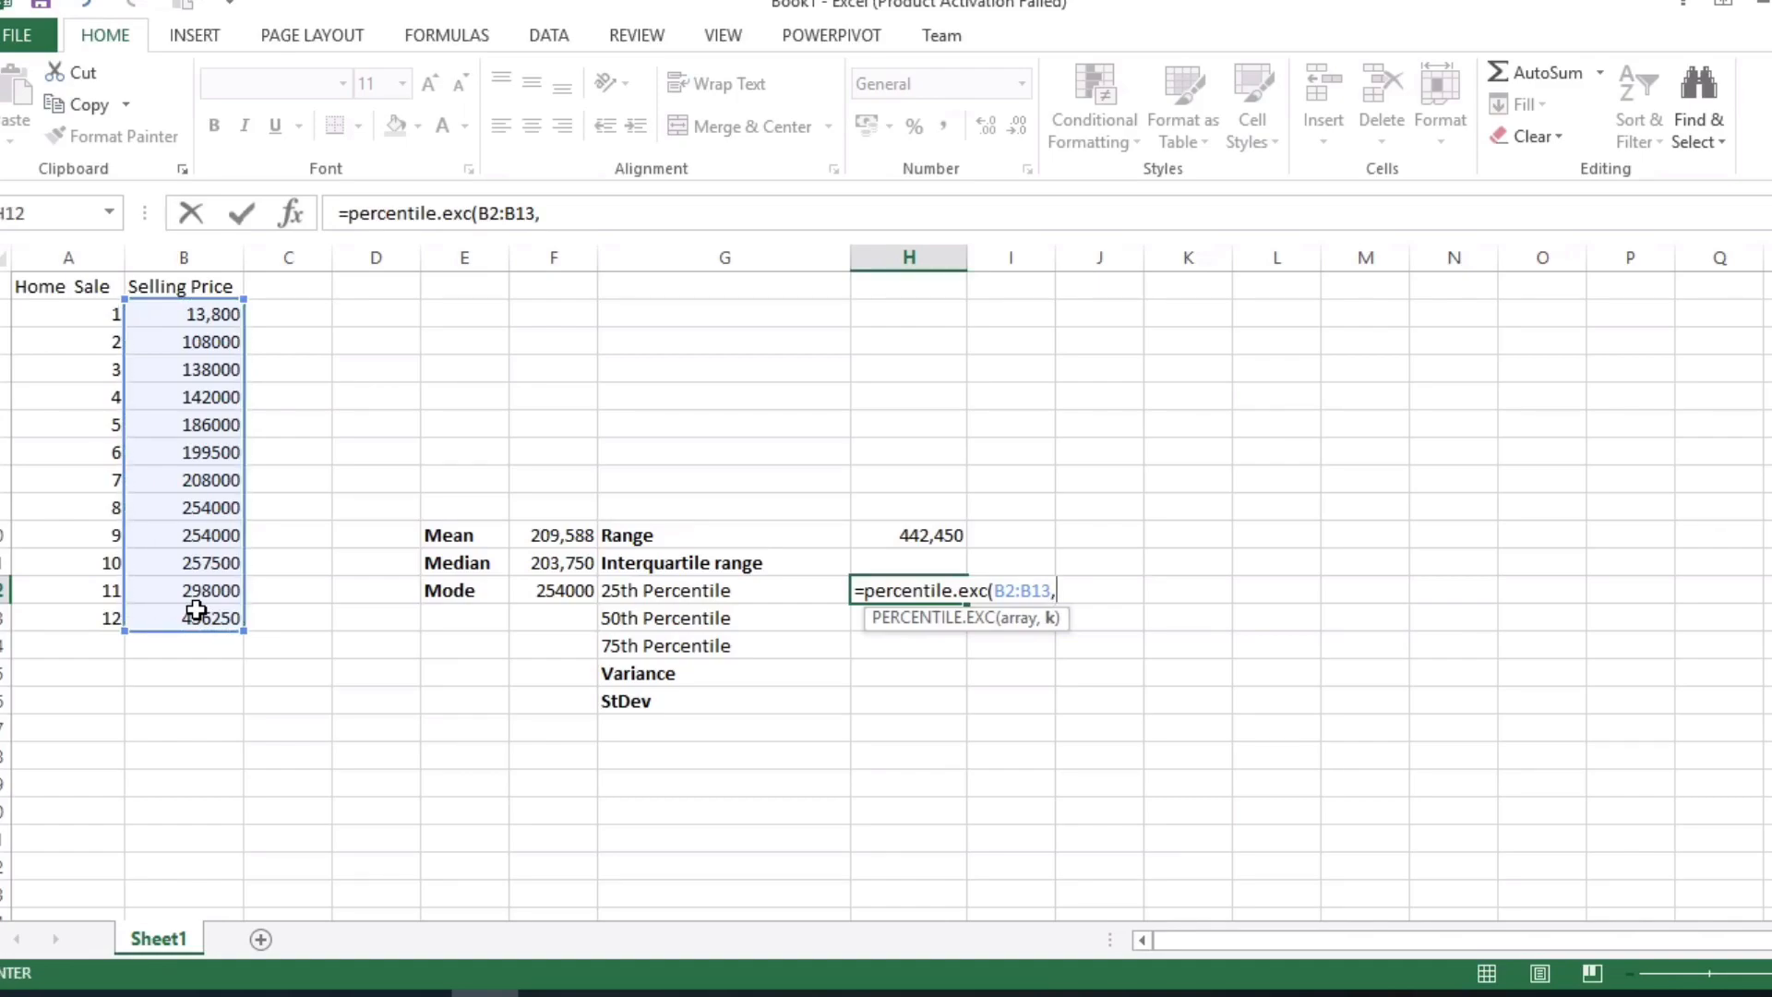
{"action": "type", "text": ".25"}
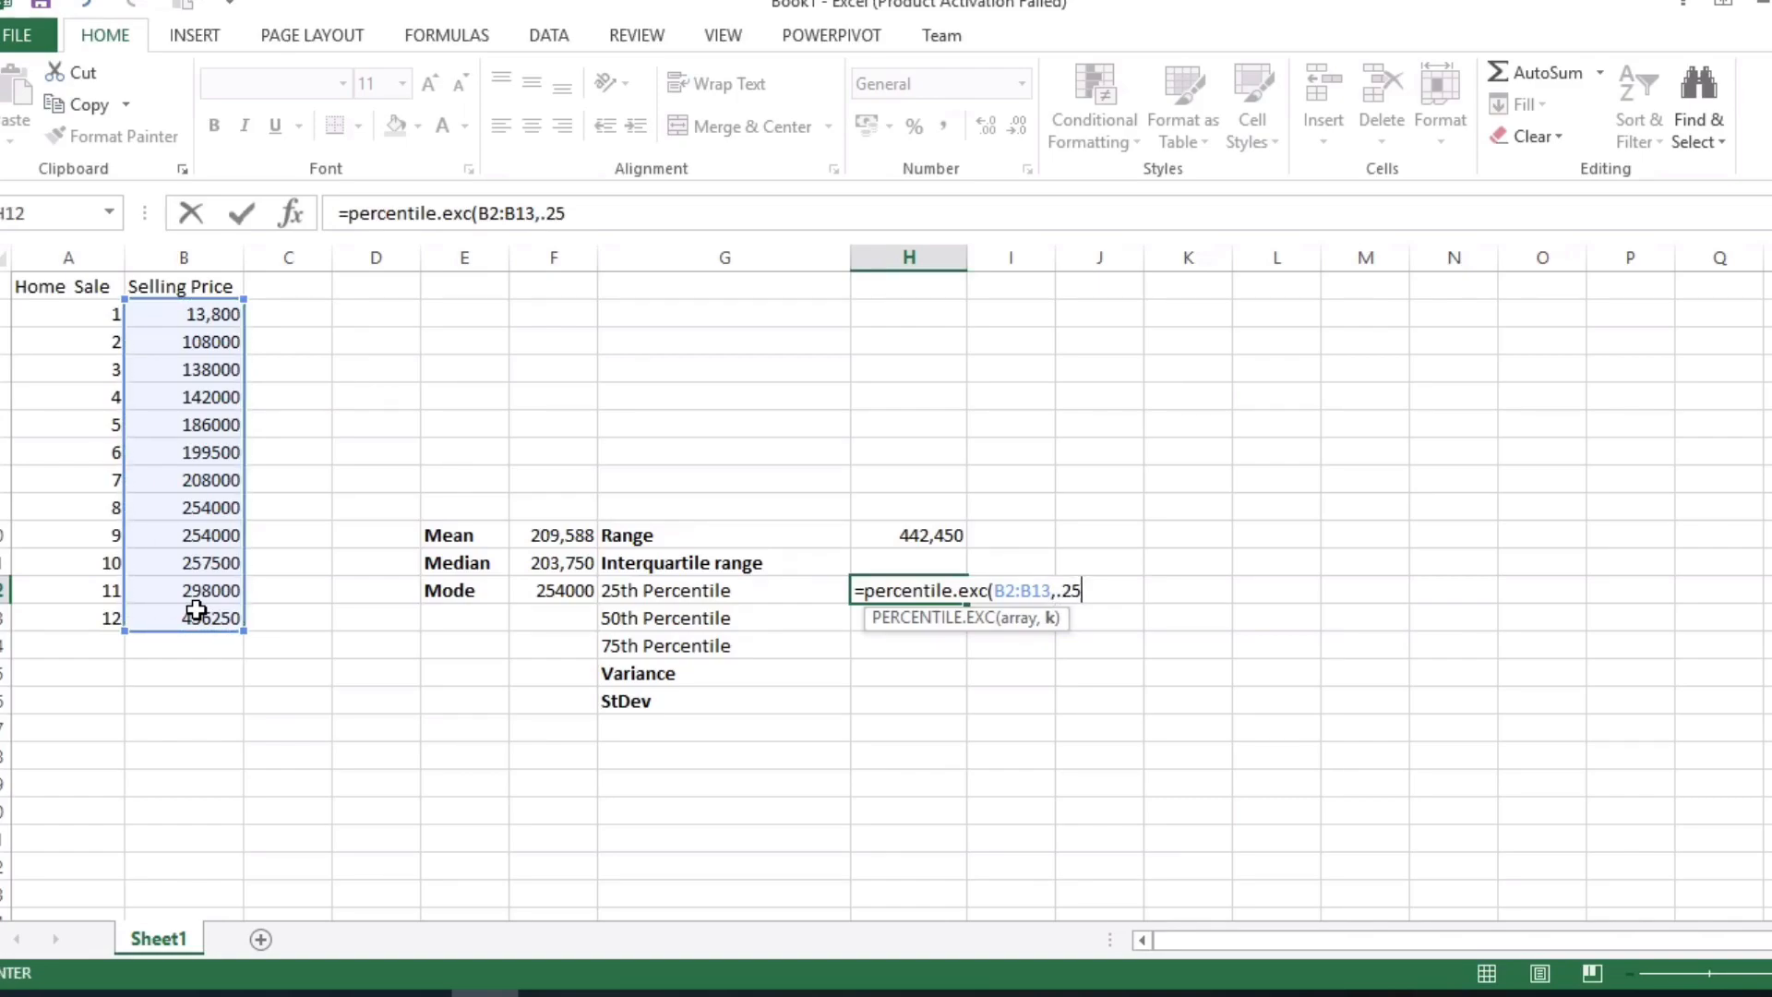
{"action": "key", "text": "Enter"}
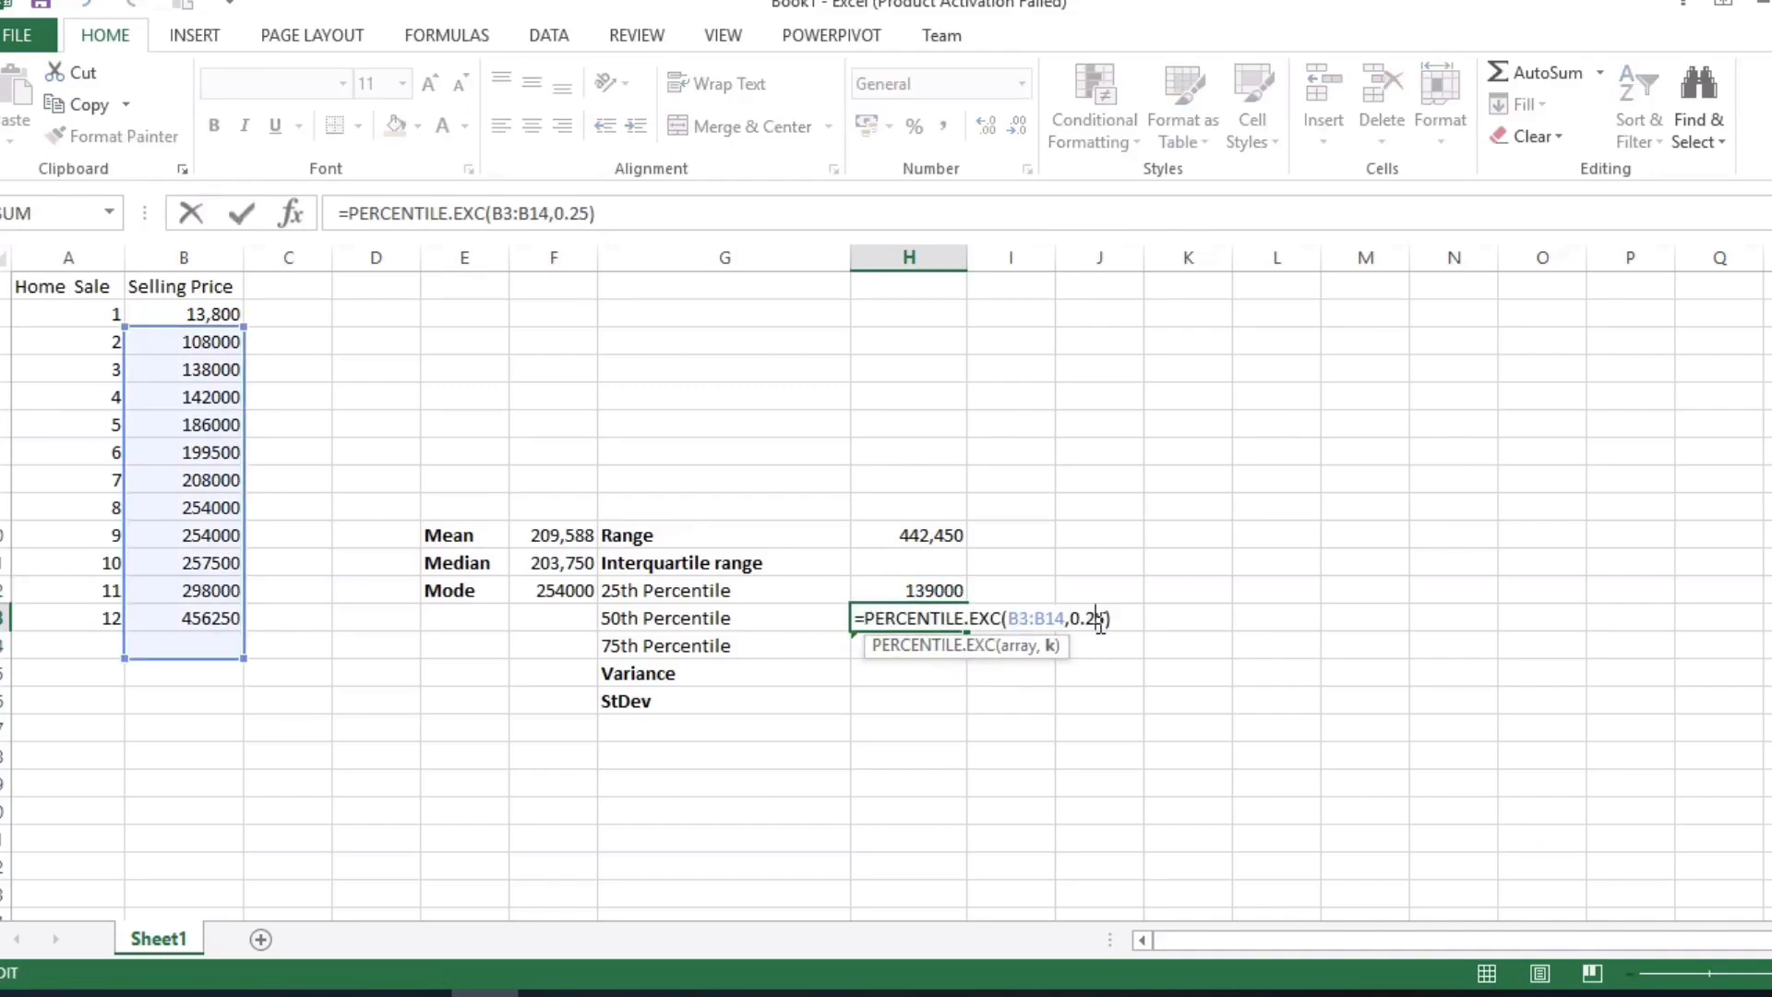
{"action": "key", "text": "Enter"}
{"action": "type", "text": "="}
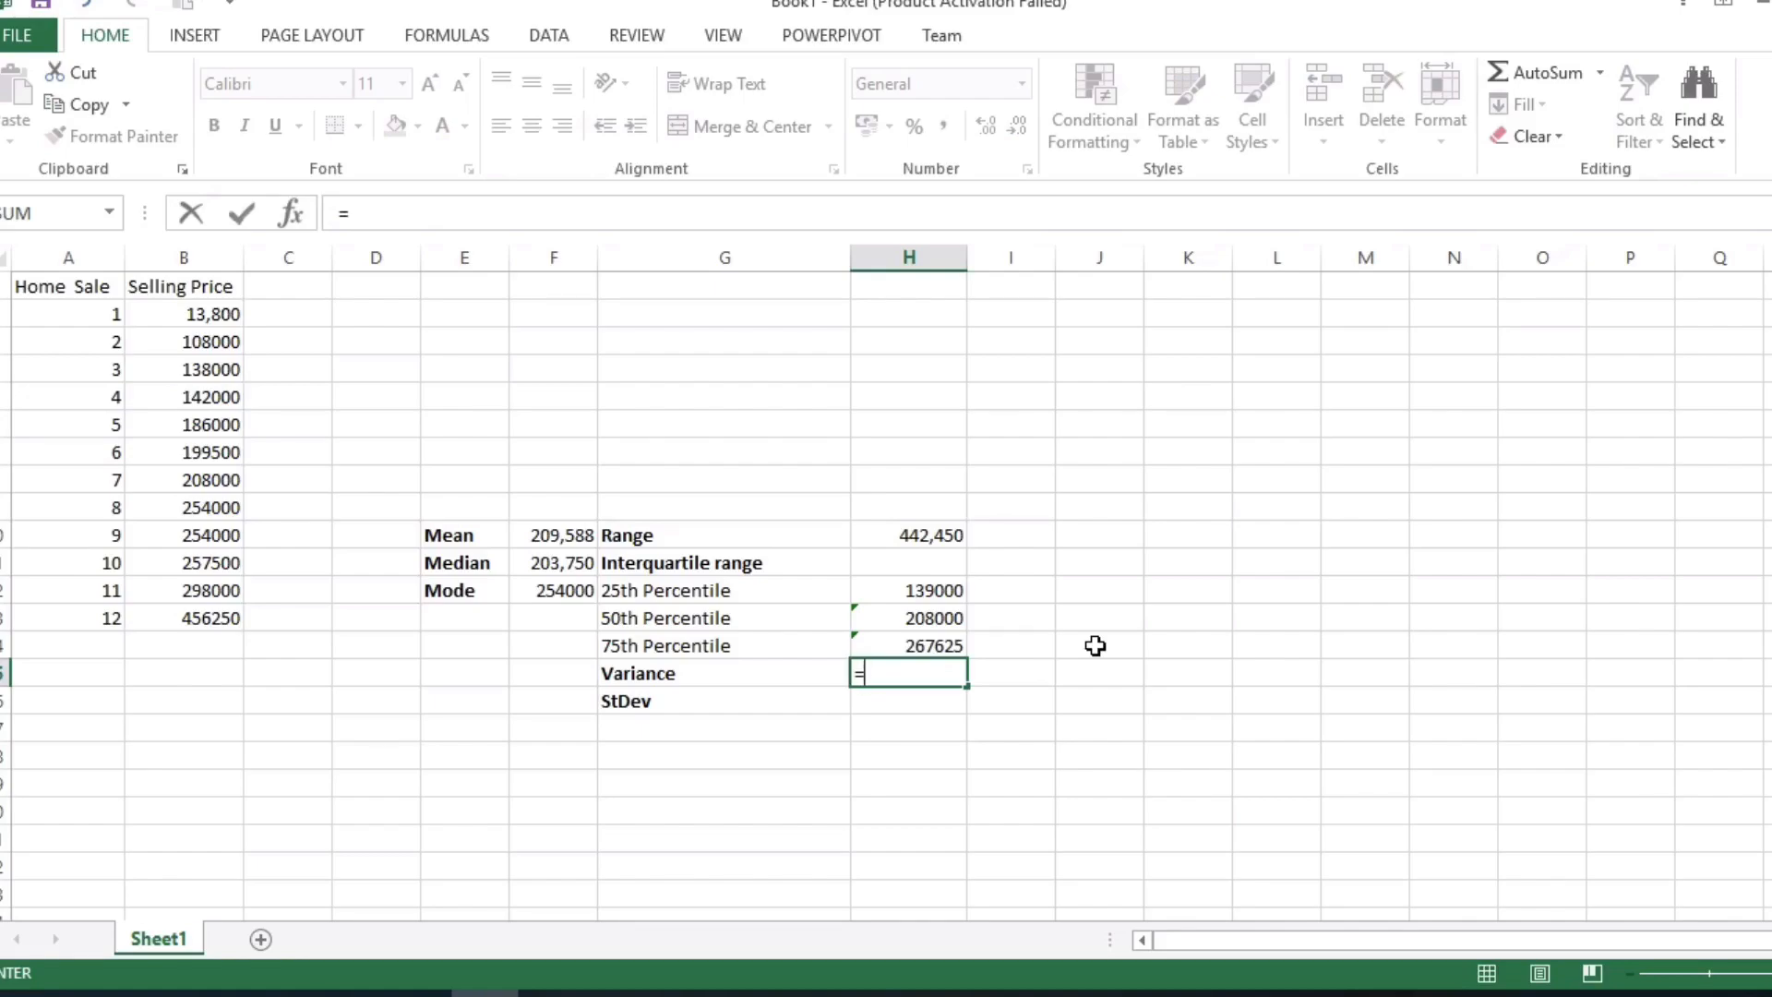
{"action": "type", "text": "var"}
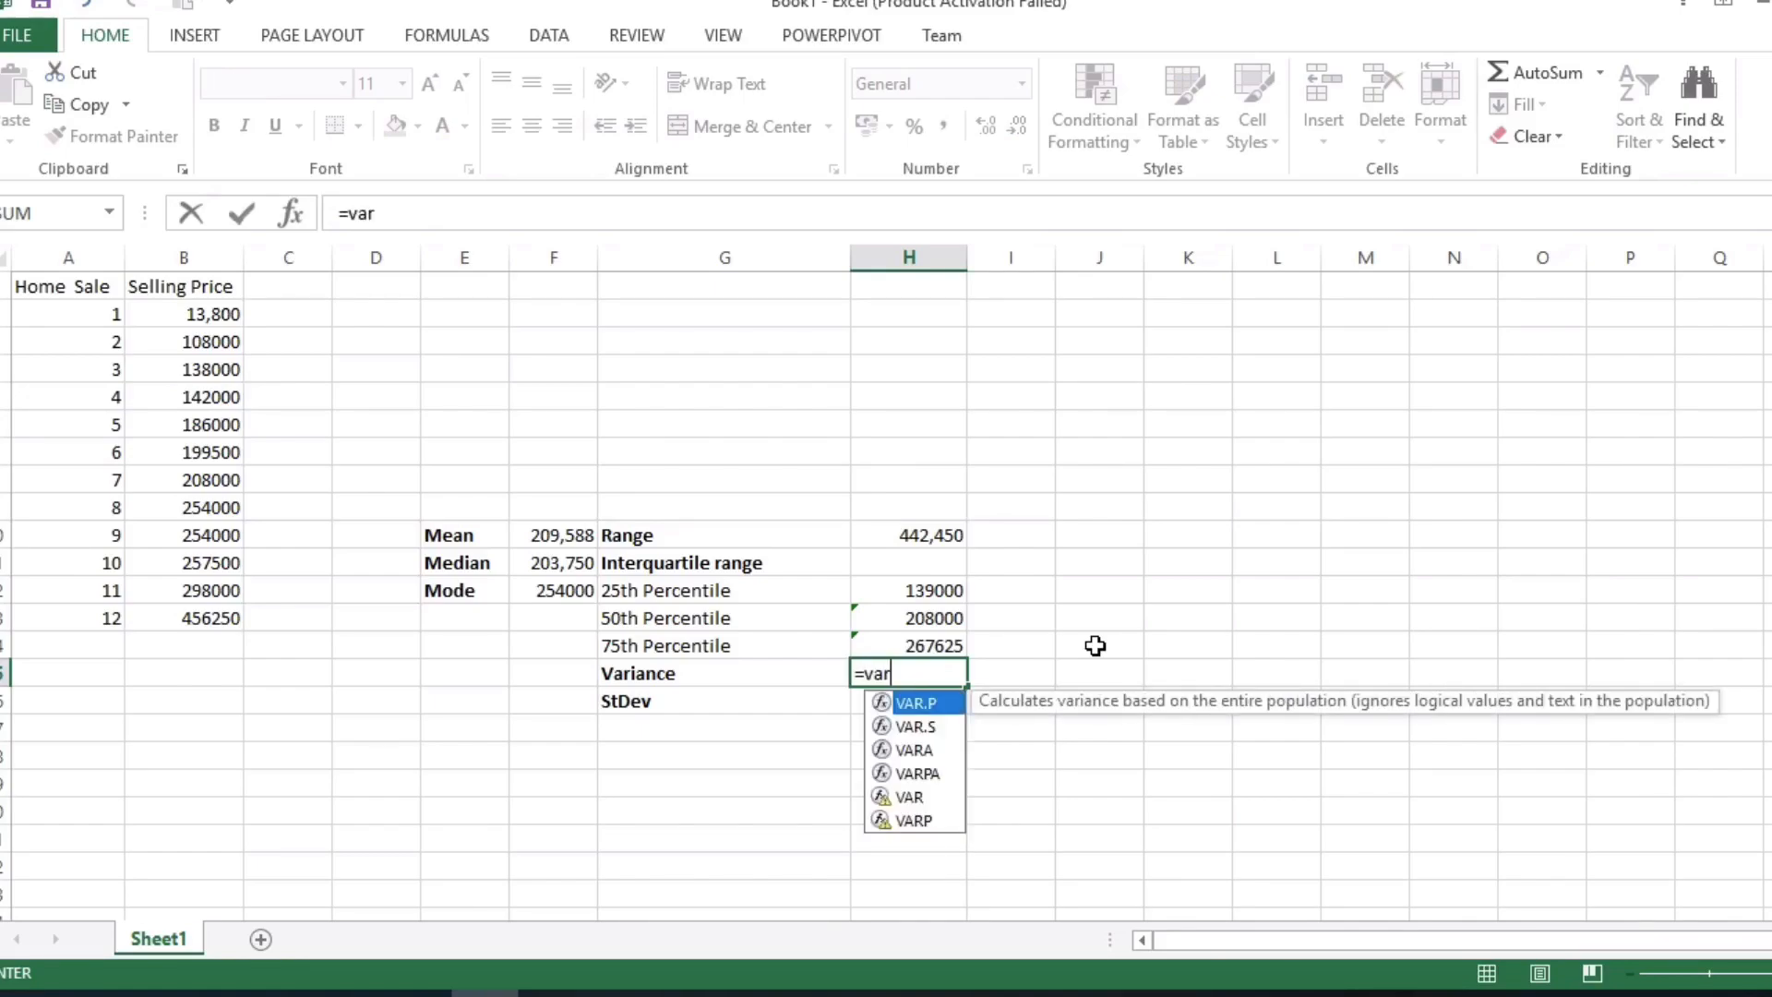
{"action": "type", "text": ".s"}
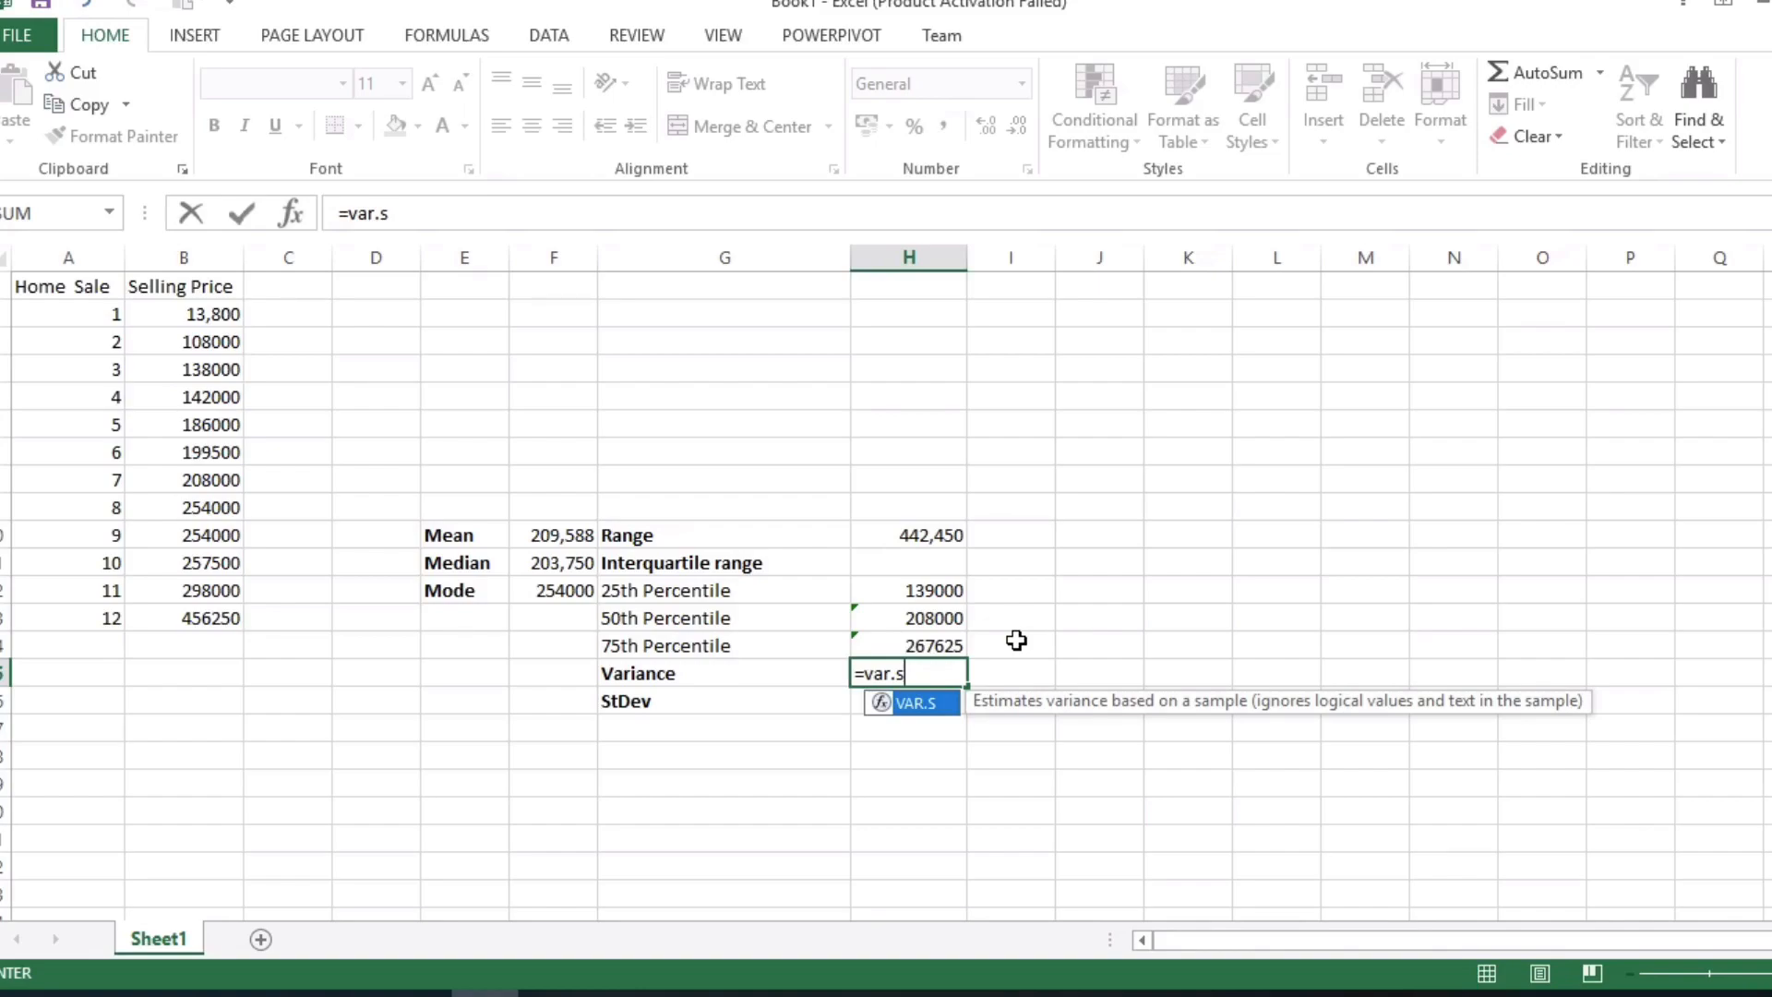
{"action": "left_click", "coordinate": [183, 313]}
{"action": "type", "text": "="}
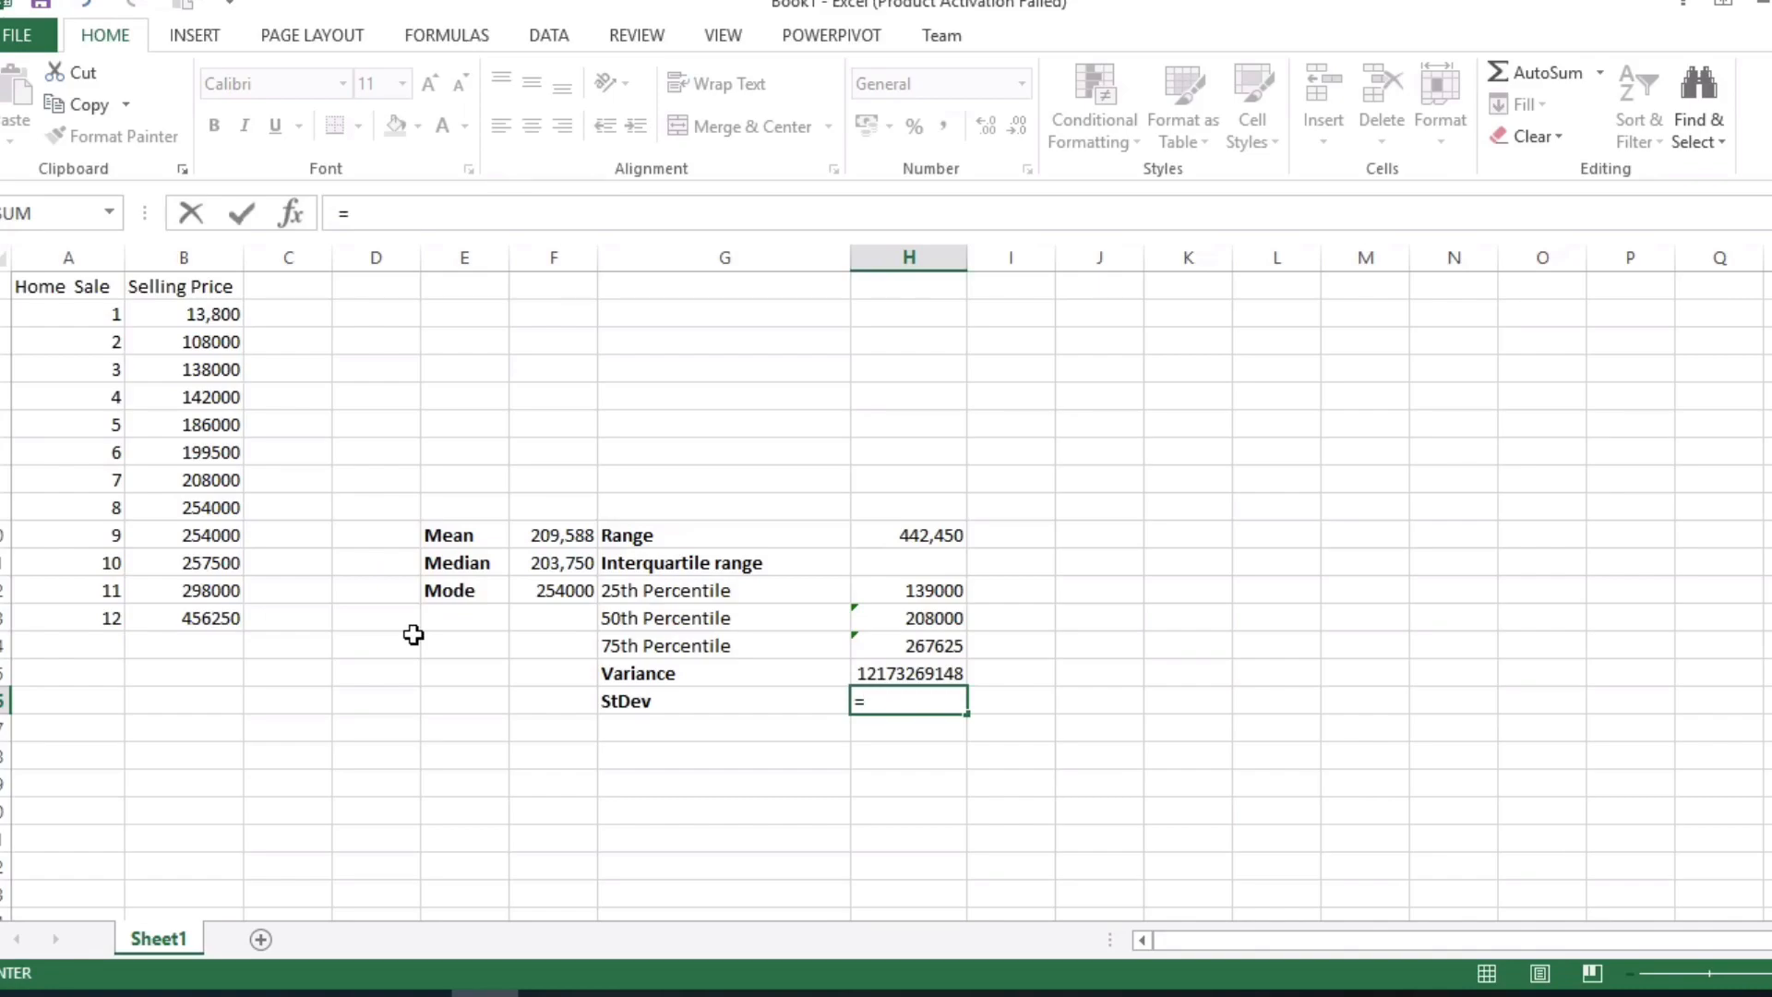
Step: Enter =STDEV.S over the selling prices beside StDev, giving 110332.5389
{"action": "type", "text": "s"}
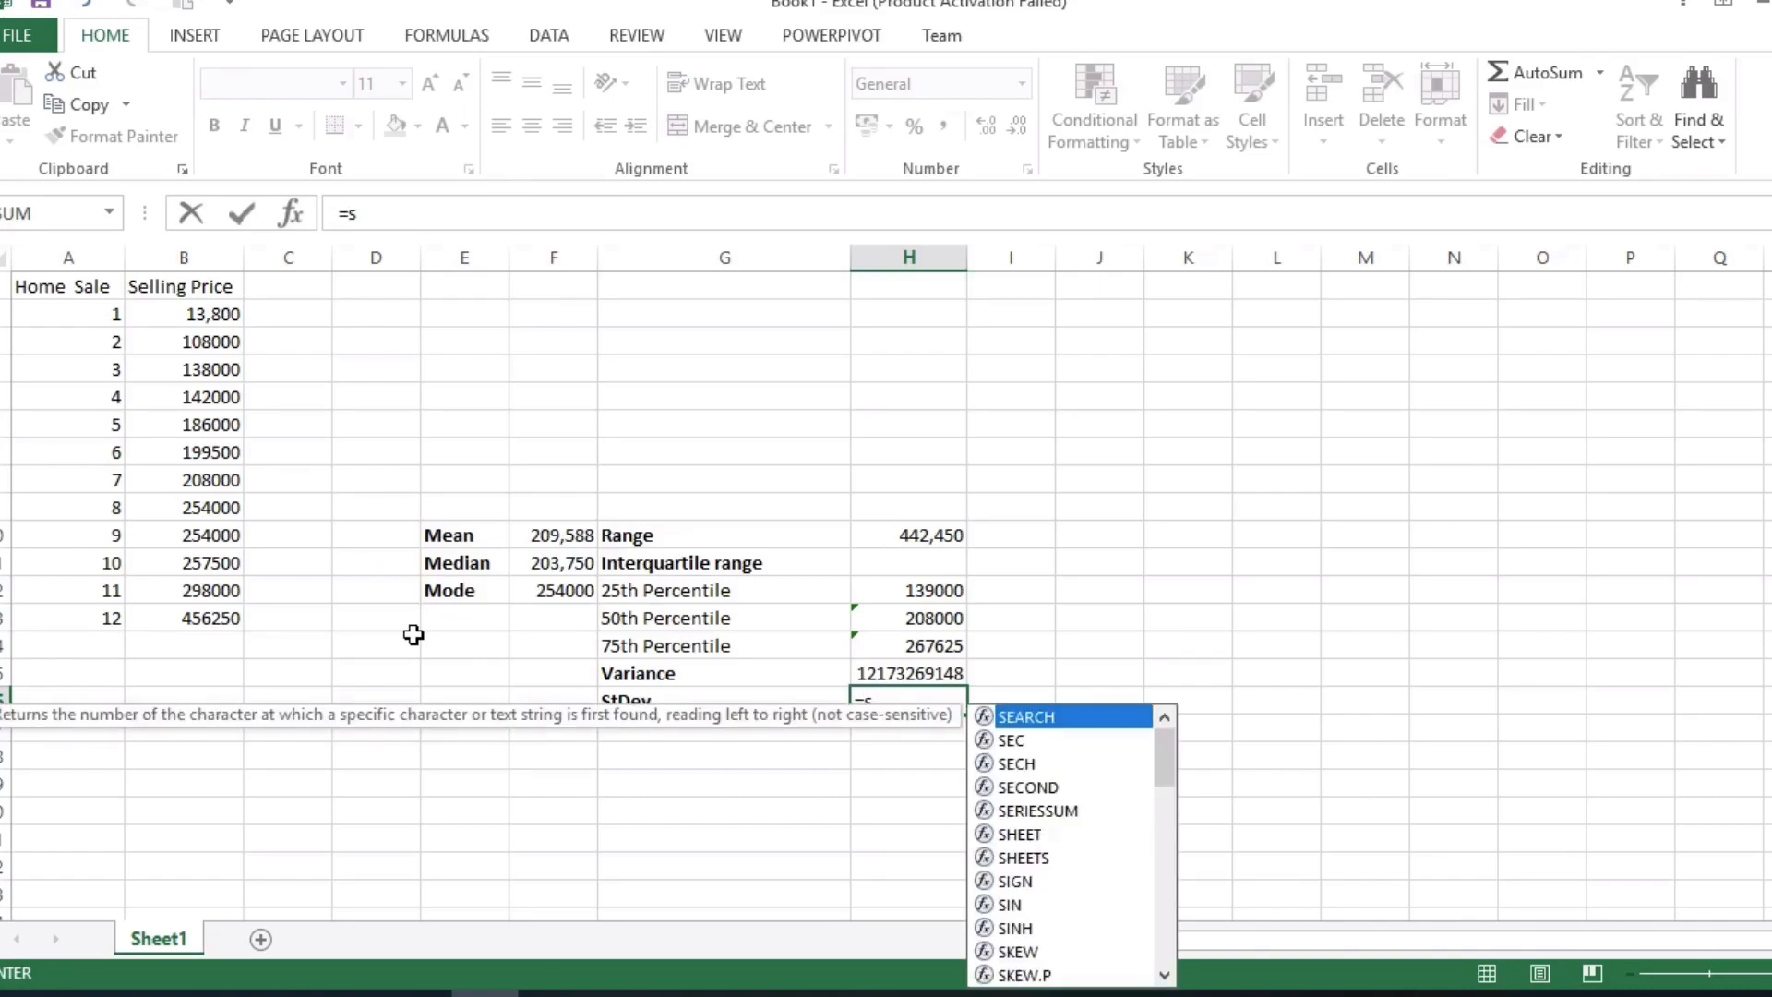
{"action": "type", "text": "tdev"}
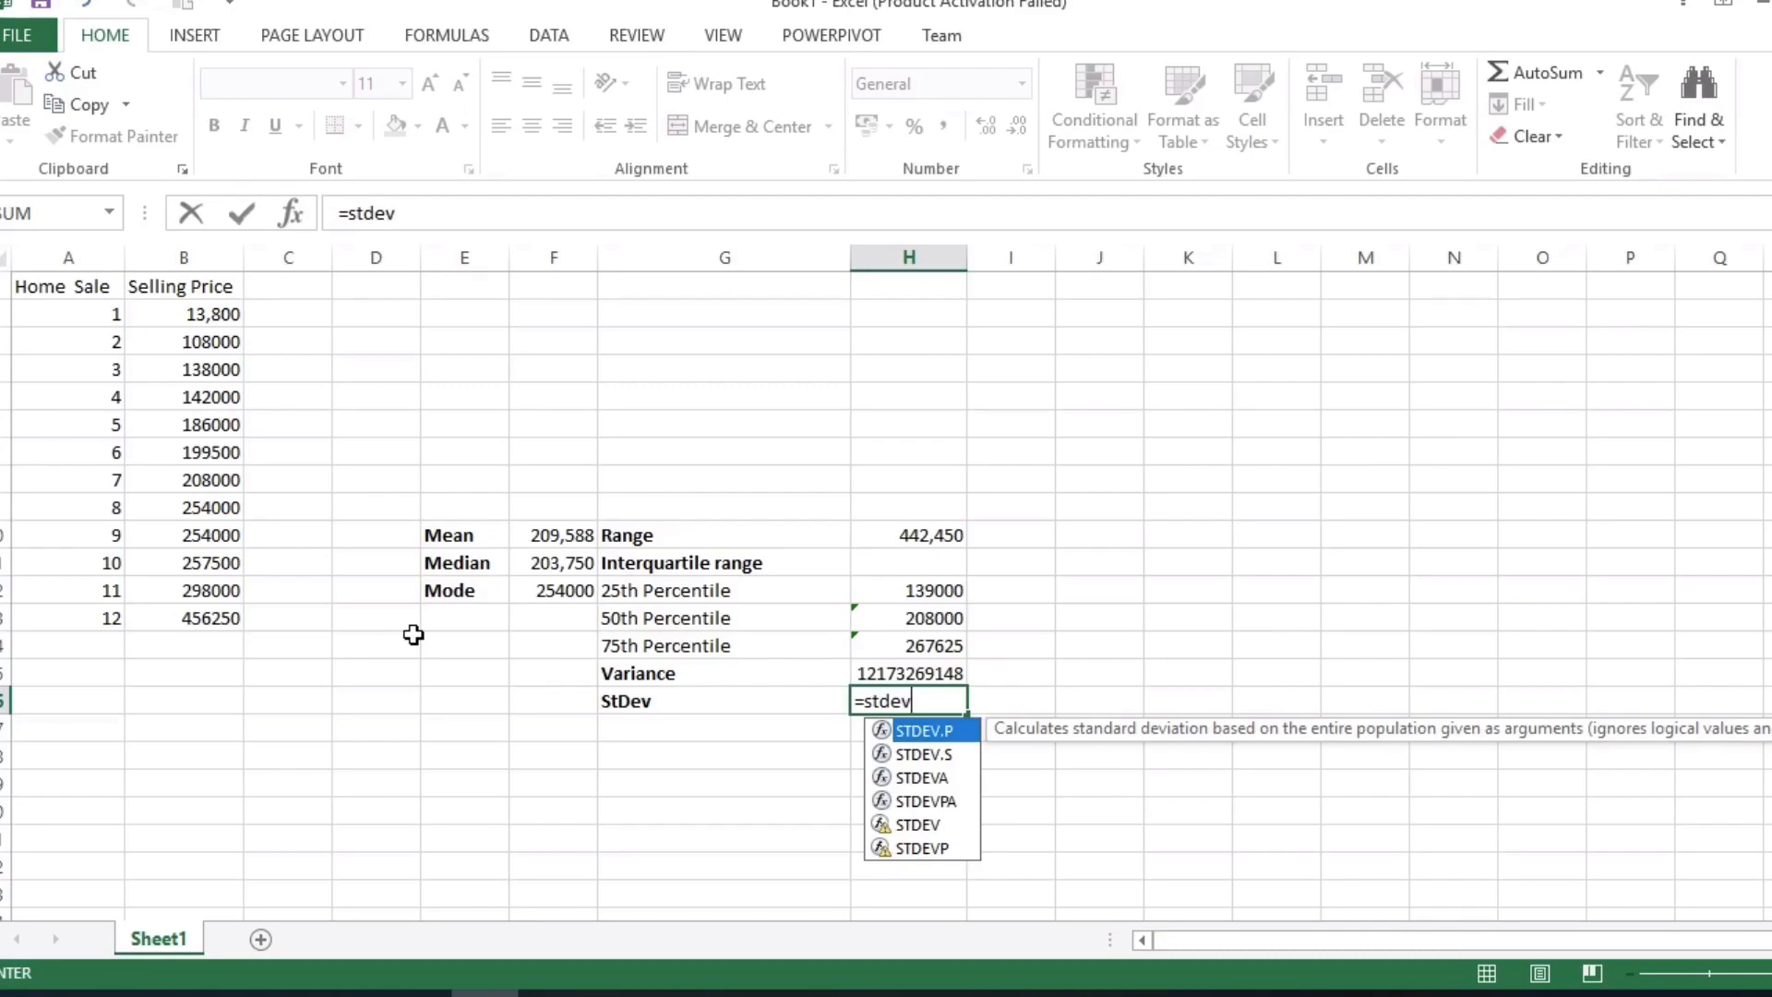
{"action": "type", "text": ".s"}
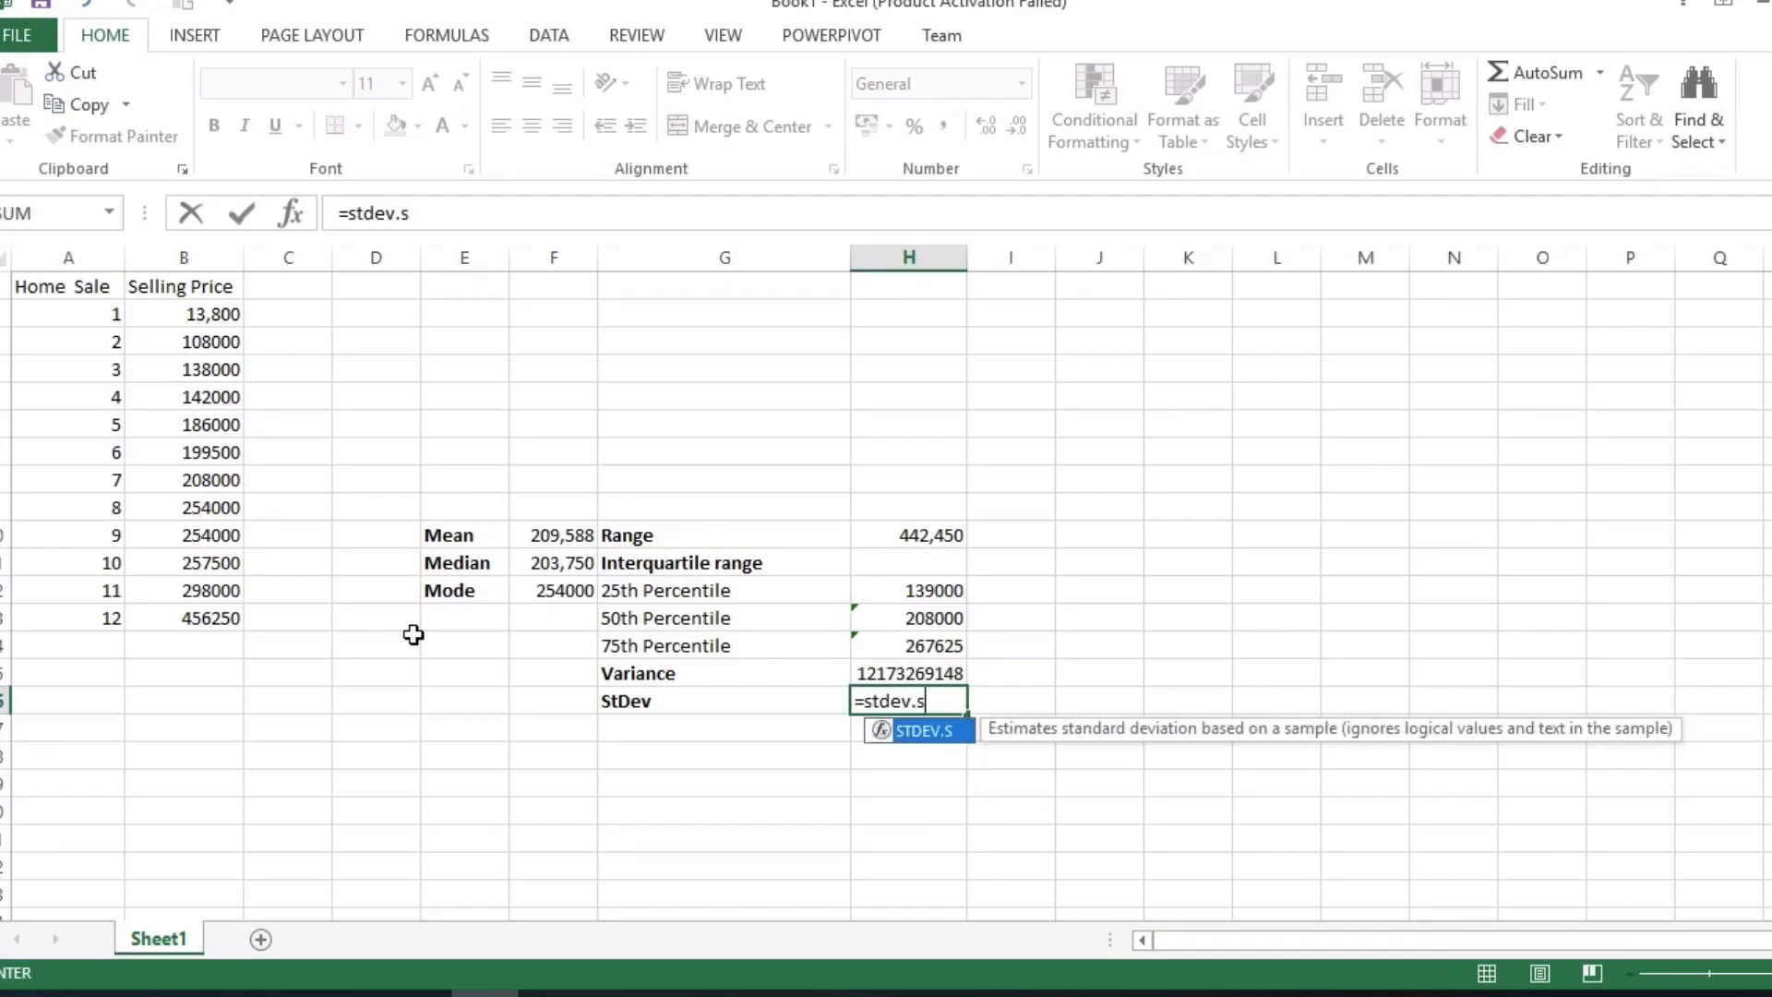
{"action": "type", "text": "("}
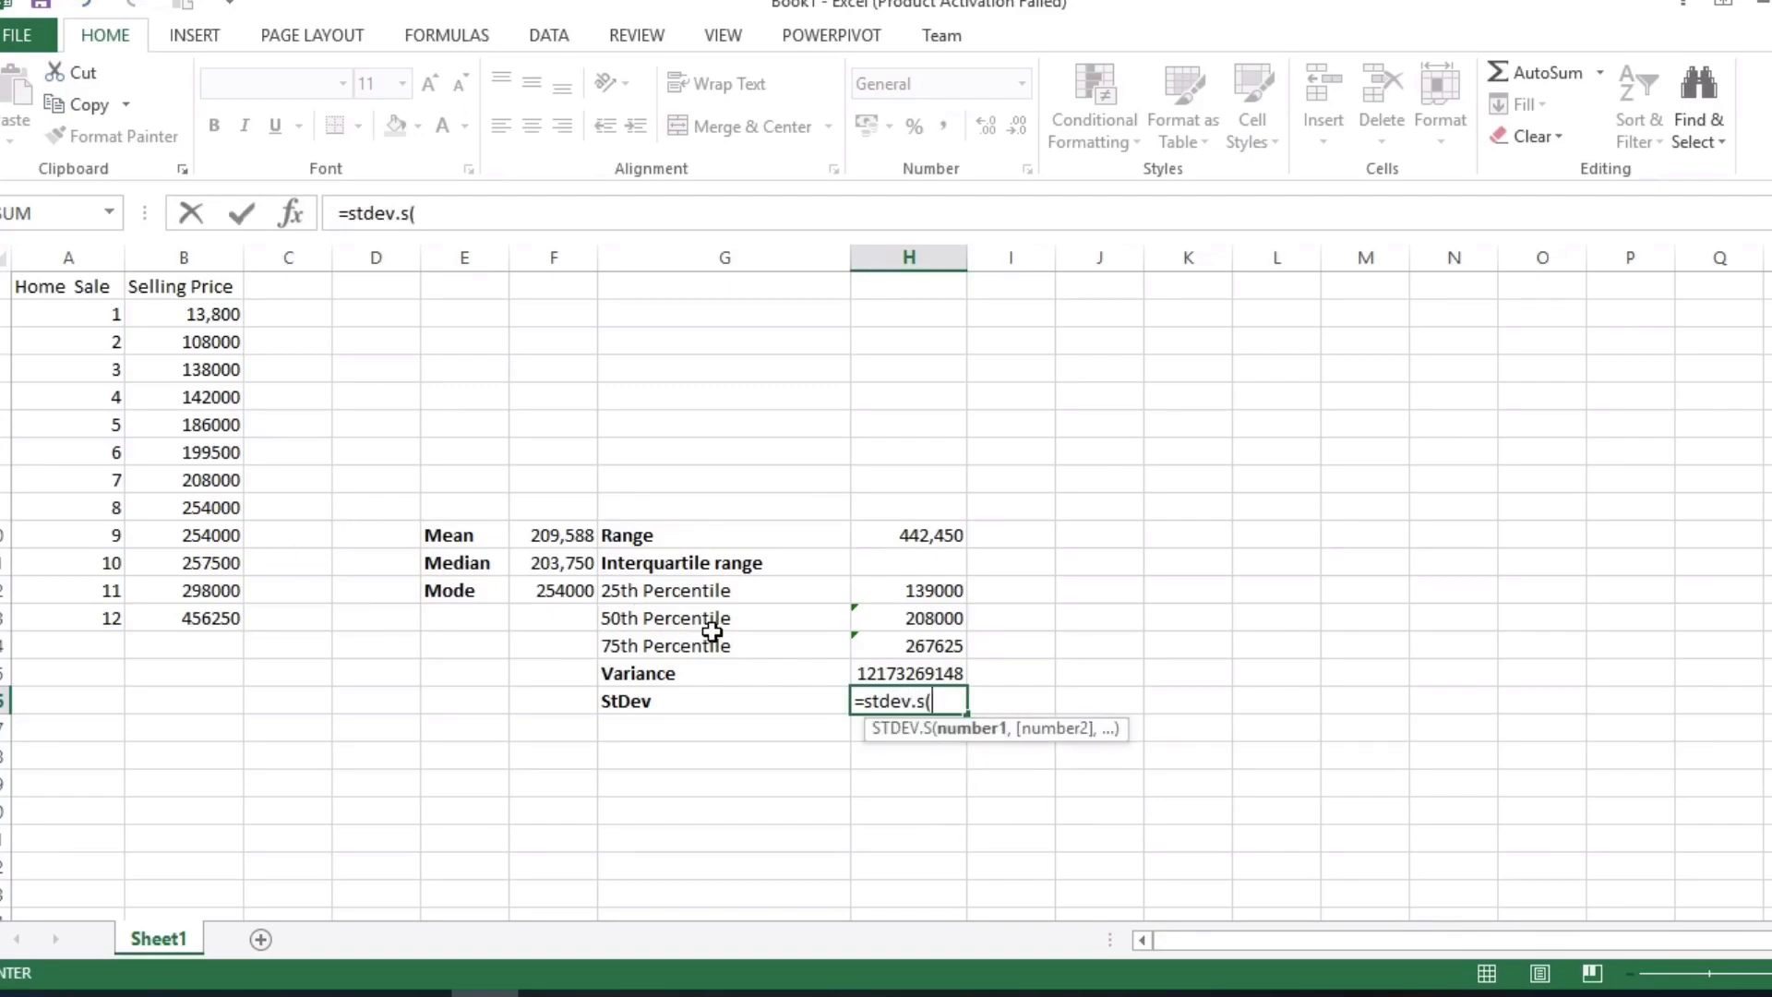
{"action": "left_click_drag", "start_coordinate": [182, 327], "coordinate": [182, 645]}
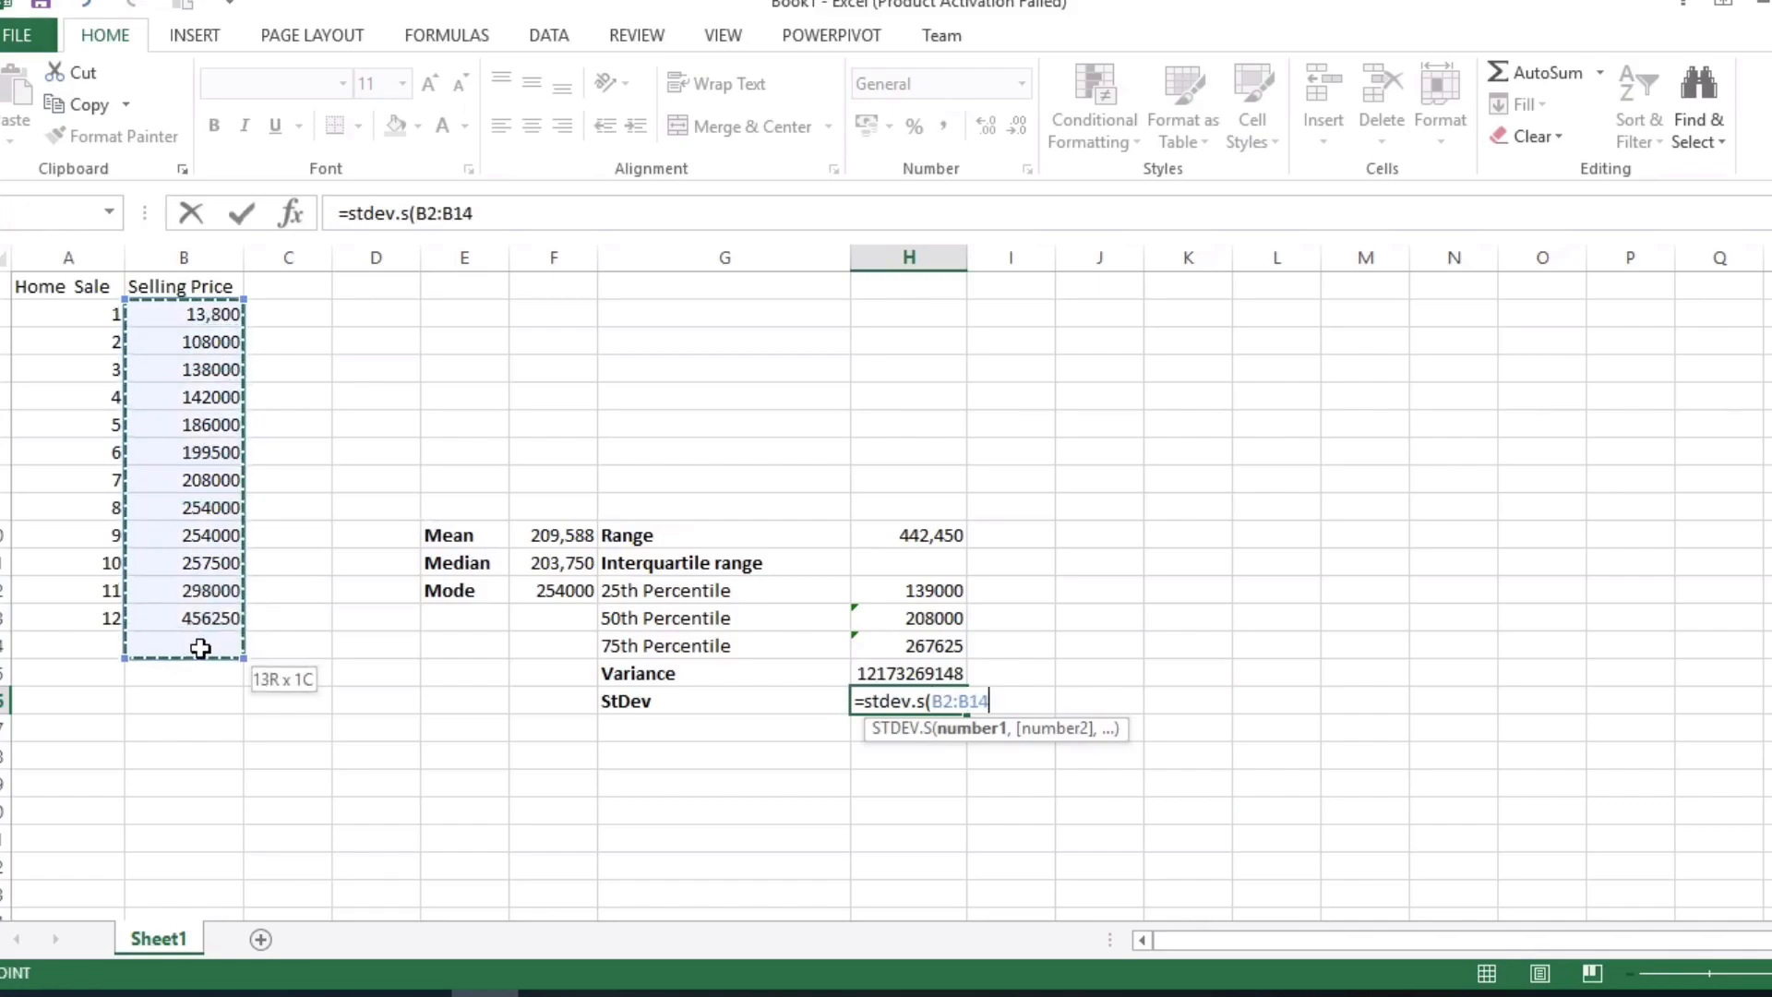
{"action": "key", "text": "Enter"}
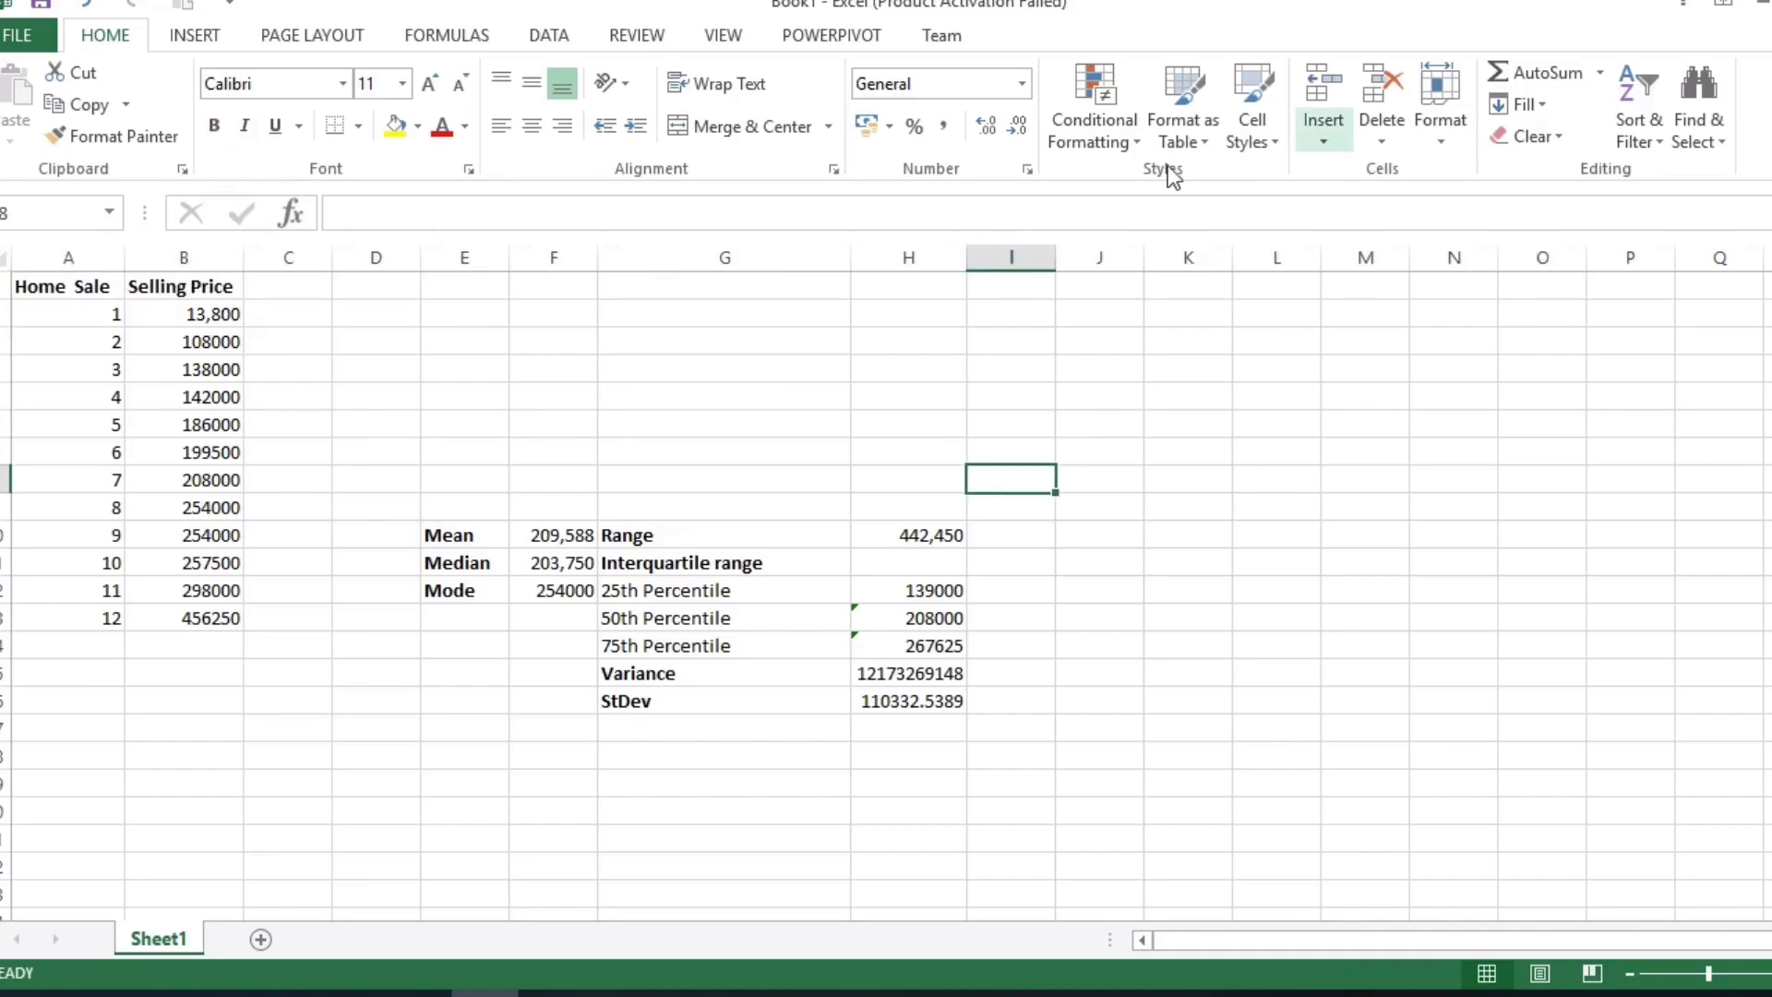
{"action": "left_click", "coordinate": [909, 591]}
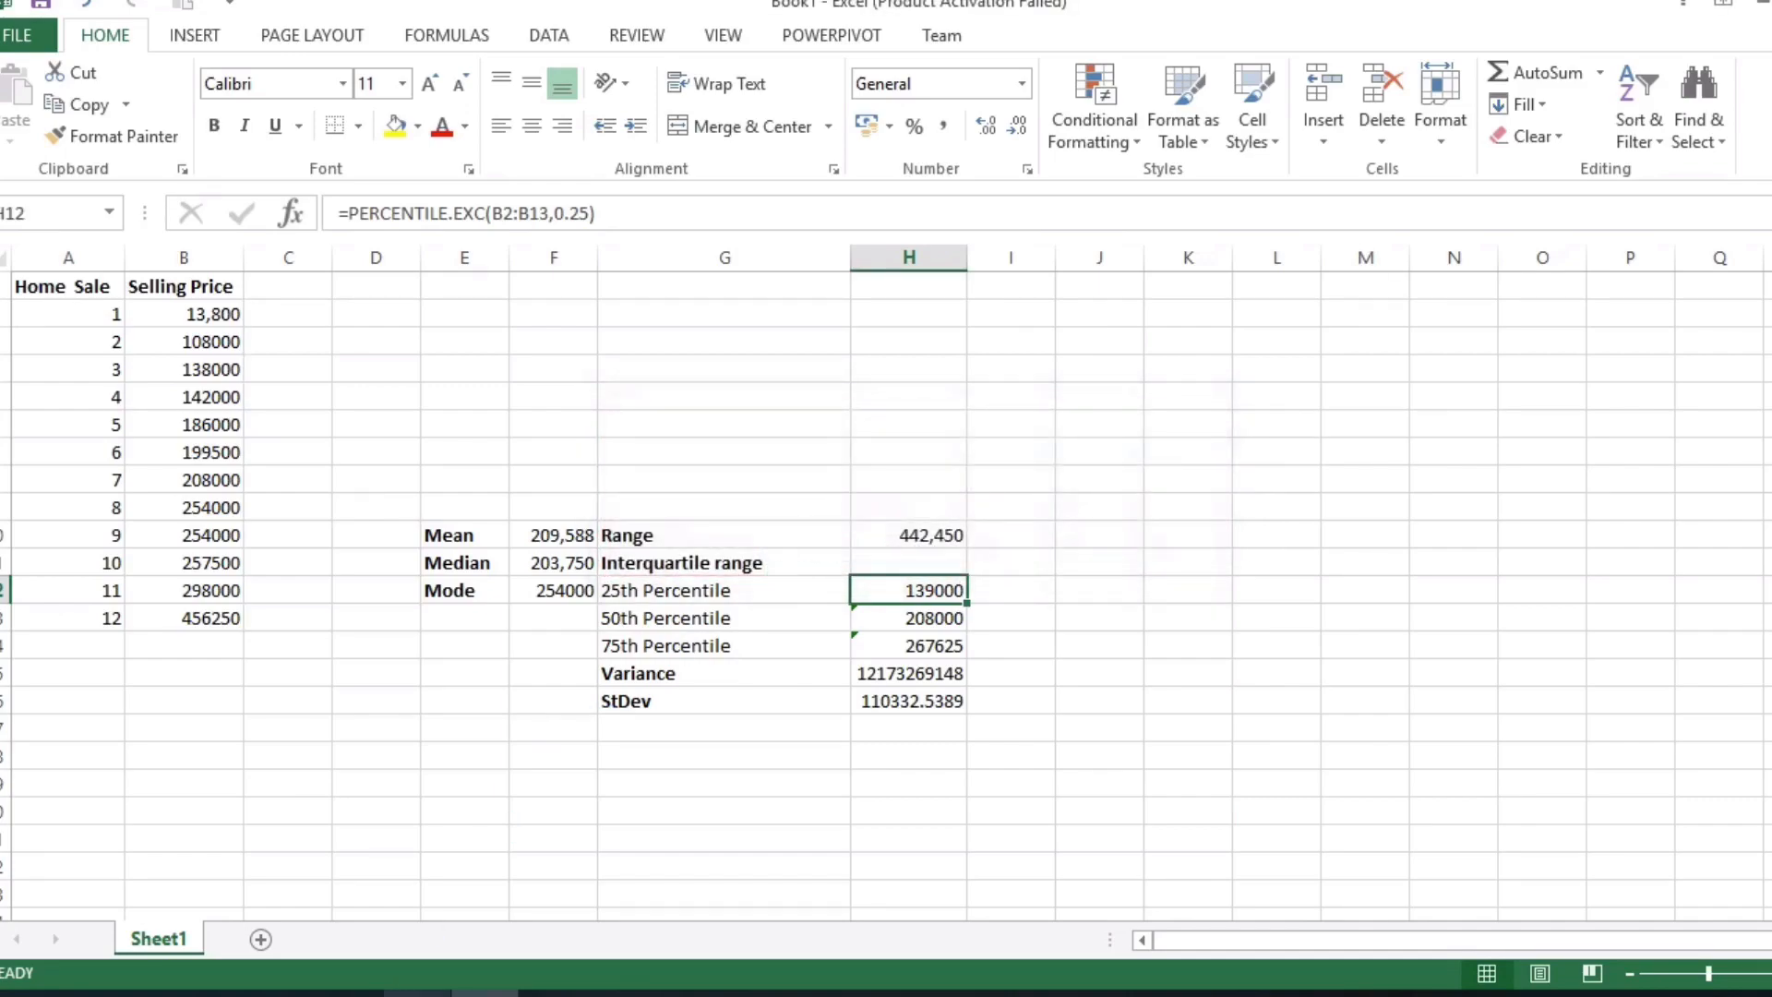
{"action": "mouse_move", "coordinate": [1761, 12]}
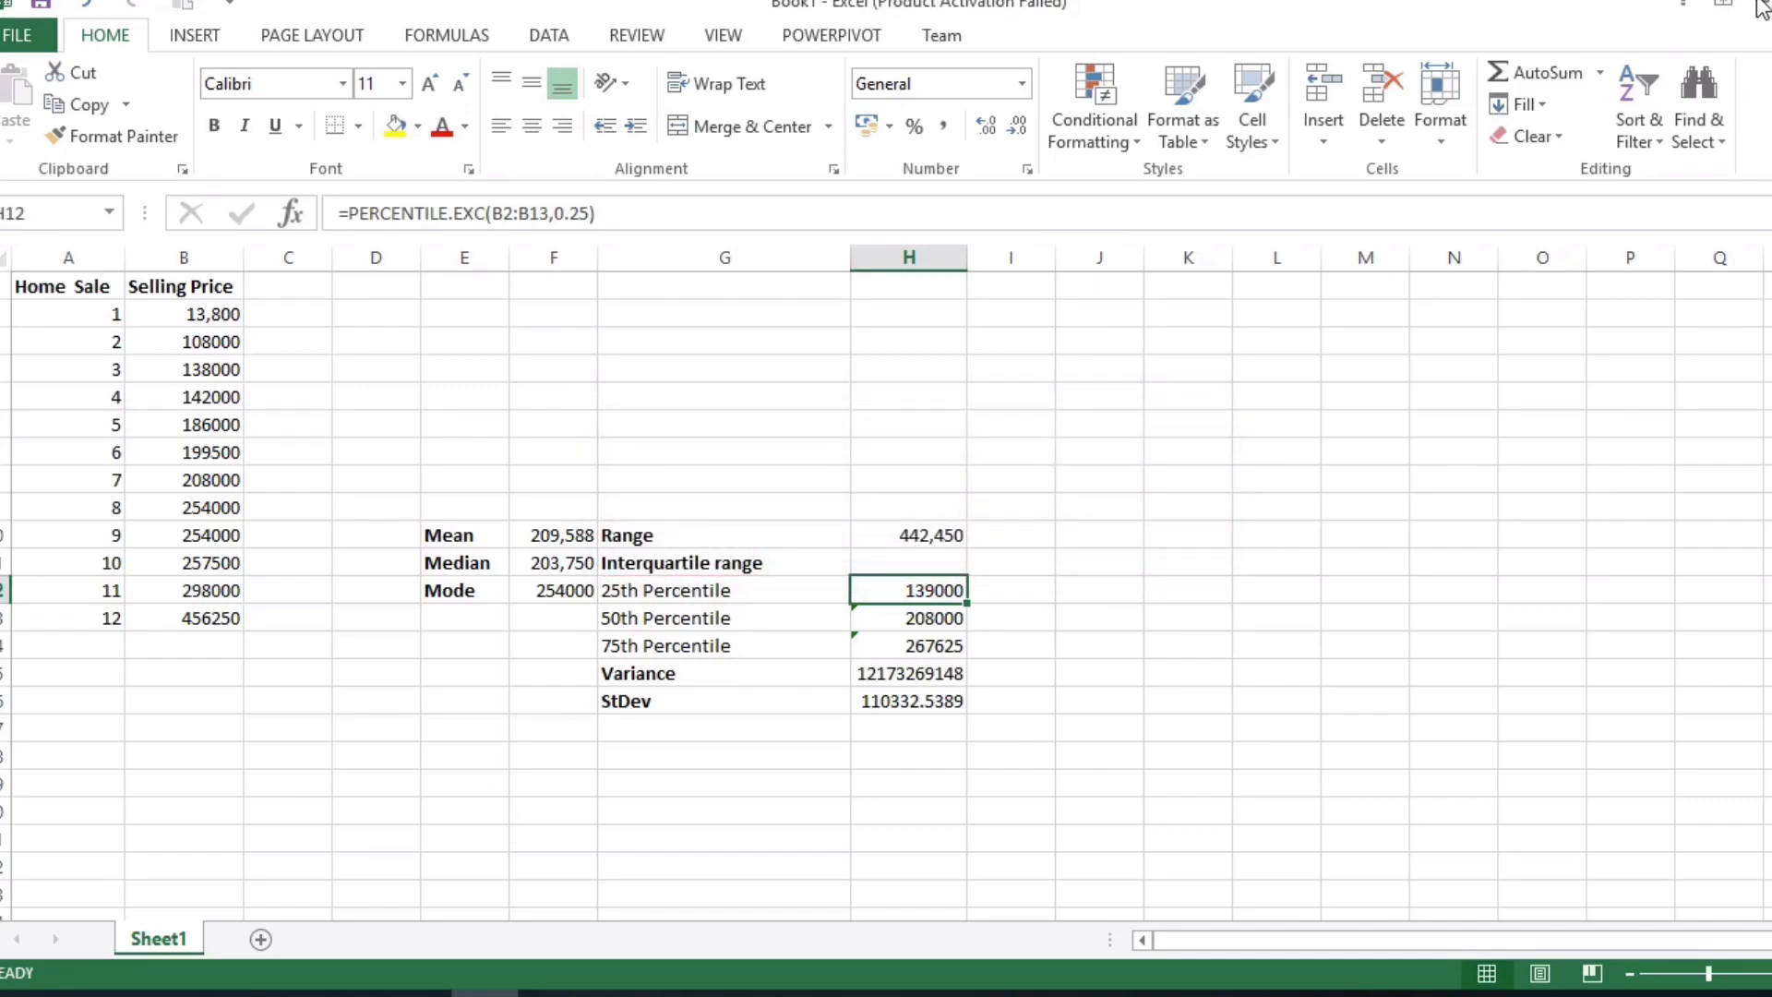